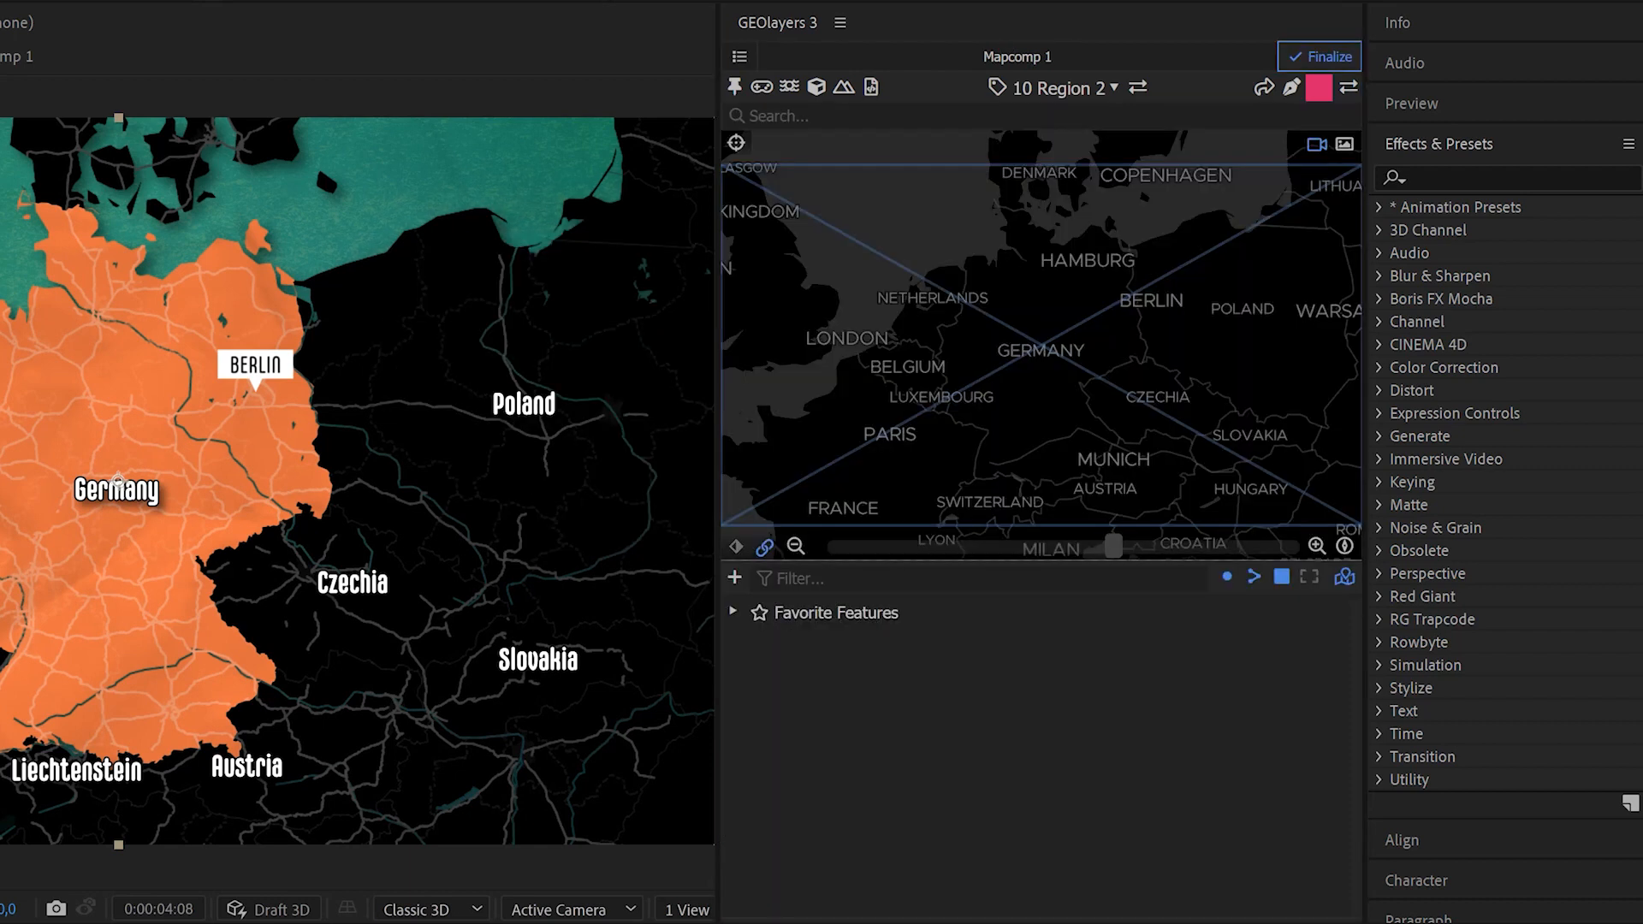
Step: Search 'Germany' and add the Nominatim administrative Deutschland boundary as a feature
text(Germany)
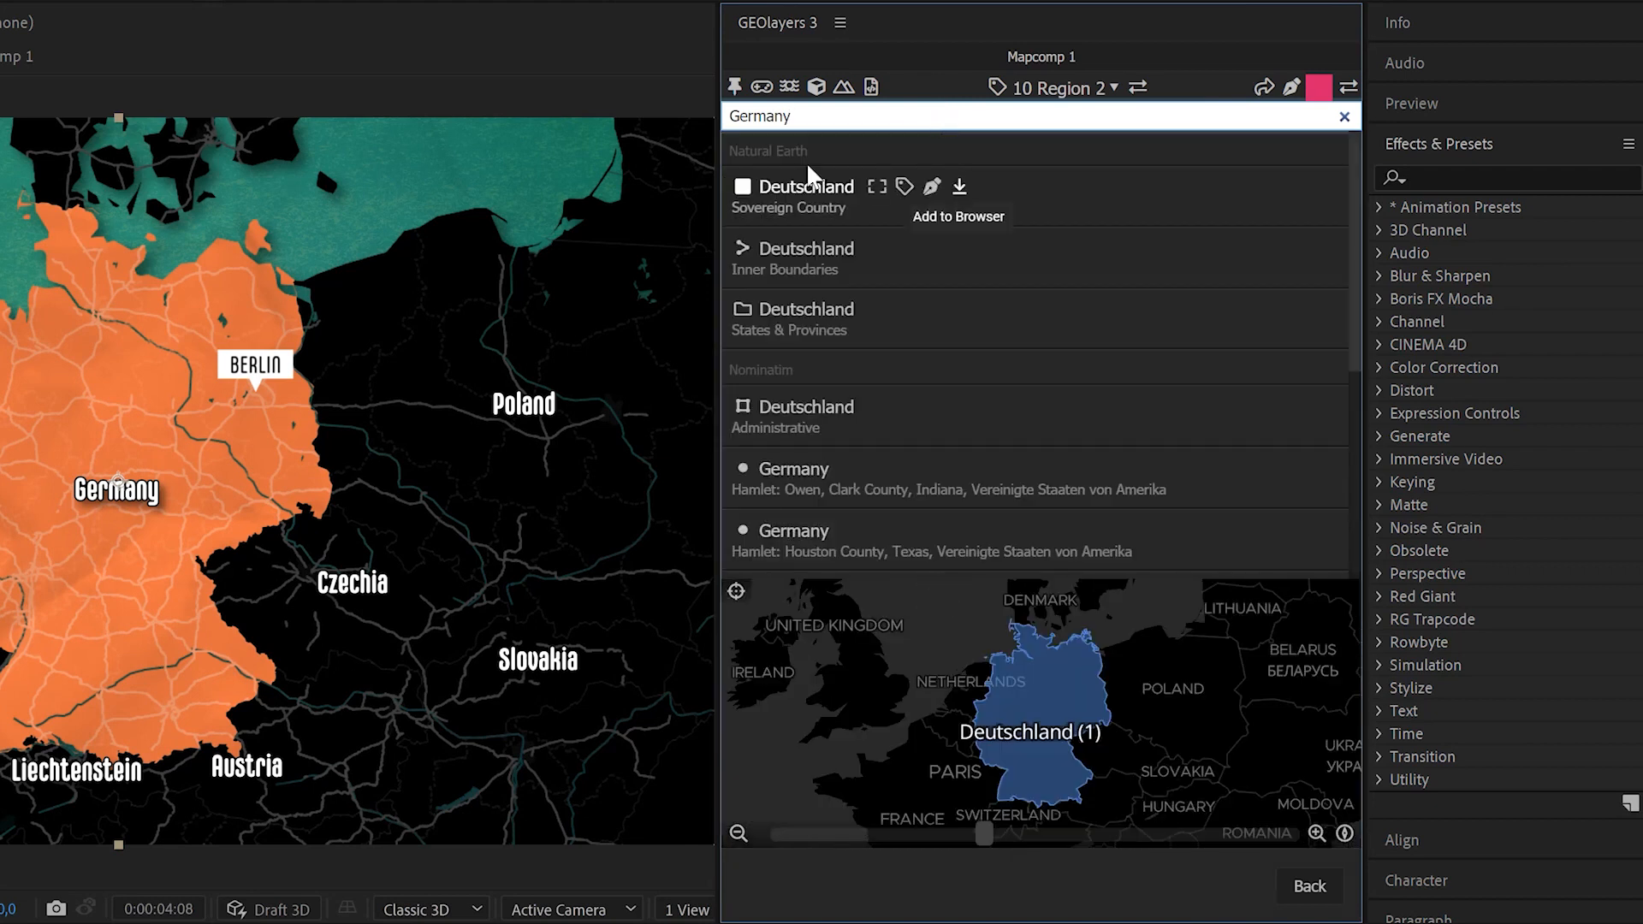
mouse_move(765, 158)
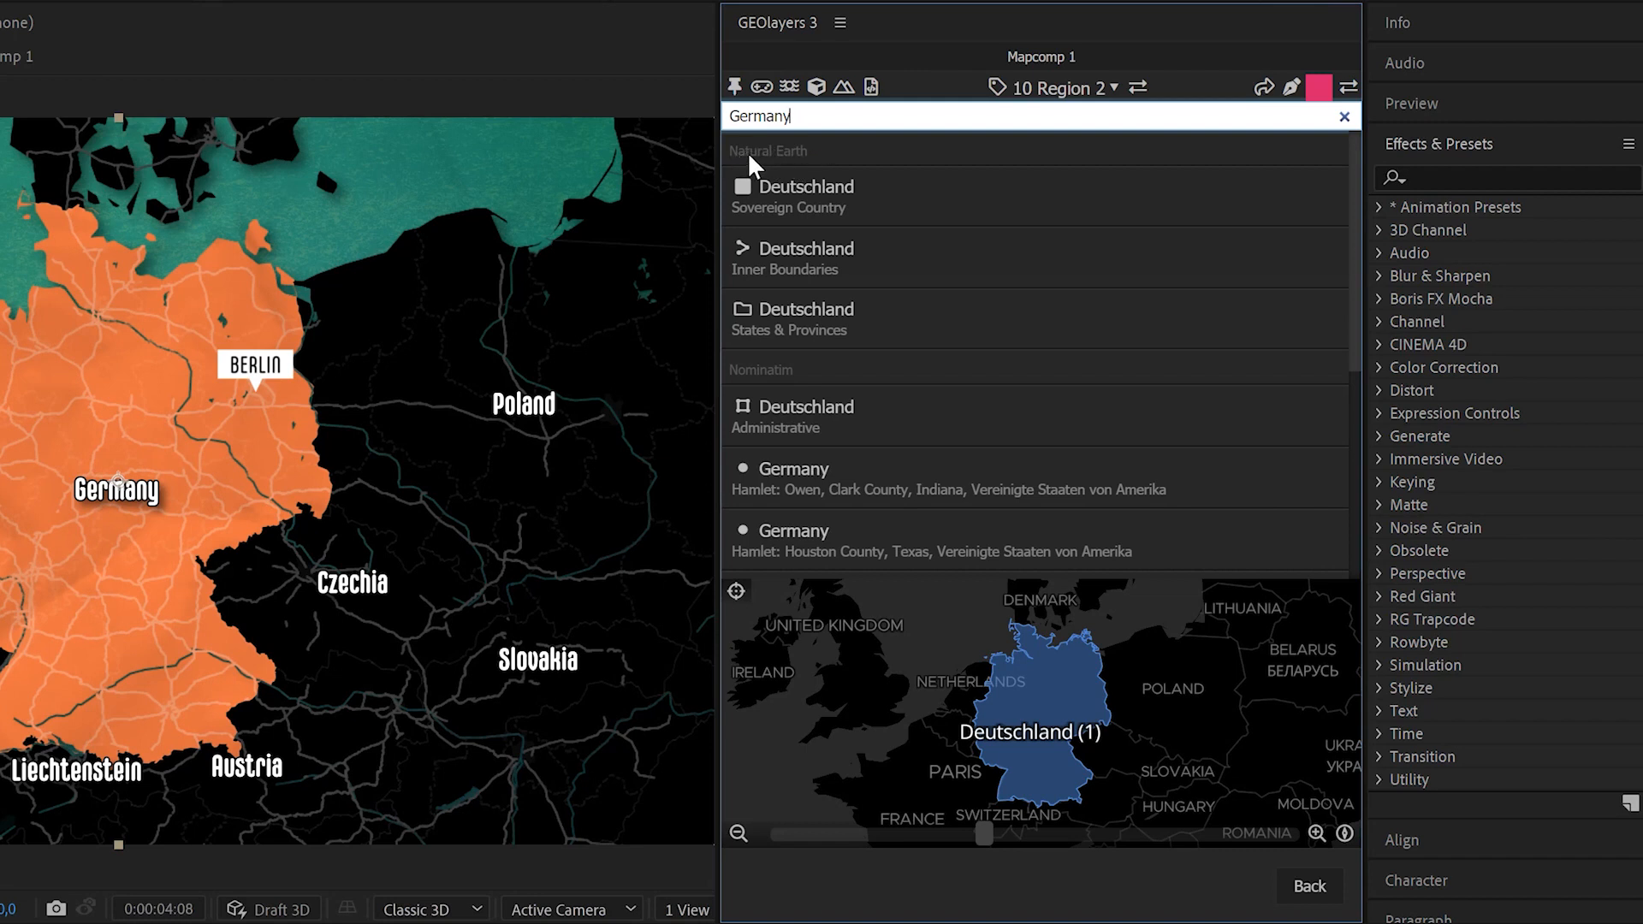
mouse_move(794, 223)
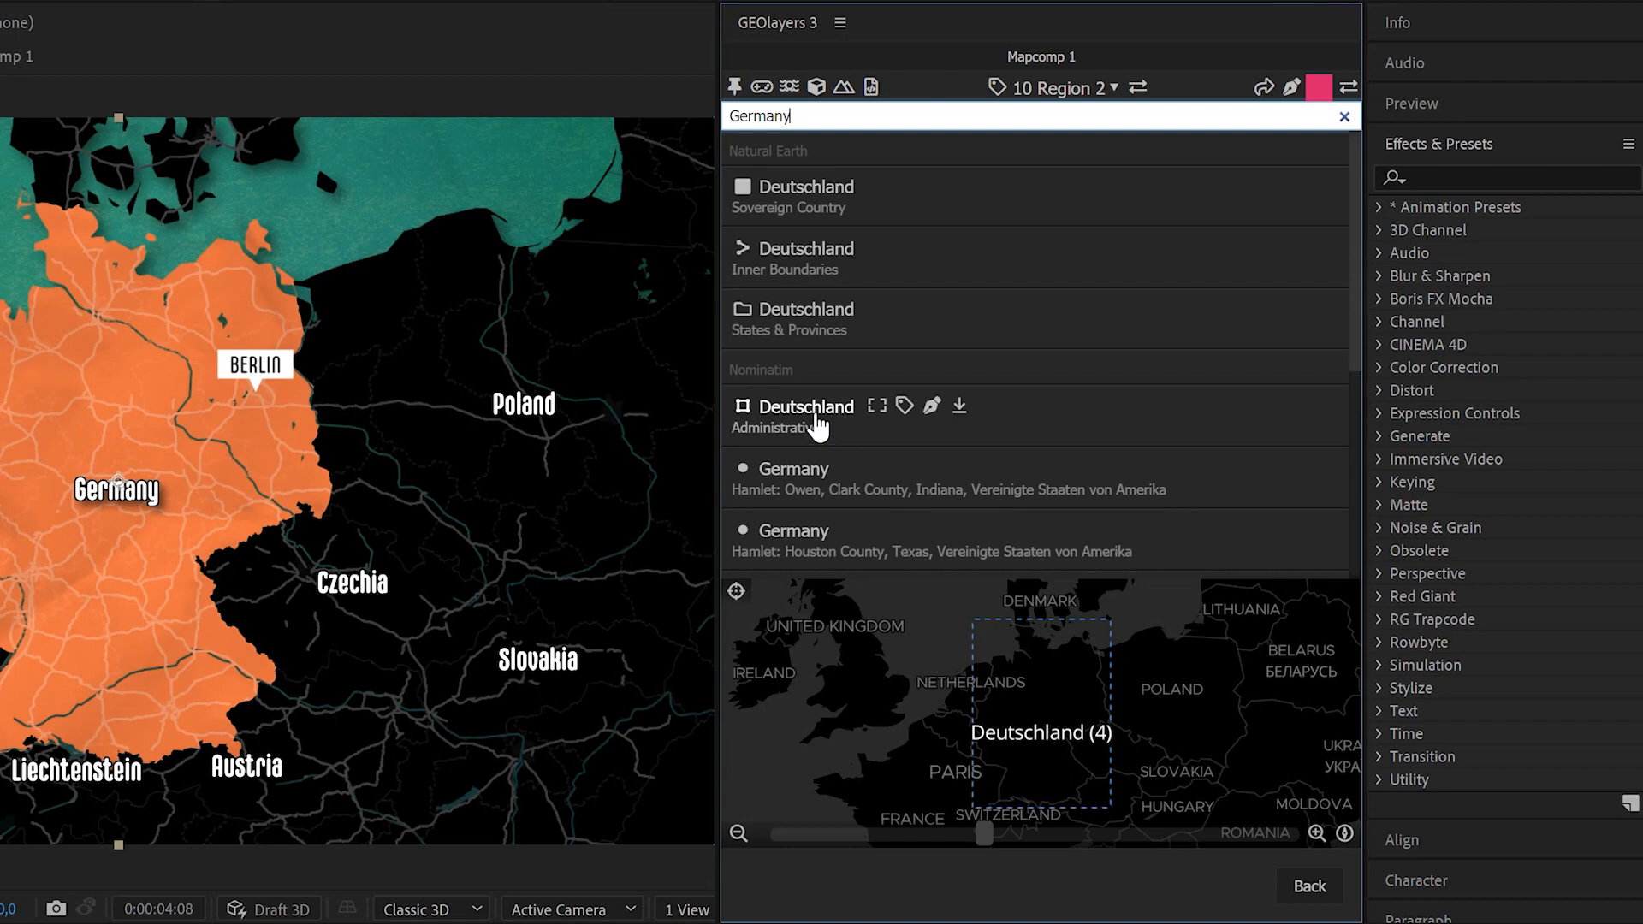
mouse_move(960, 679)
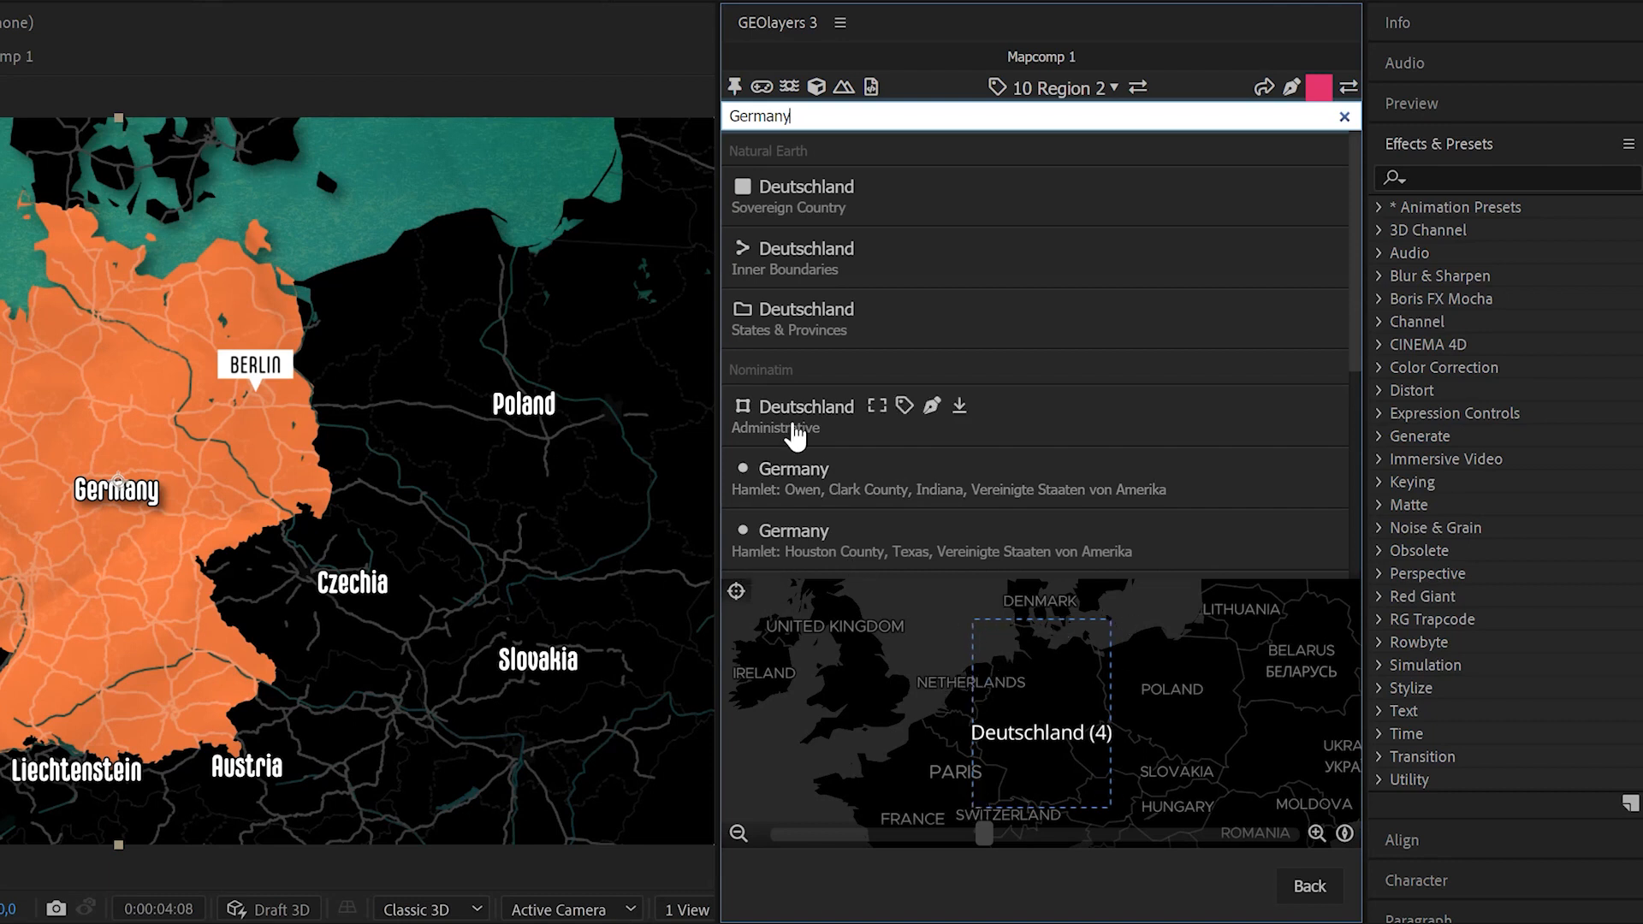
mouse_move(957, 406)
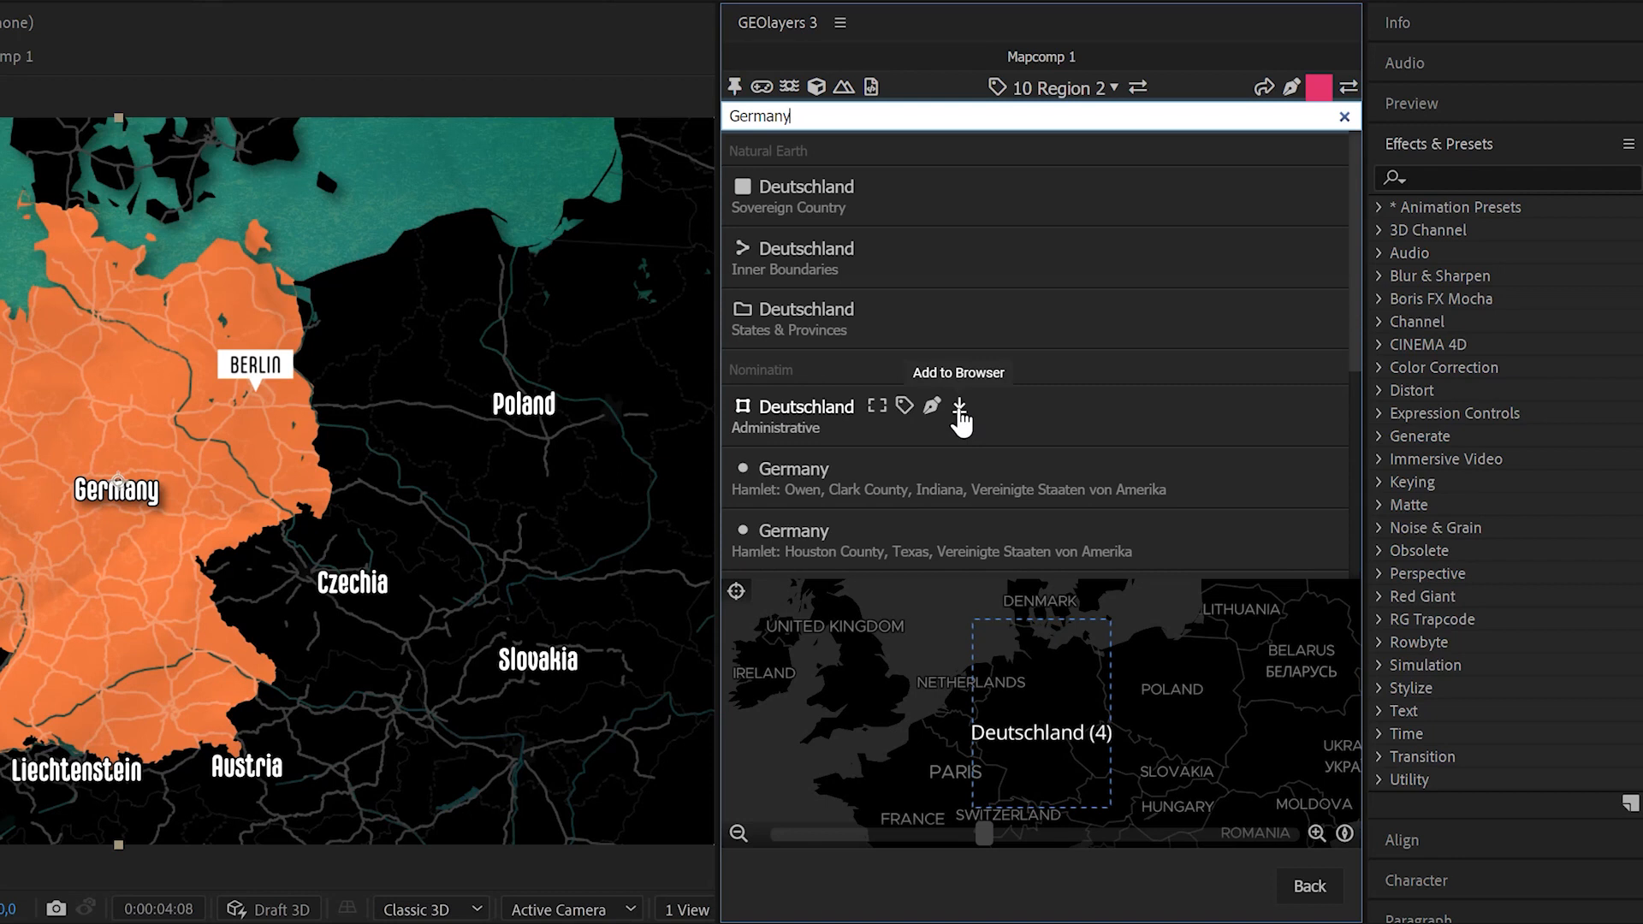
click(957, 406)
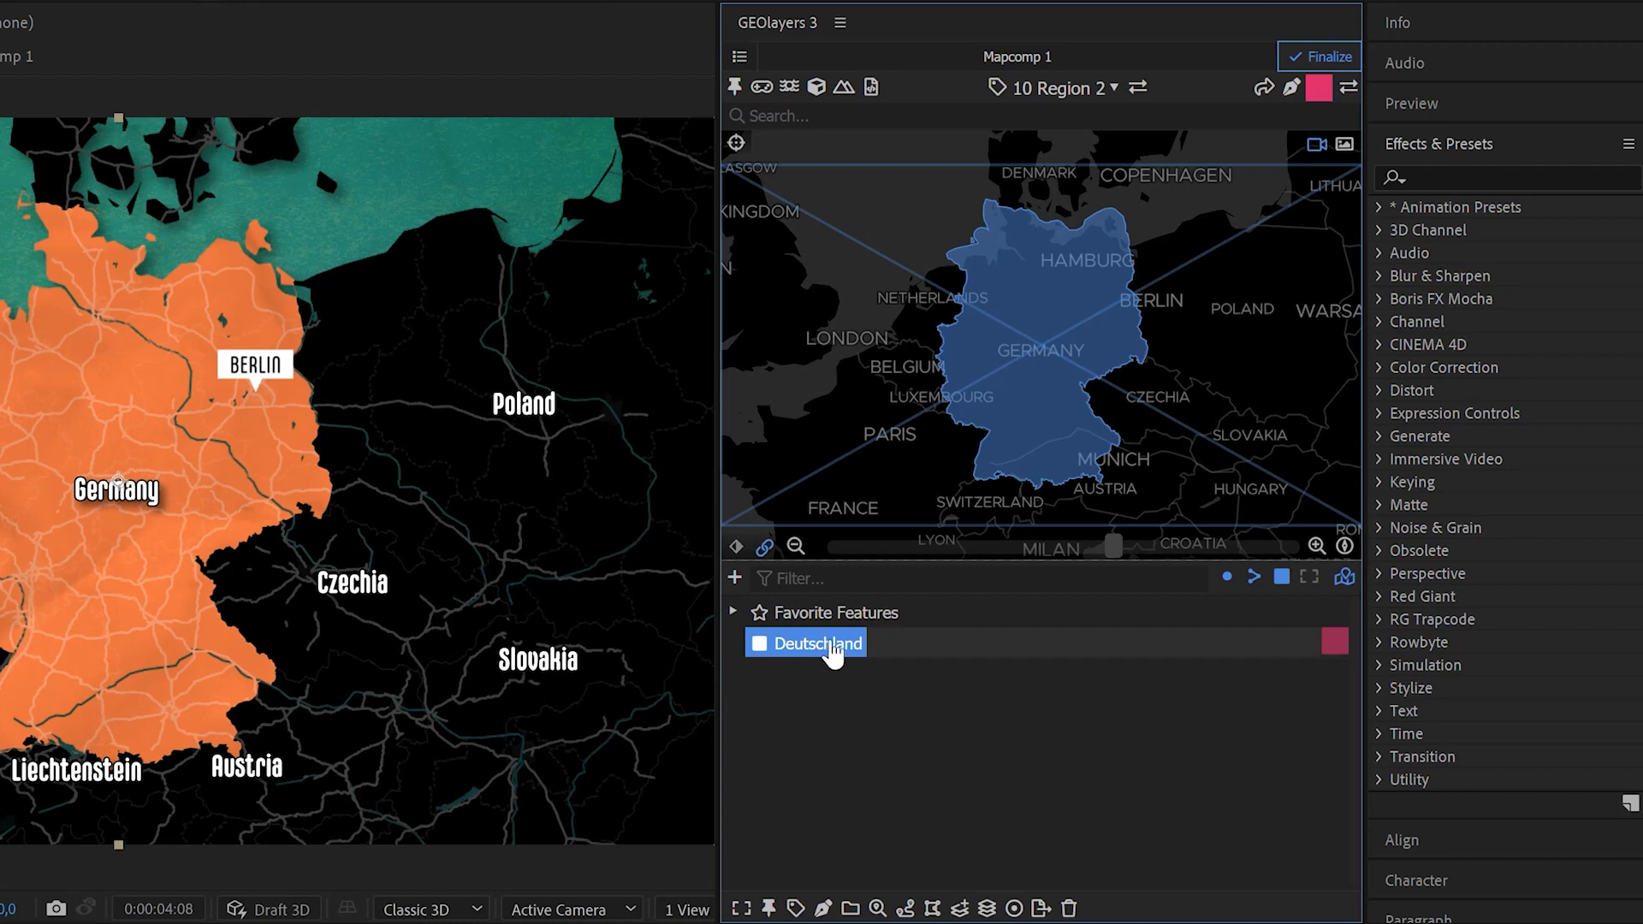
mouse_move(831, 701)
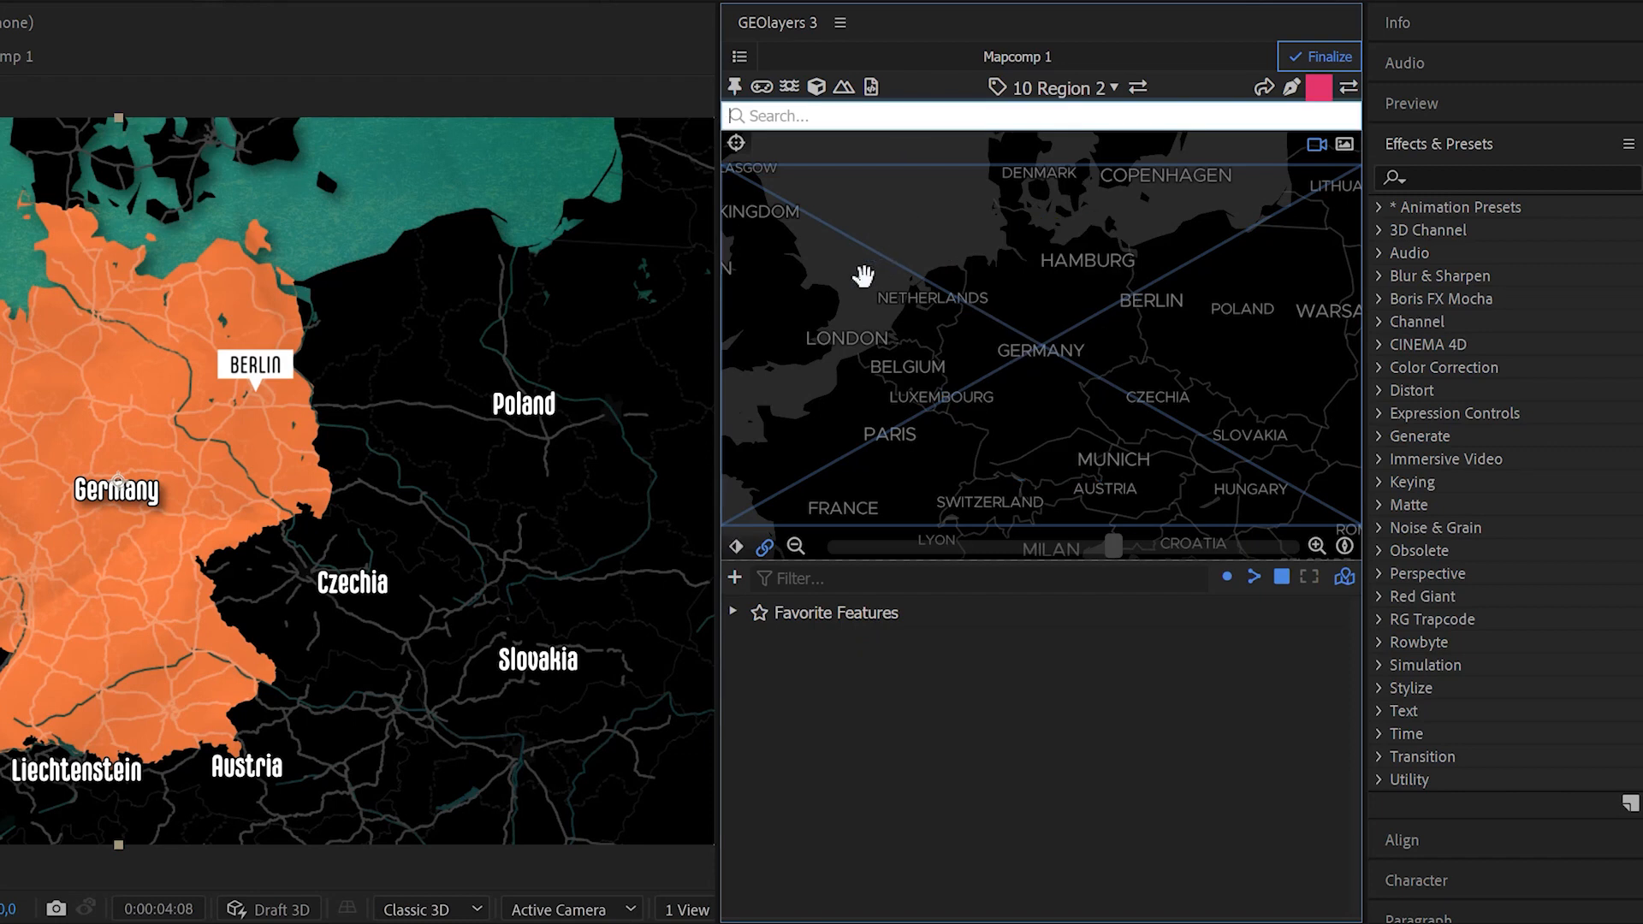
Step: Add the Natural Earth Countries dataset from Browser Downloads and preview its outlines
text(countries)
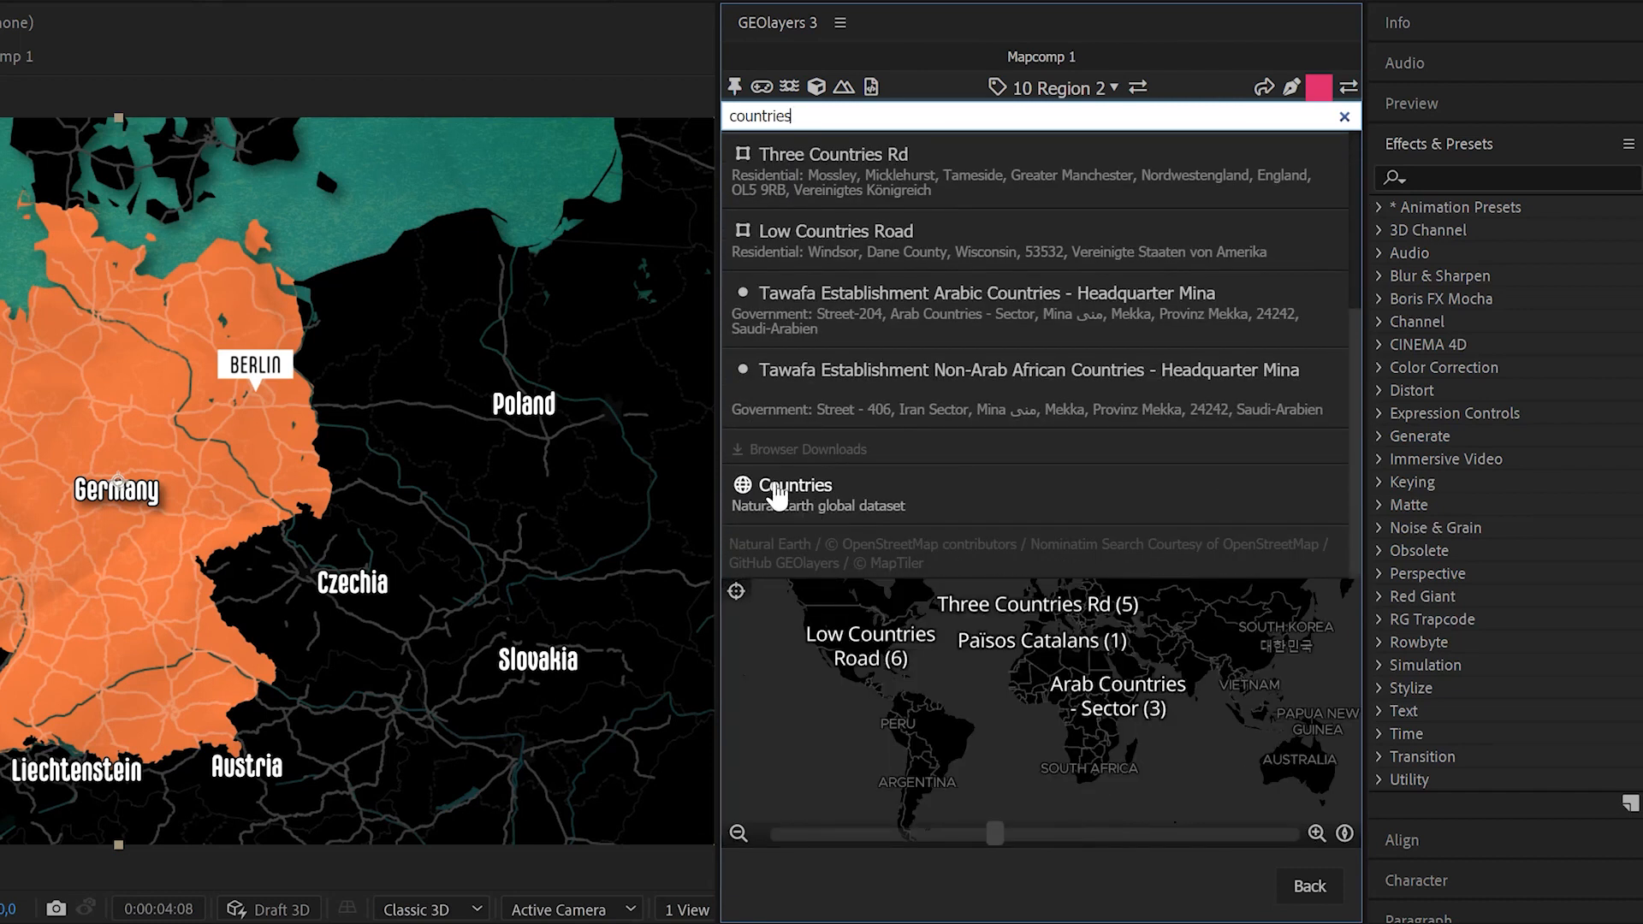
click(795, 484)
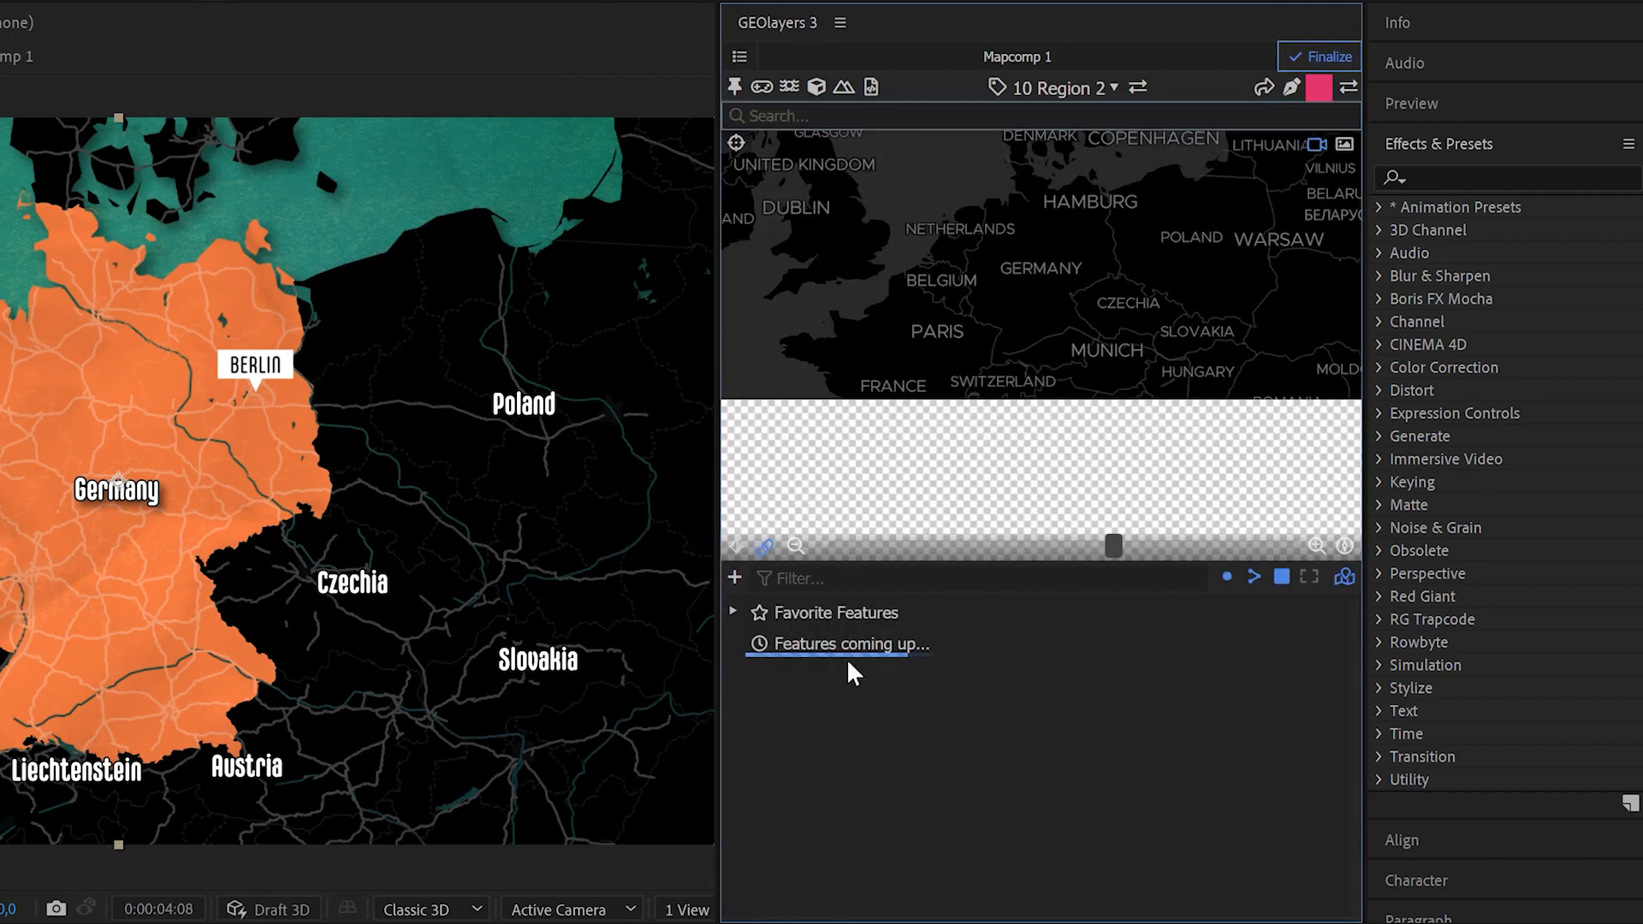
click(849, 643)
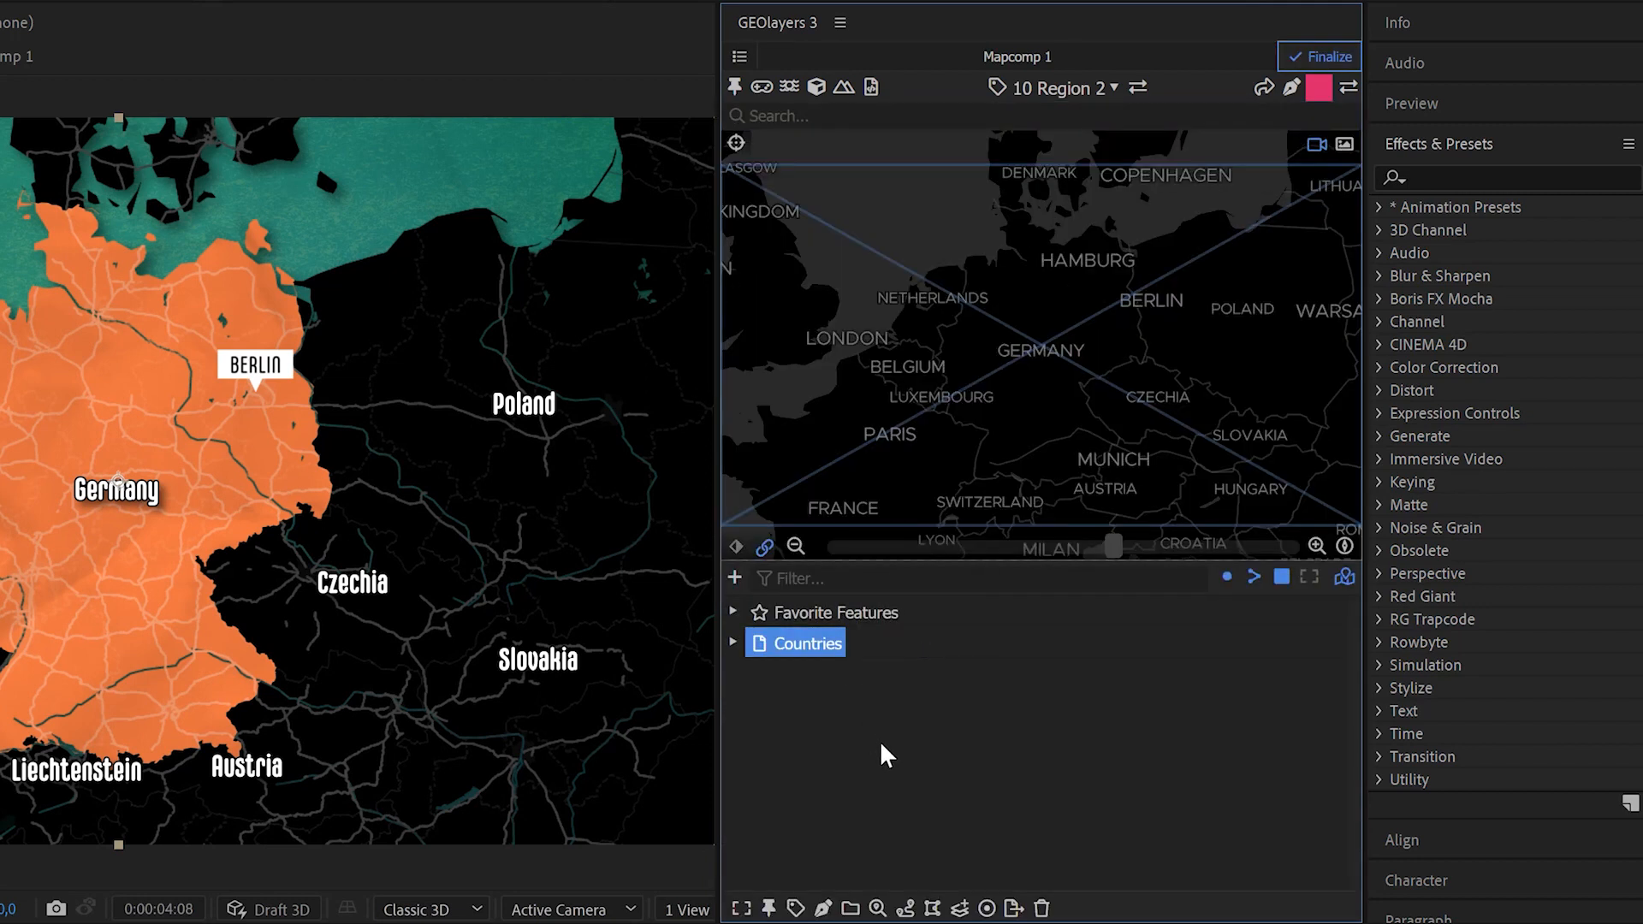
click(807, 644)
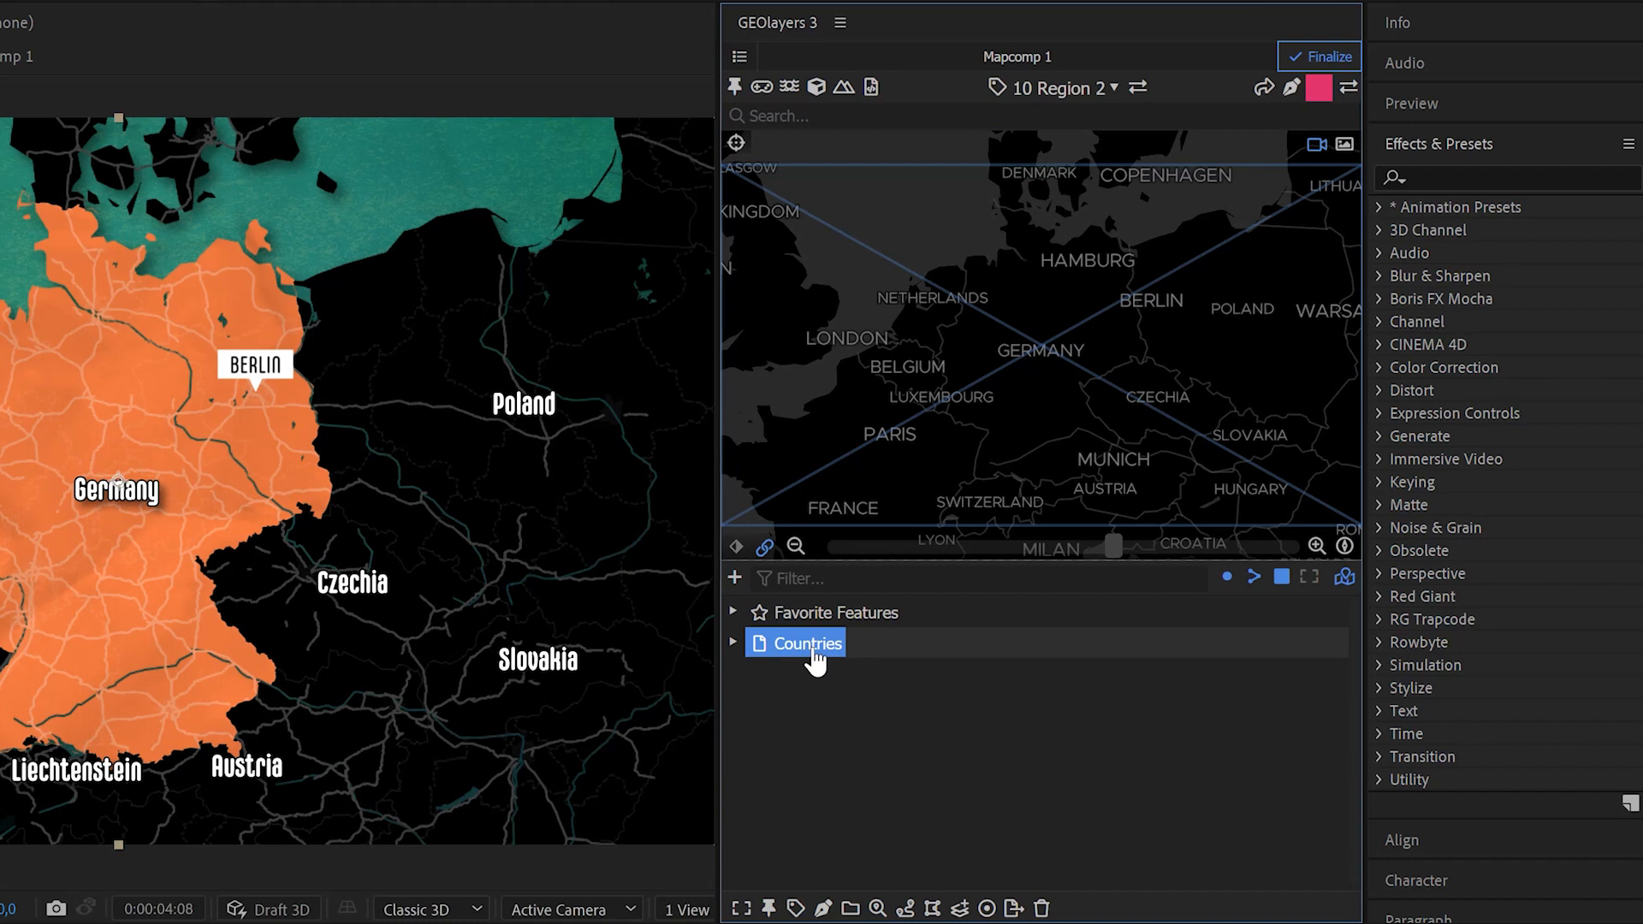
click(807, 644)
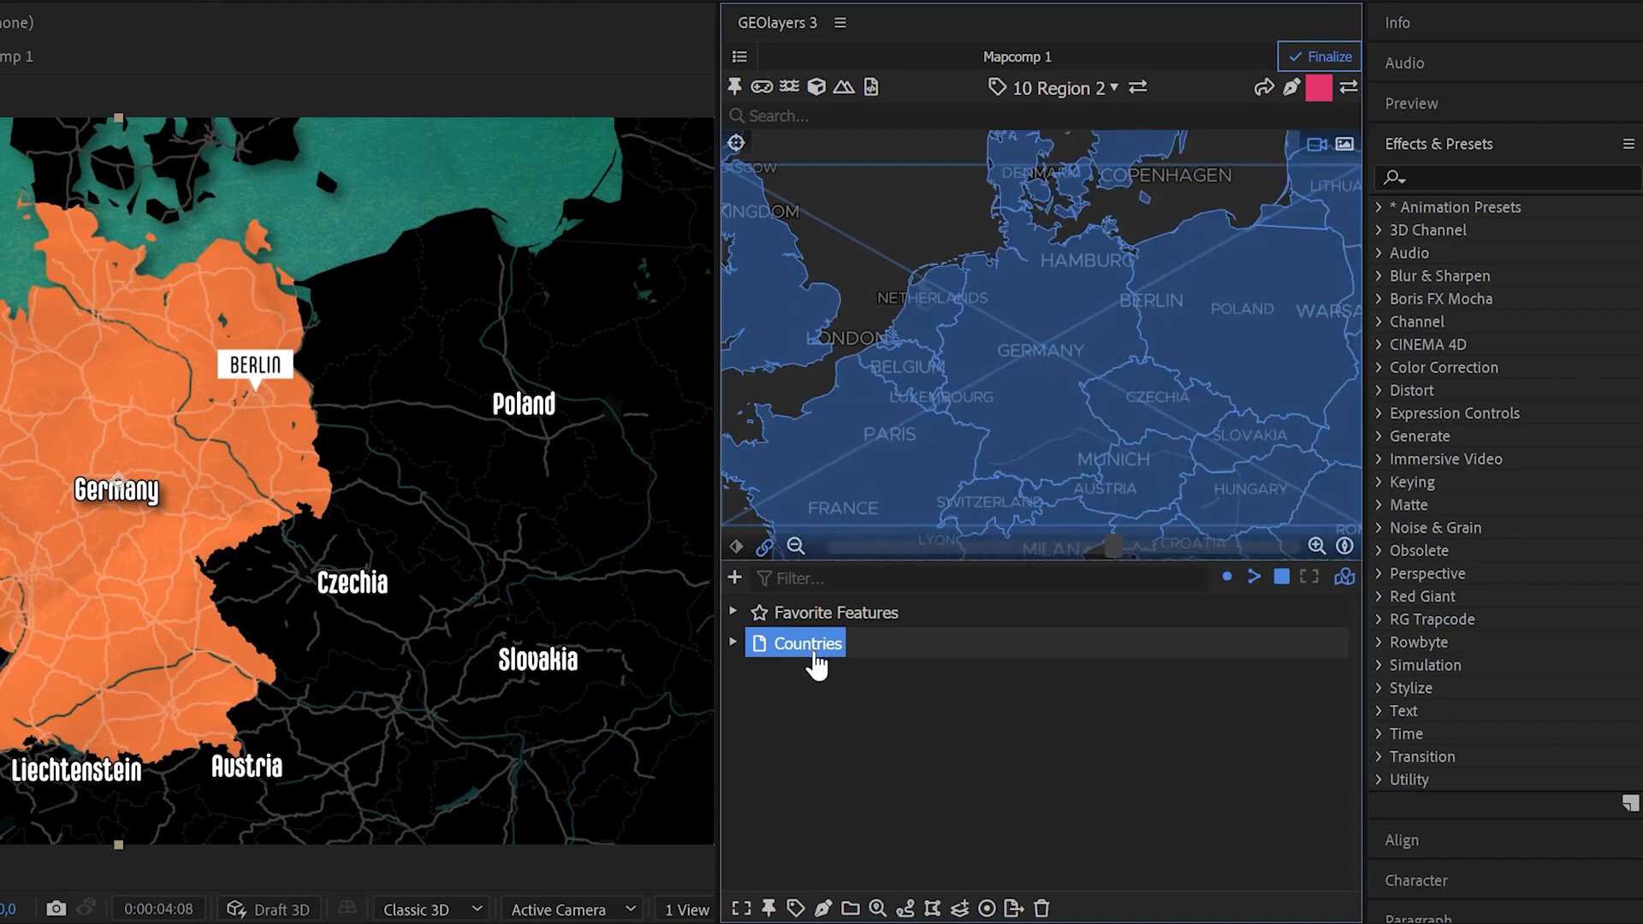
click(734, 578)
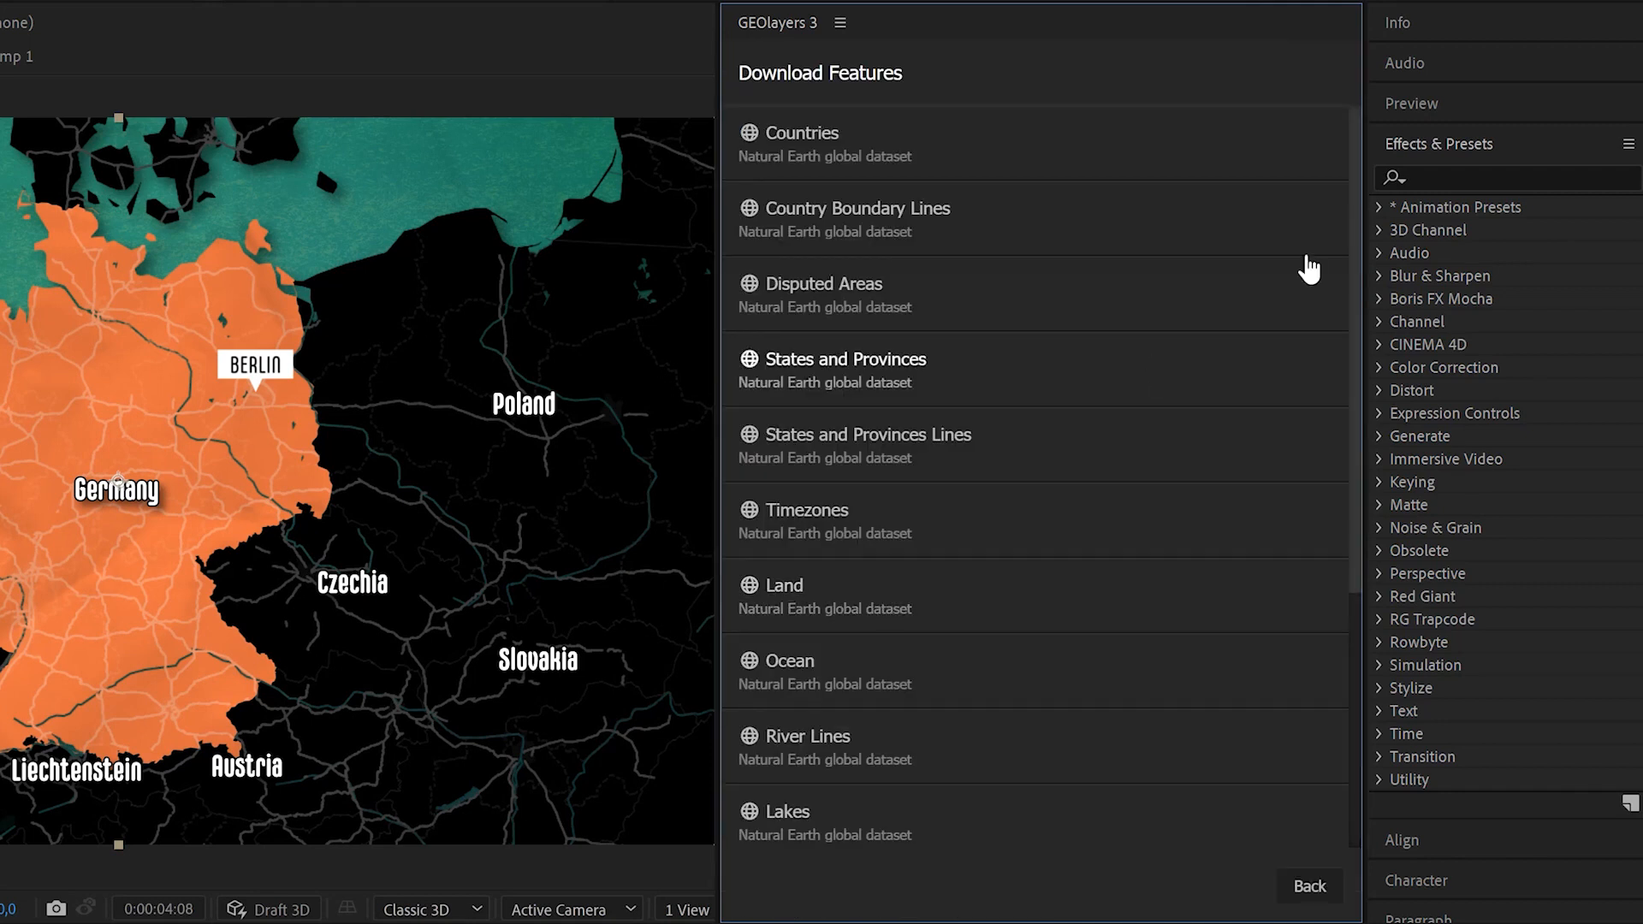
scroll(down, 3)
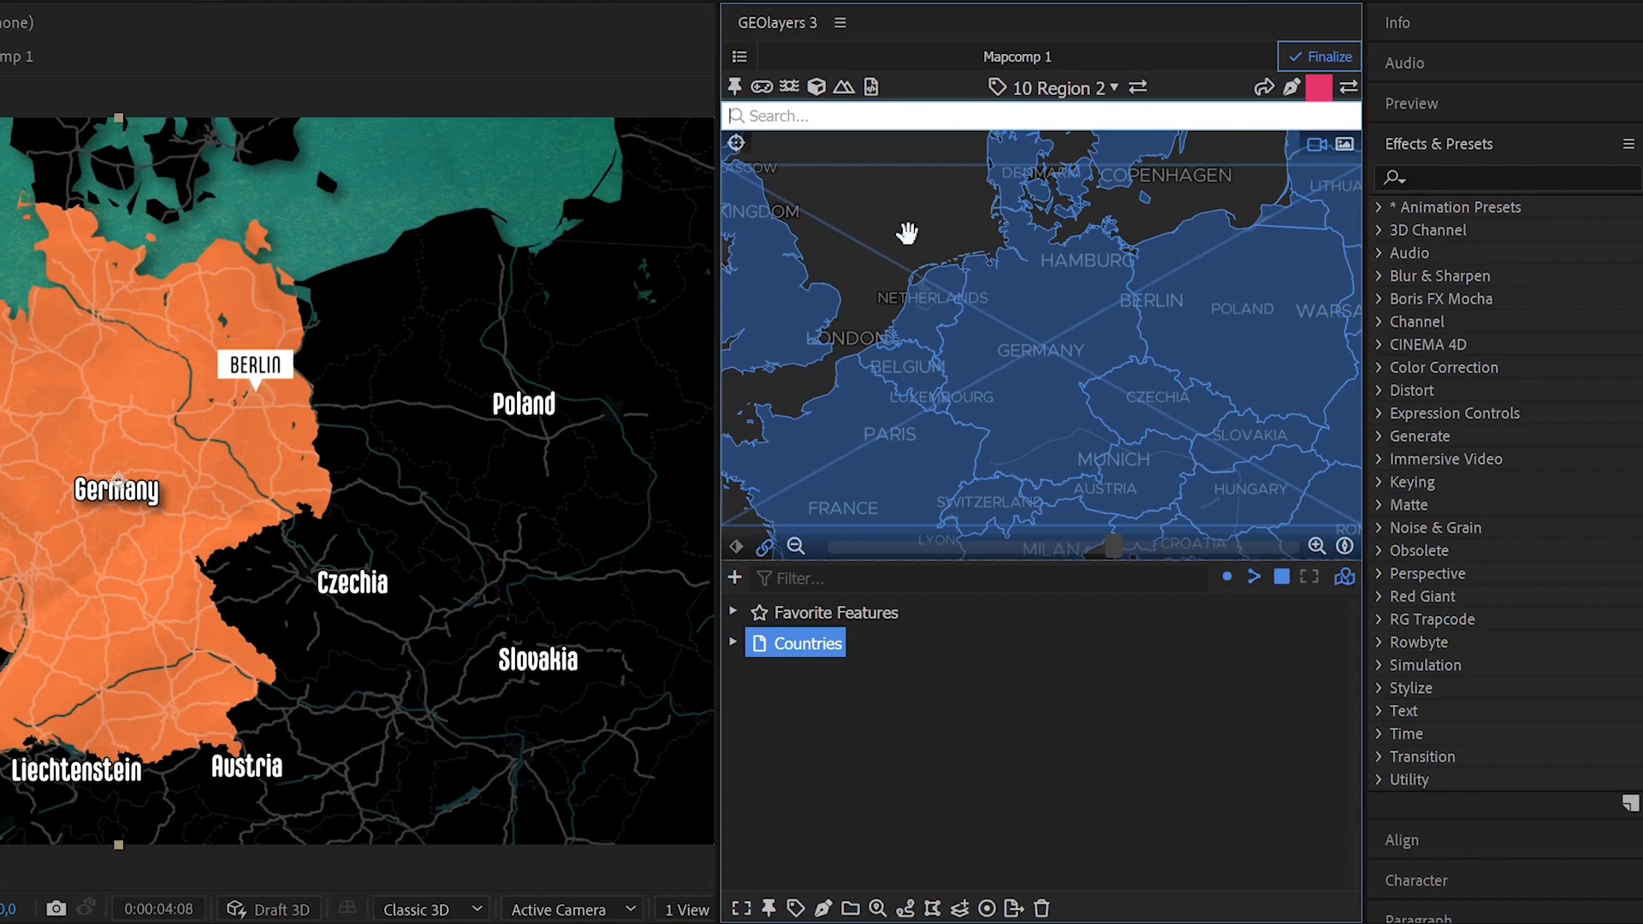
Step: Search 'covid' and import the RKI COVID19 Bundeslaender data from GEOlayers/geodata
text(covid)
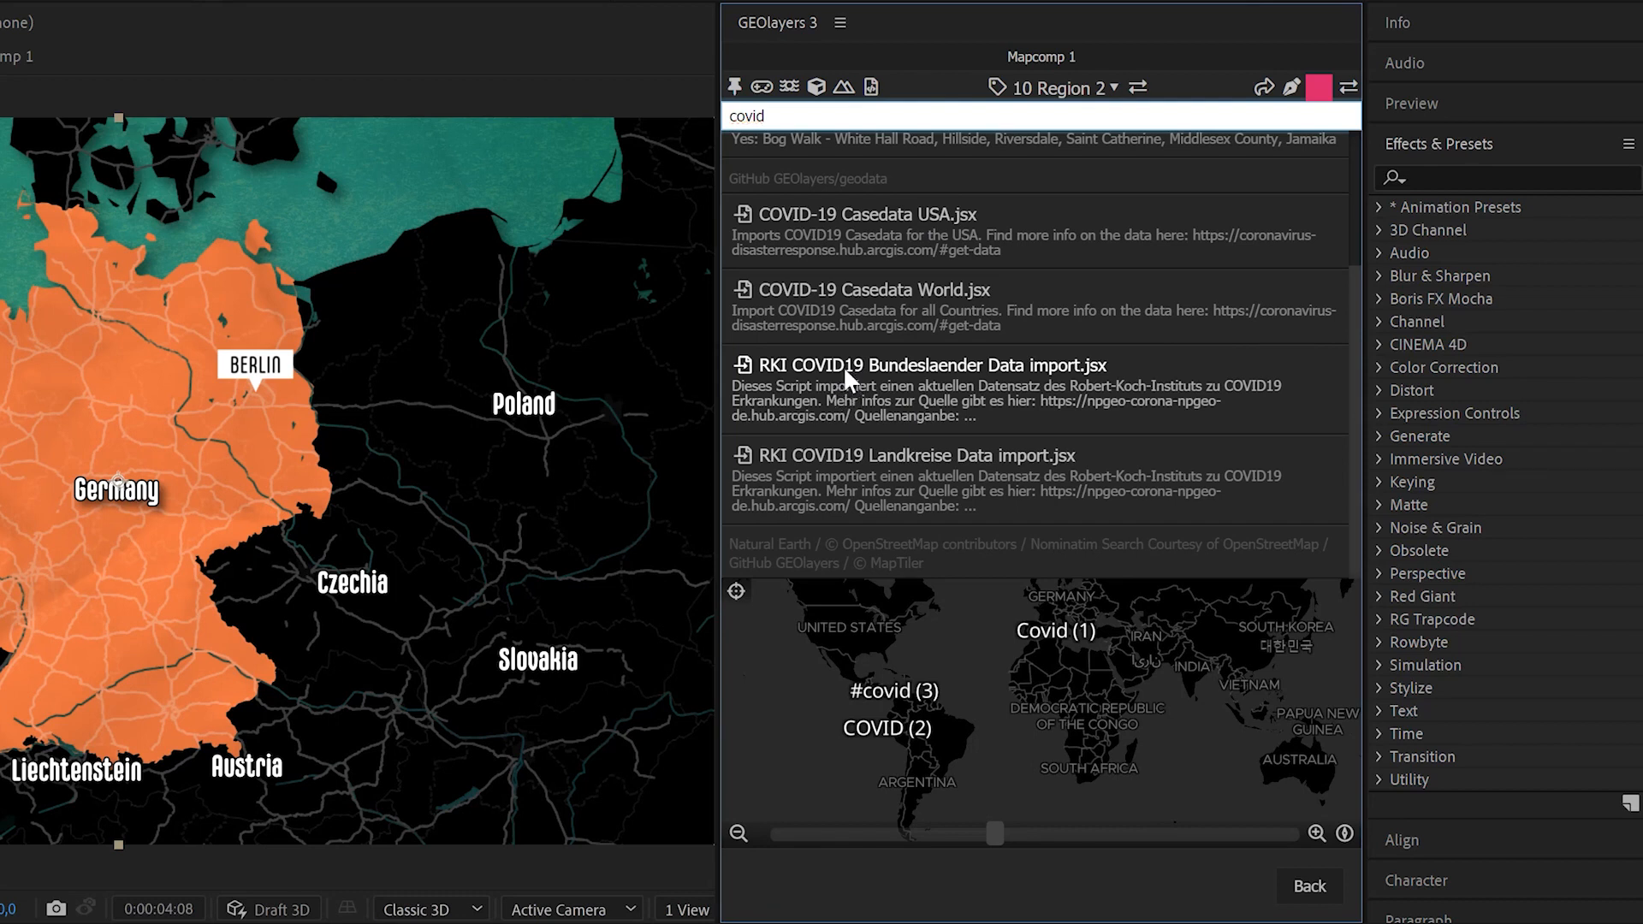
click(927, 365)
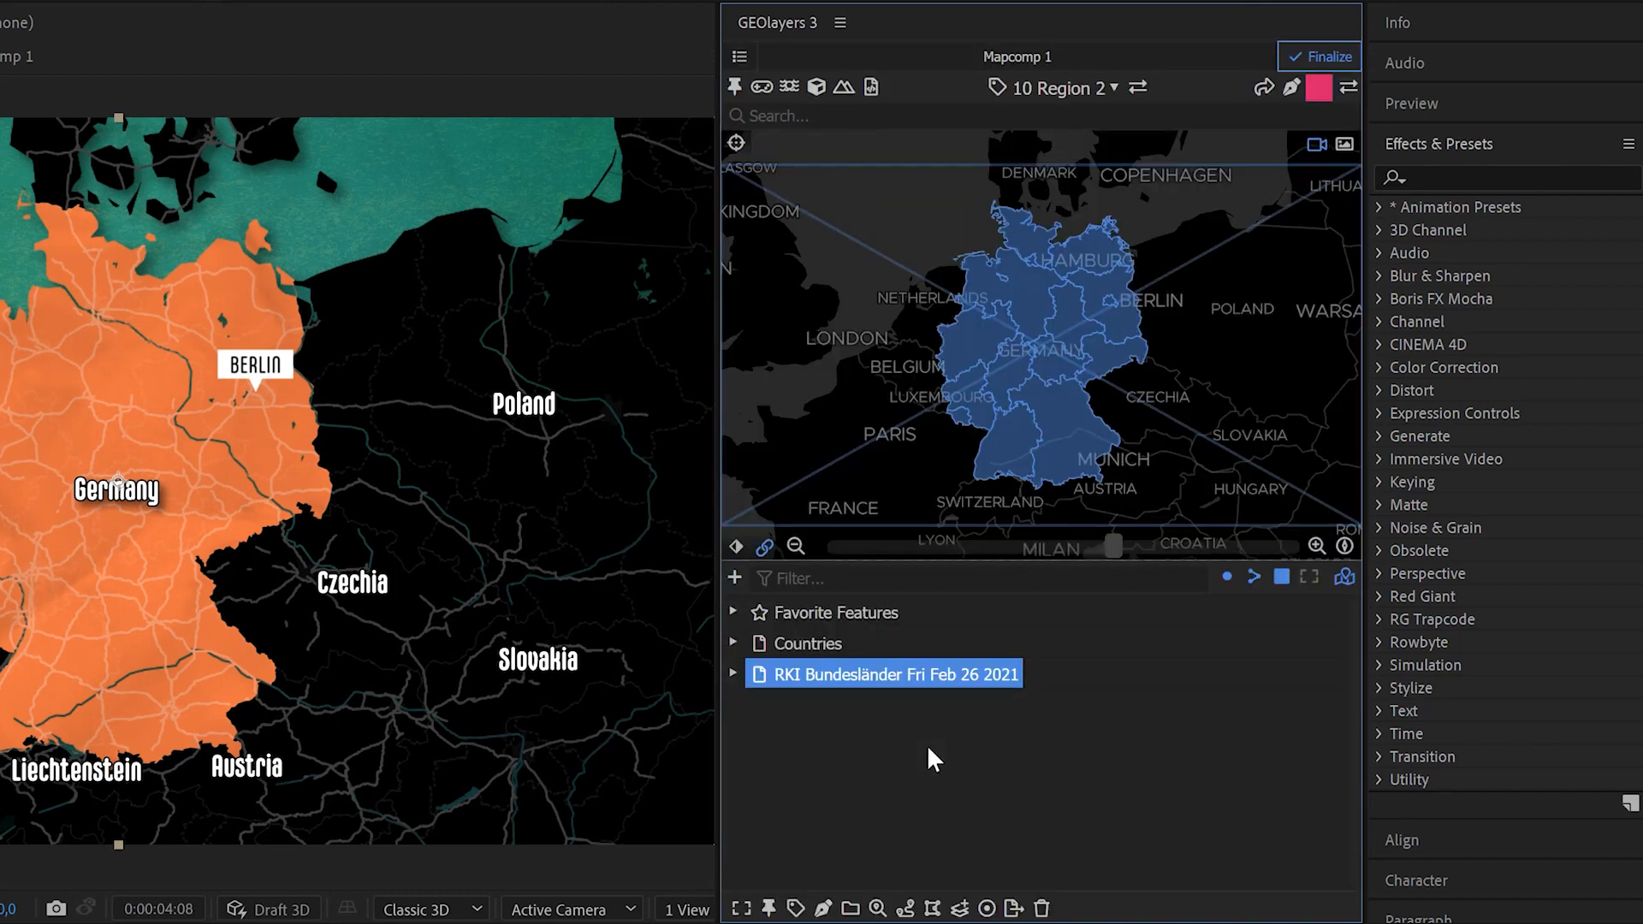
mouse_move(736, 141)
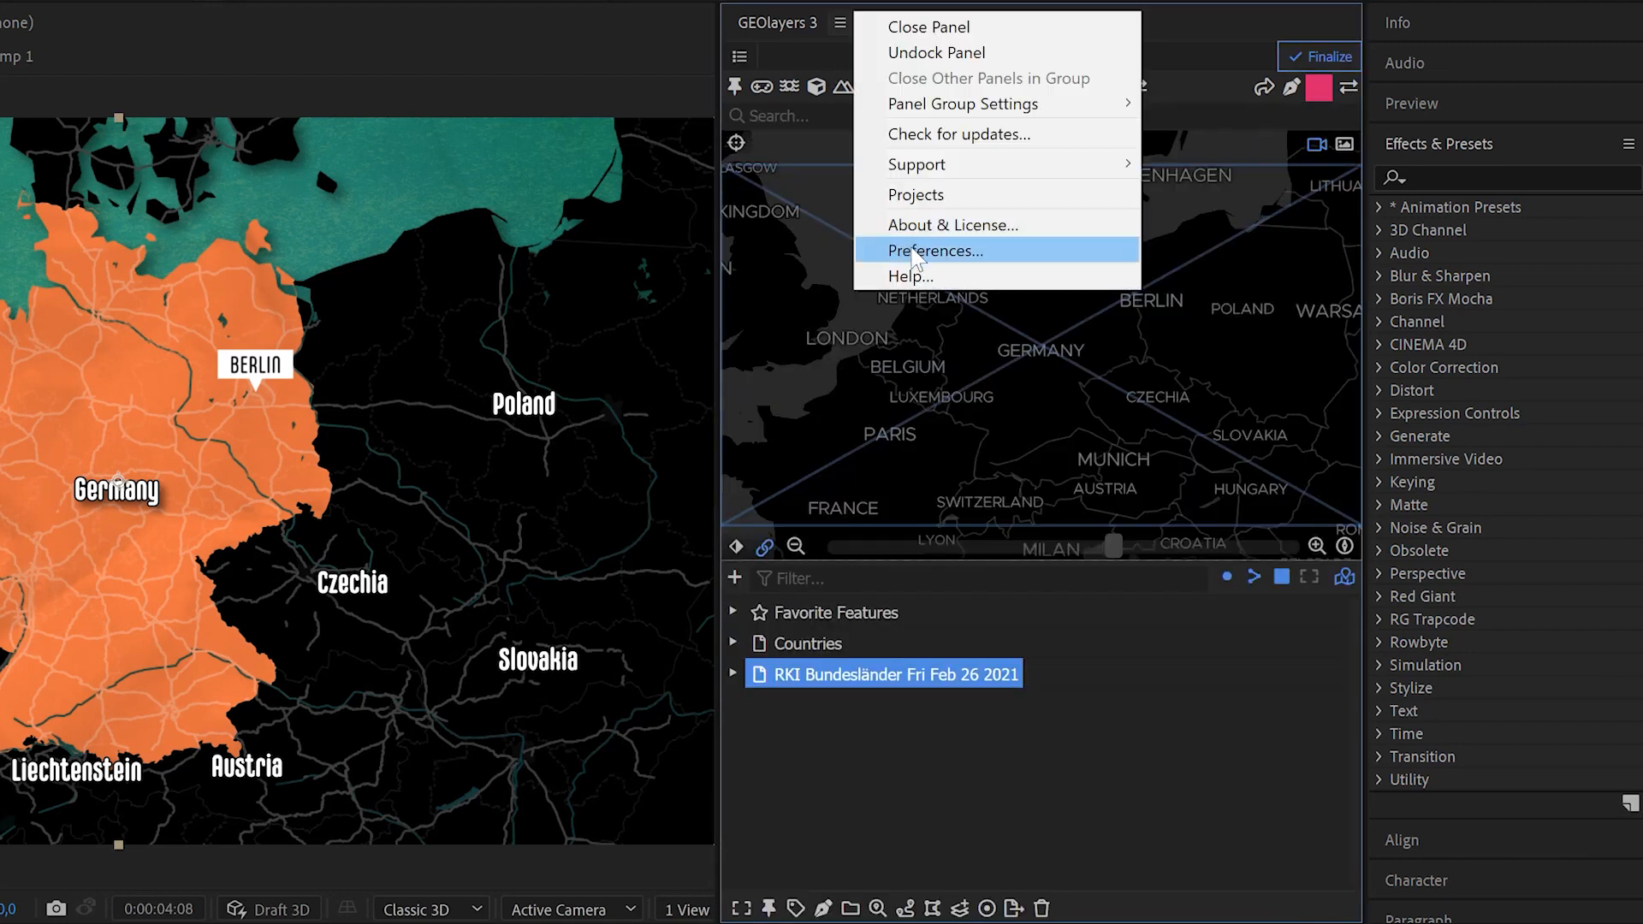
click(933, 251)
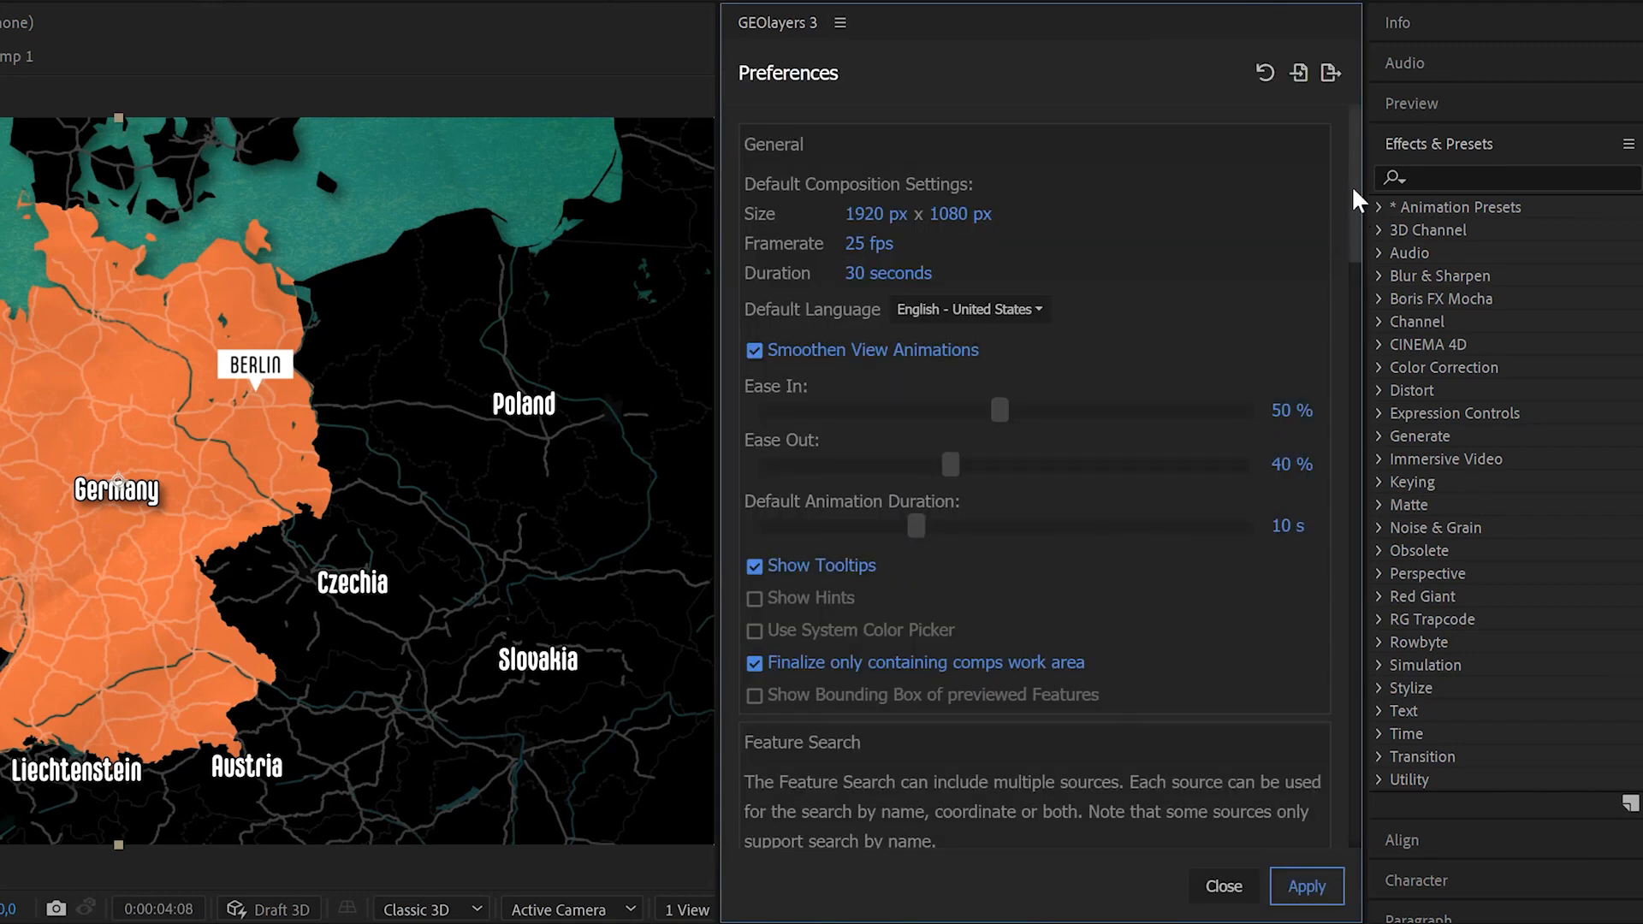
scroll(down, 3)
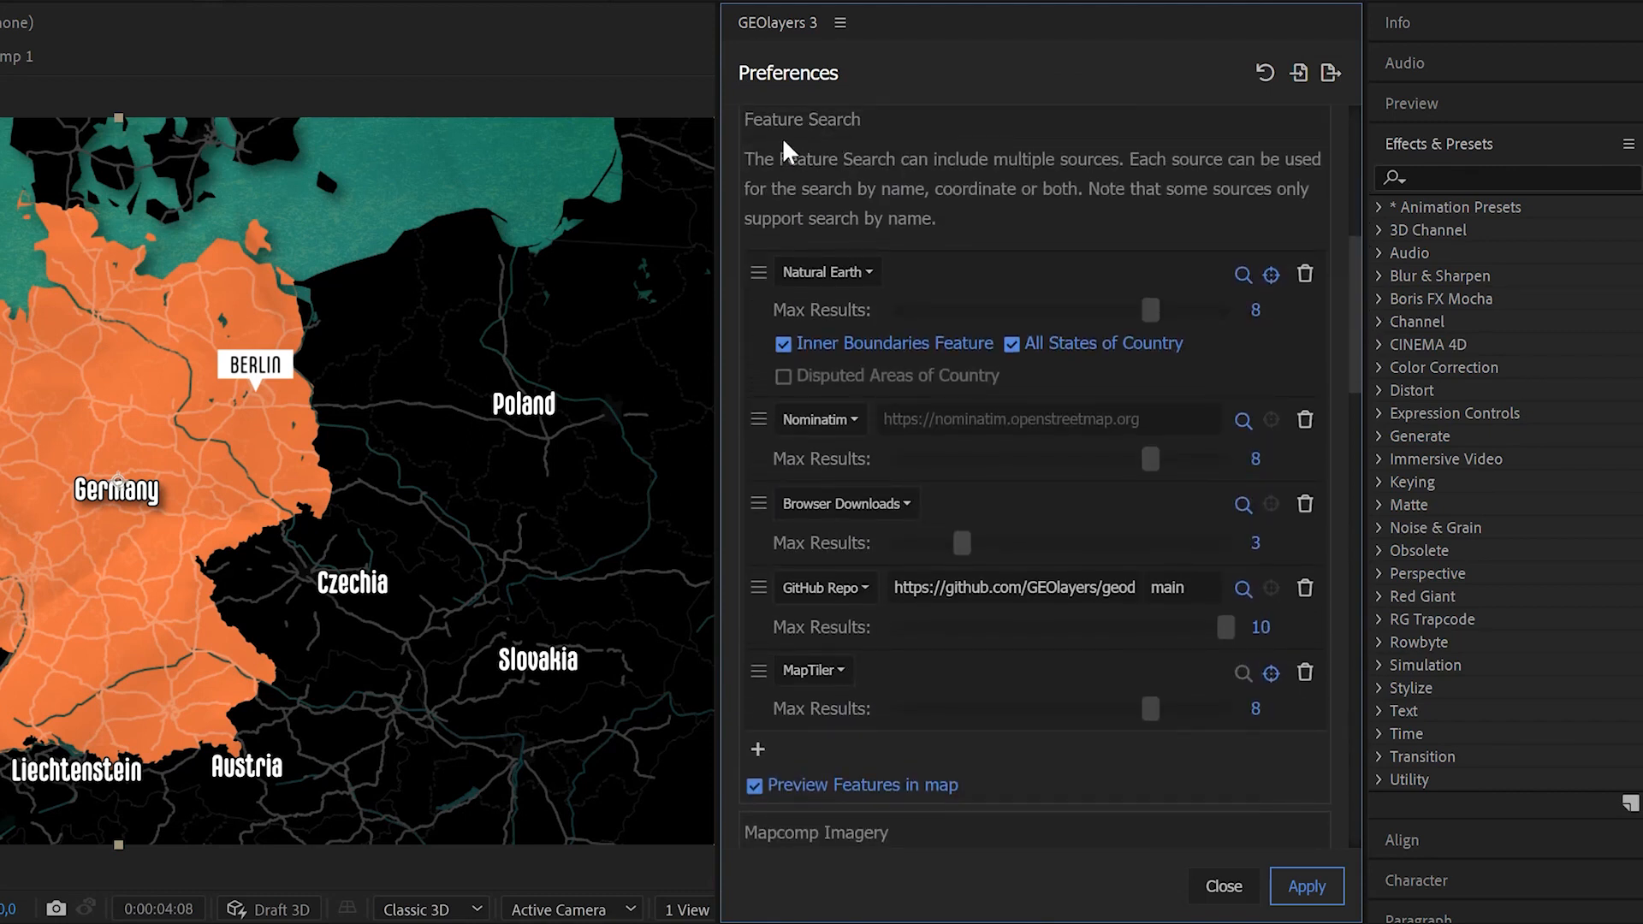
mouse_move(1333, 327)
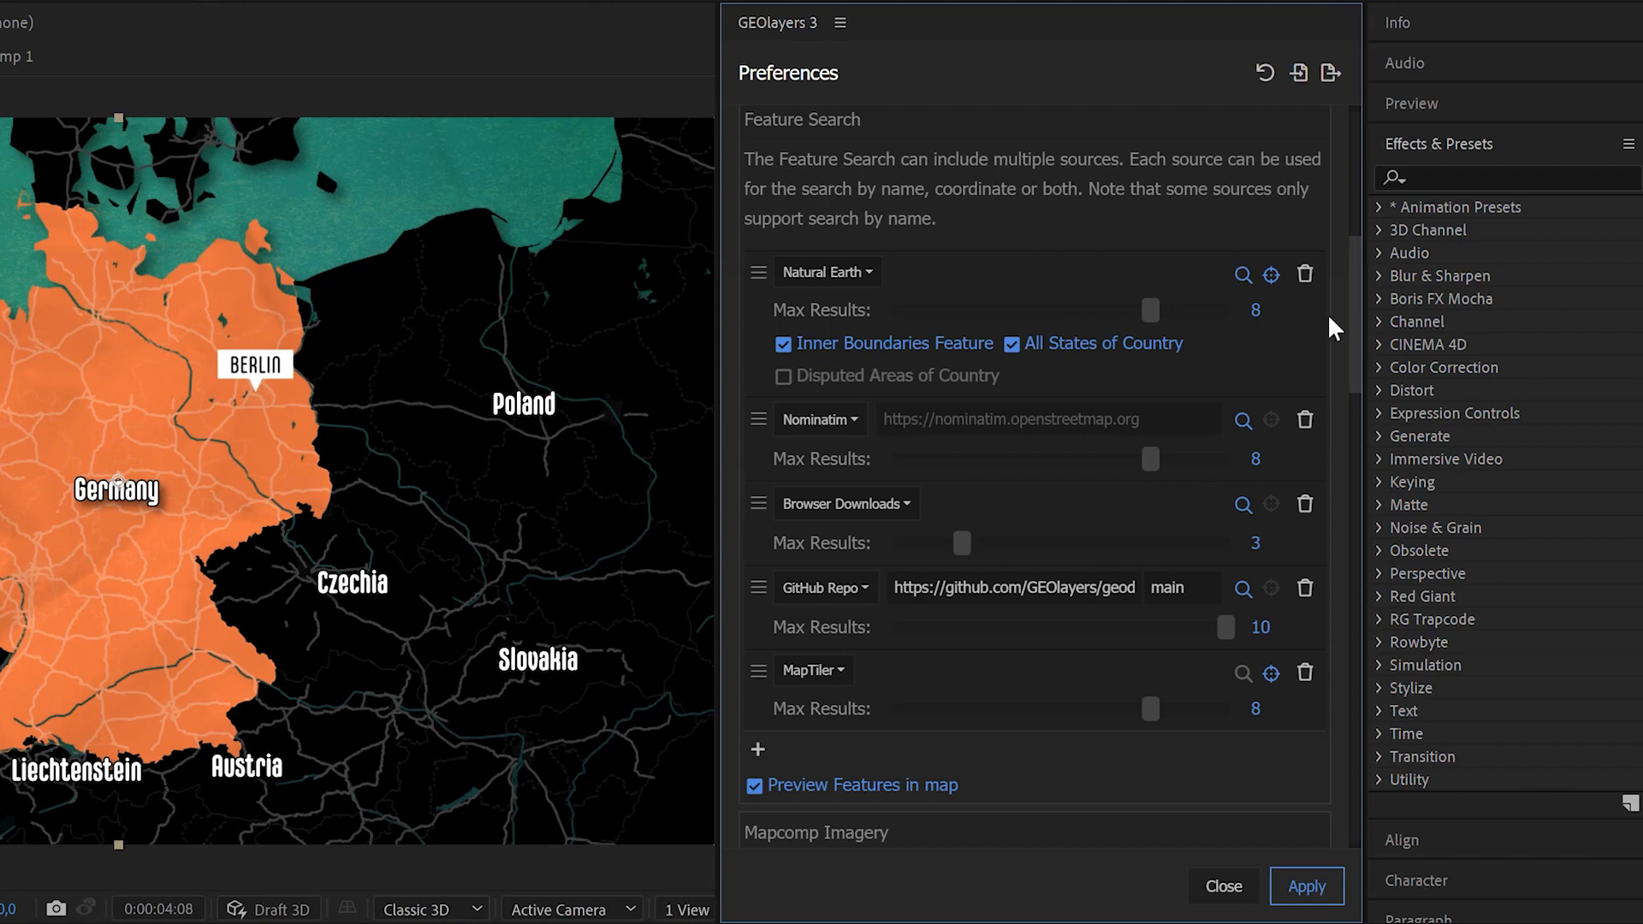
mouse_move(1368, 335)
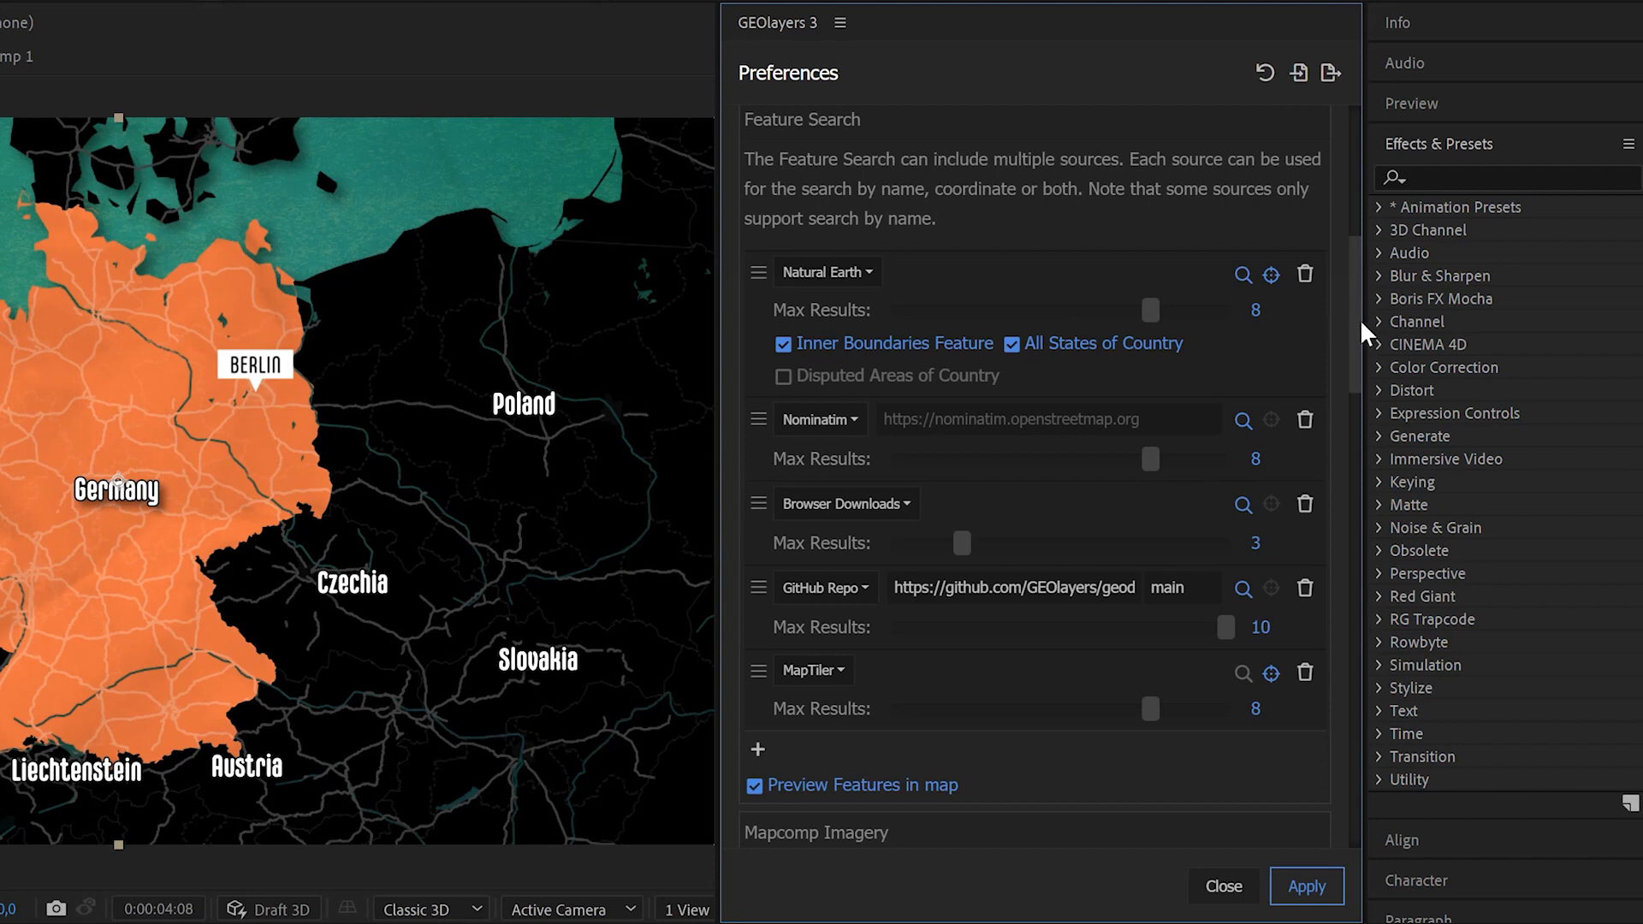
mouse_move(756, 275)
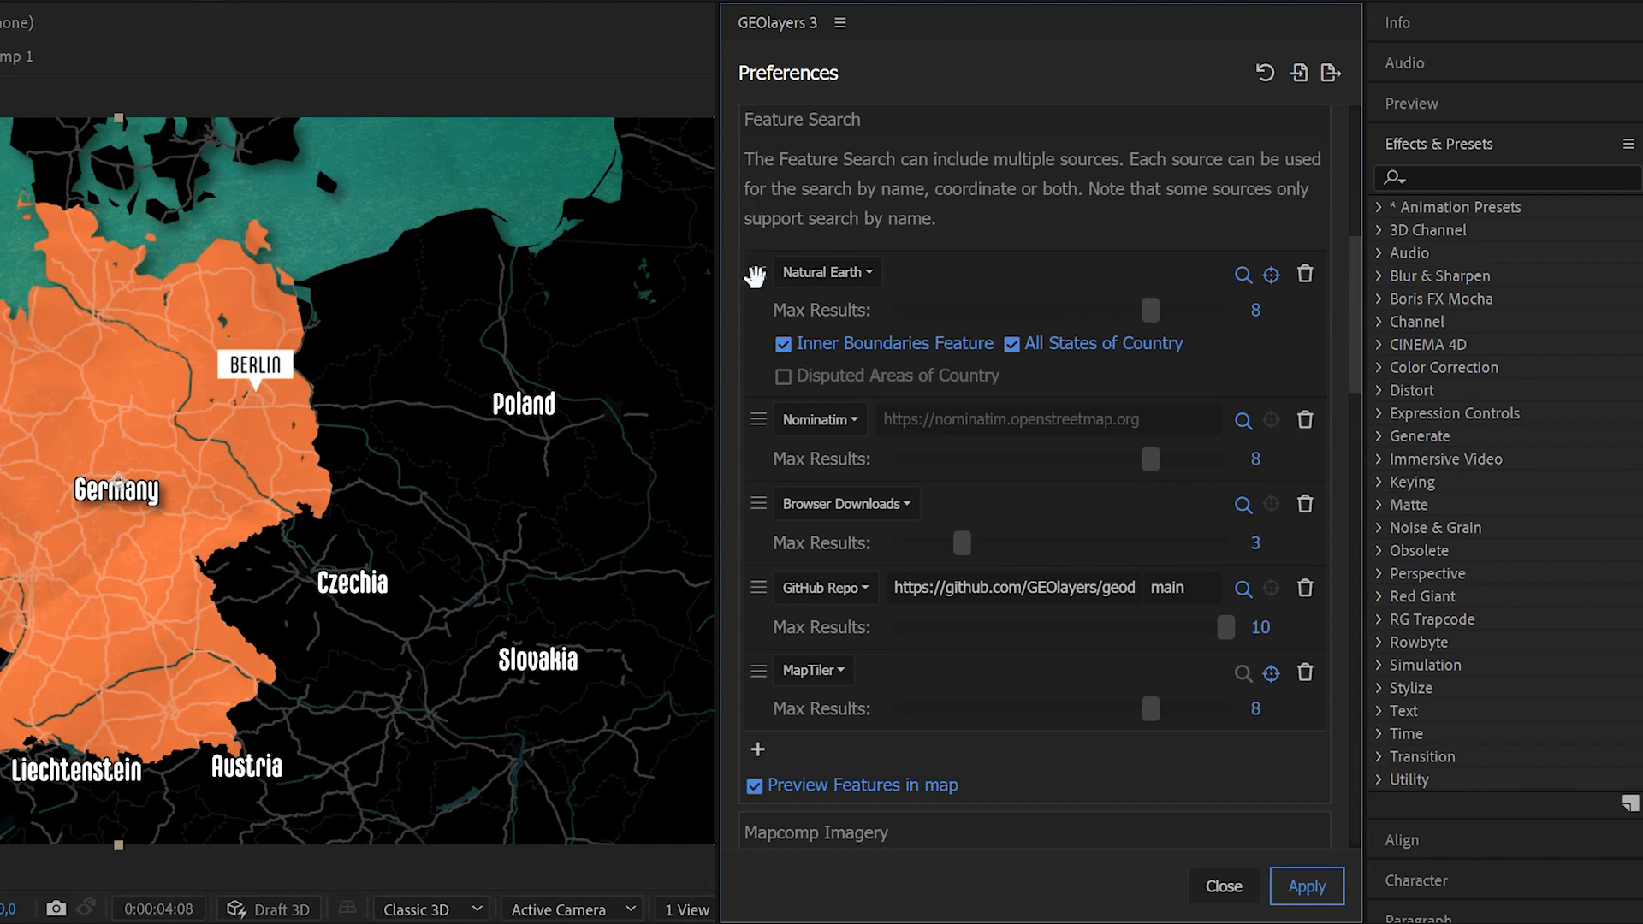
mouse_move(708, 294)
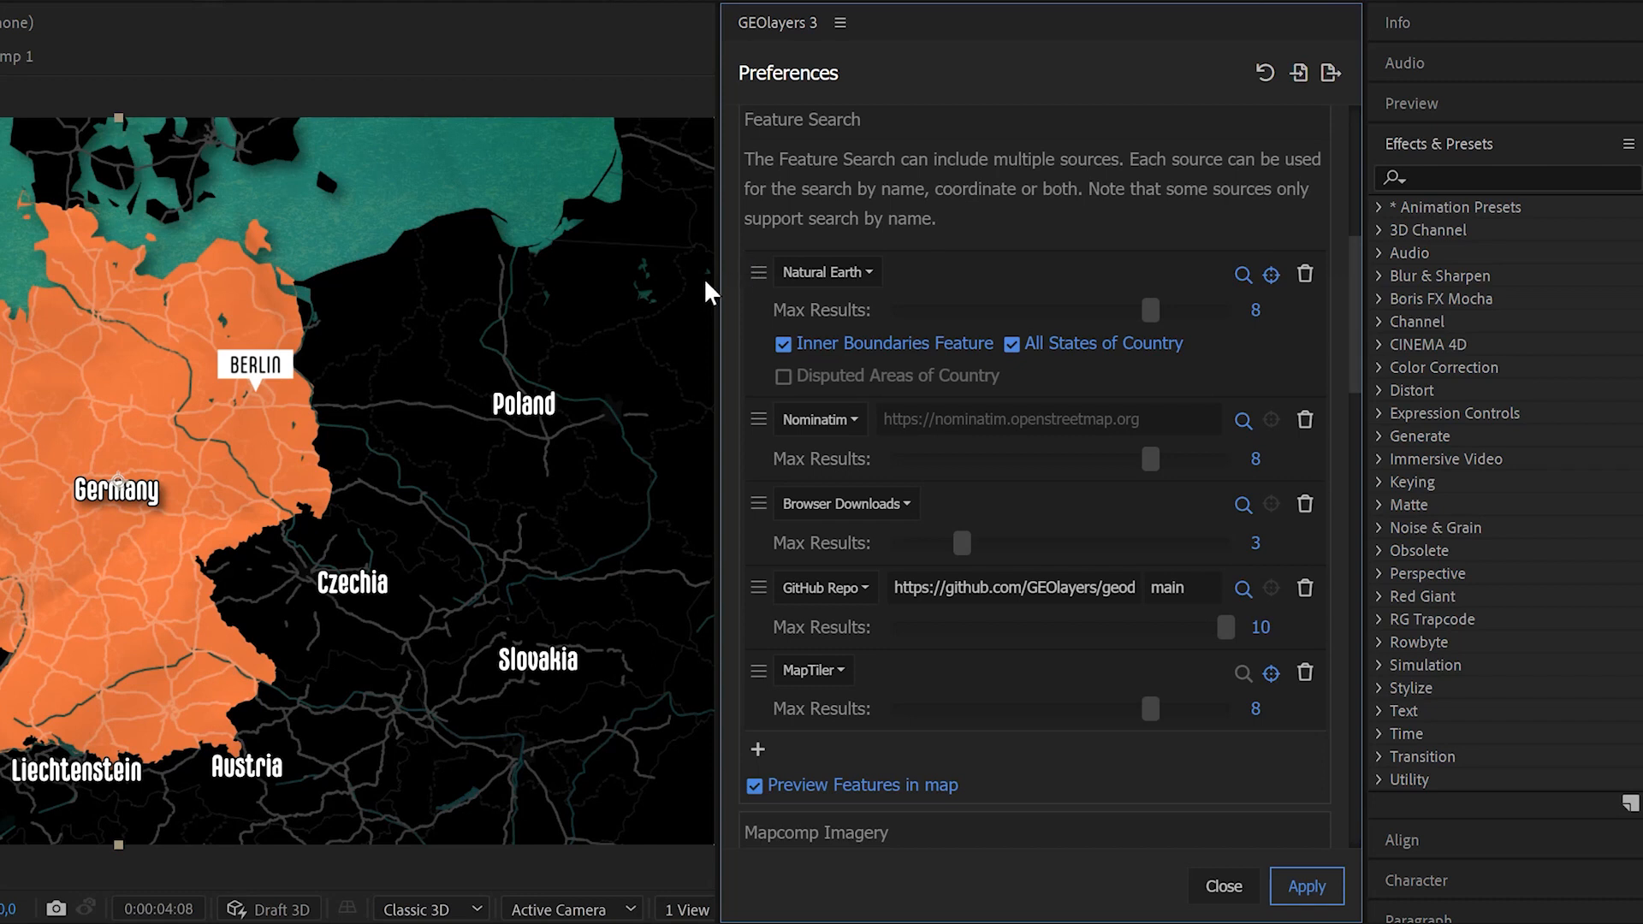
mouse_move(1245, 276)
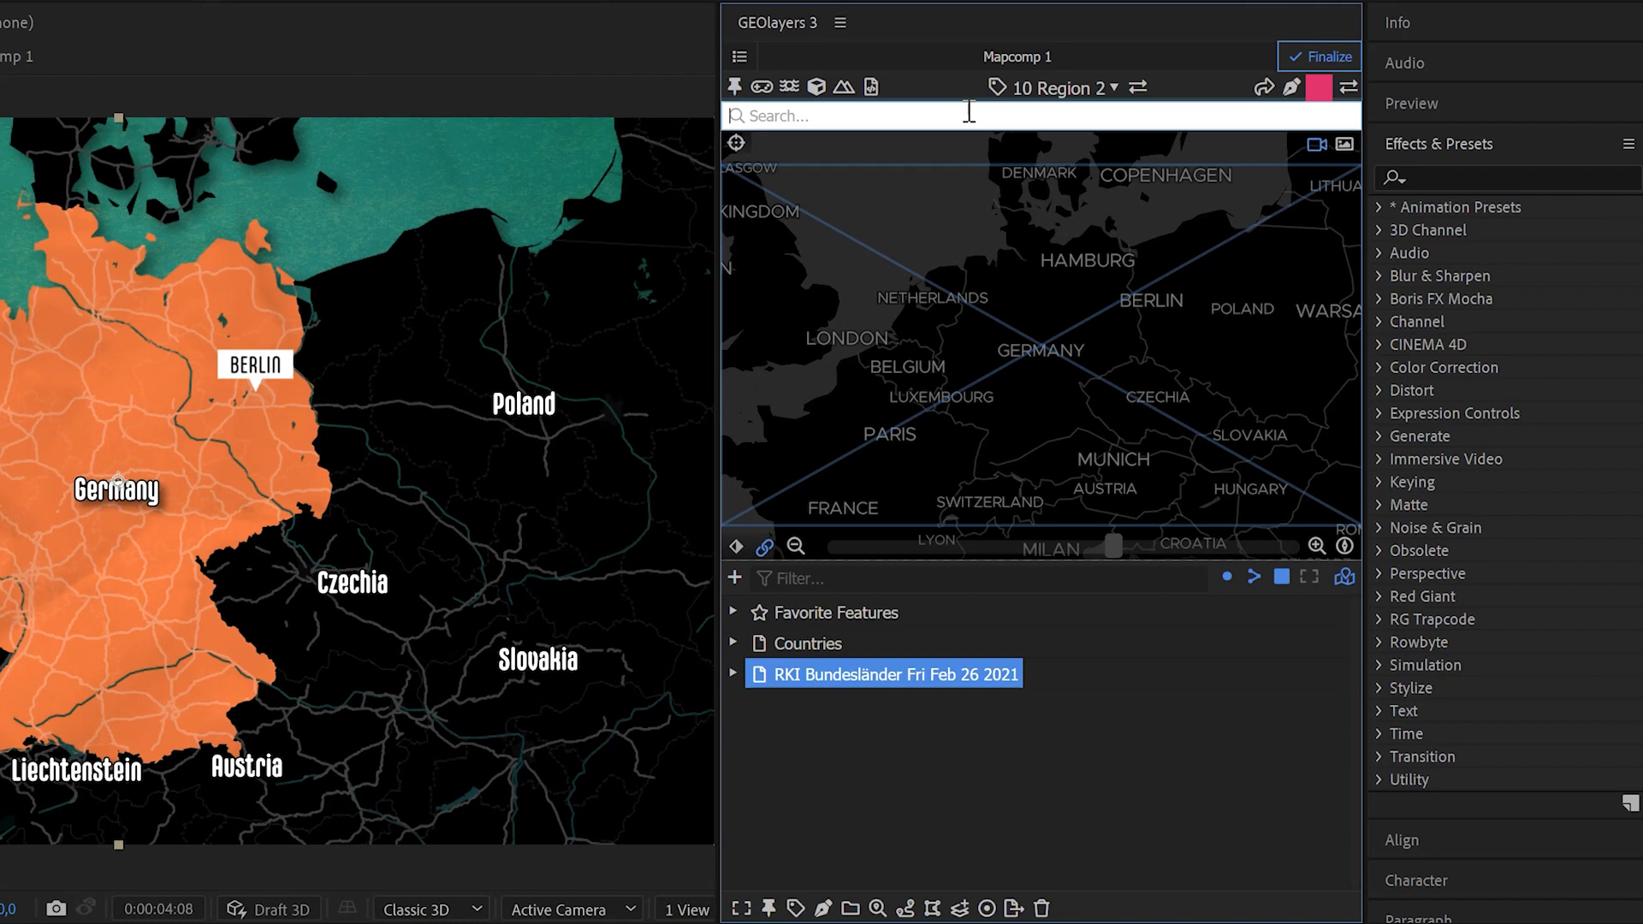
Step: Search 'countries' to check the Browser Downloads source order
text(countries)
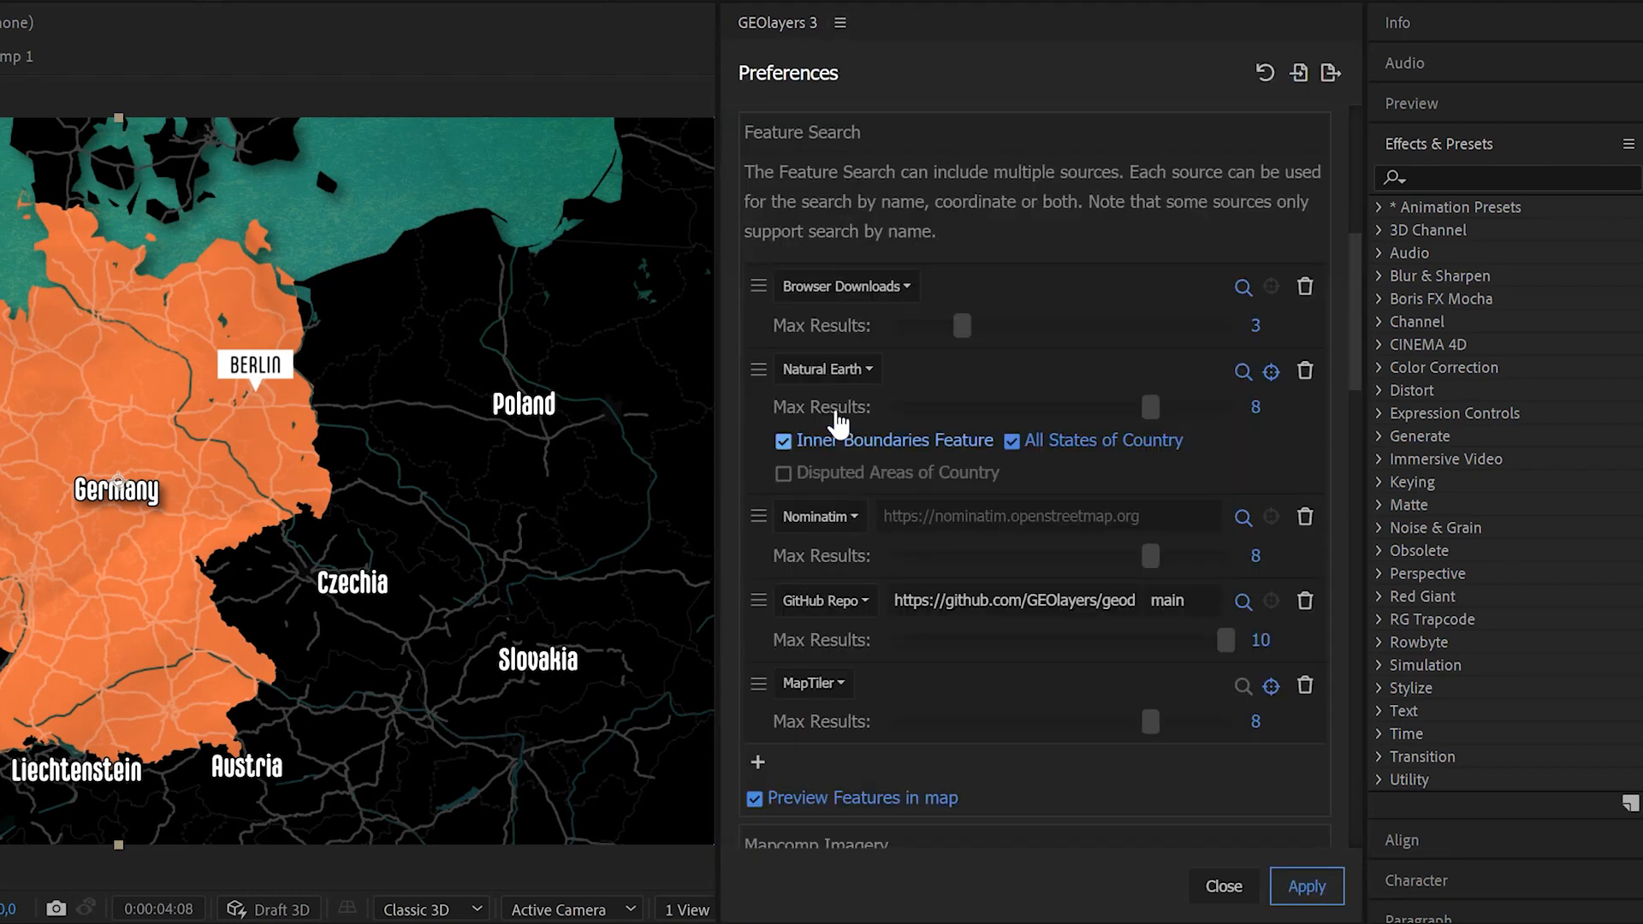
mouse_move(847, 300)
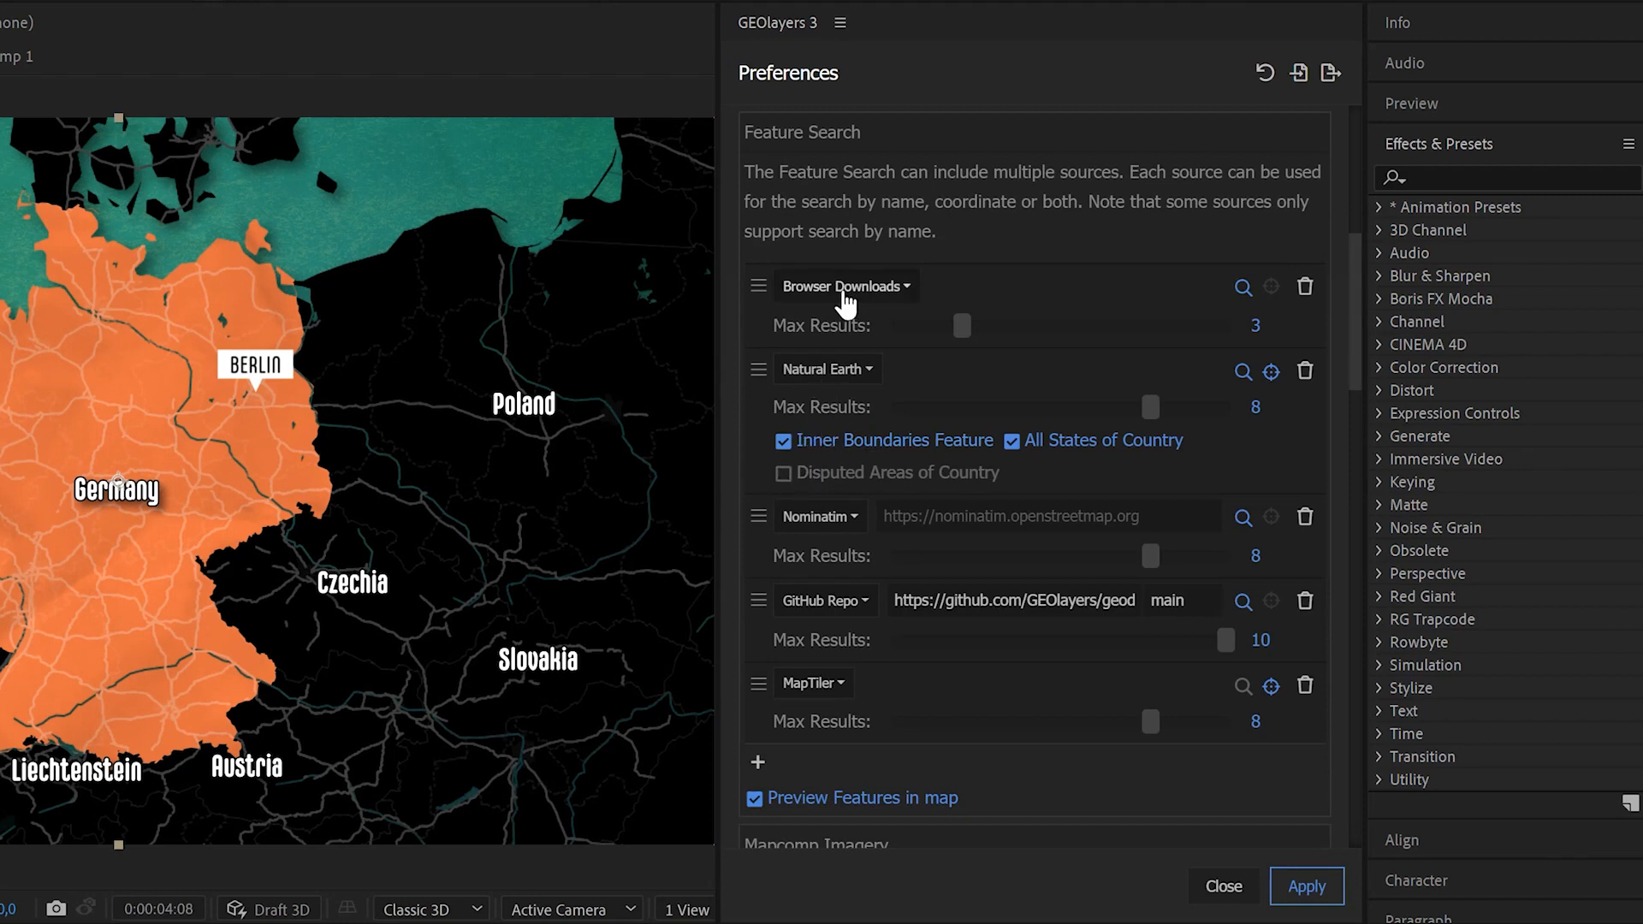
mouse_move(1243, 373)
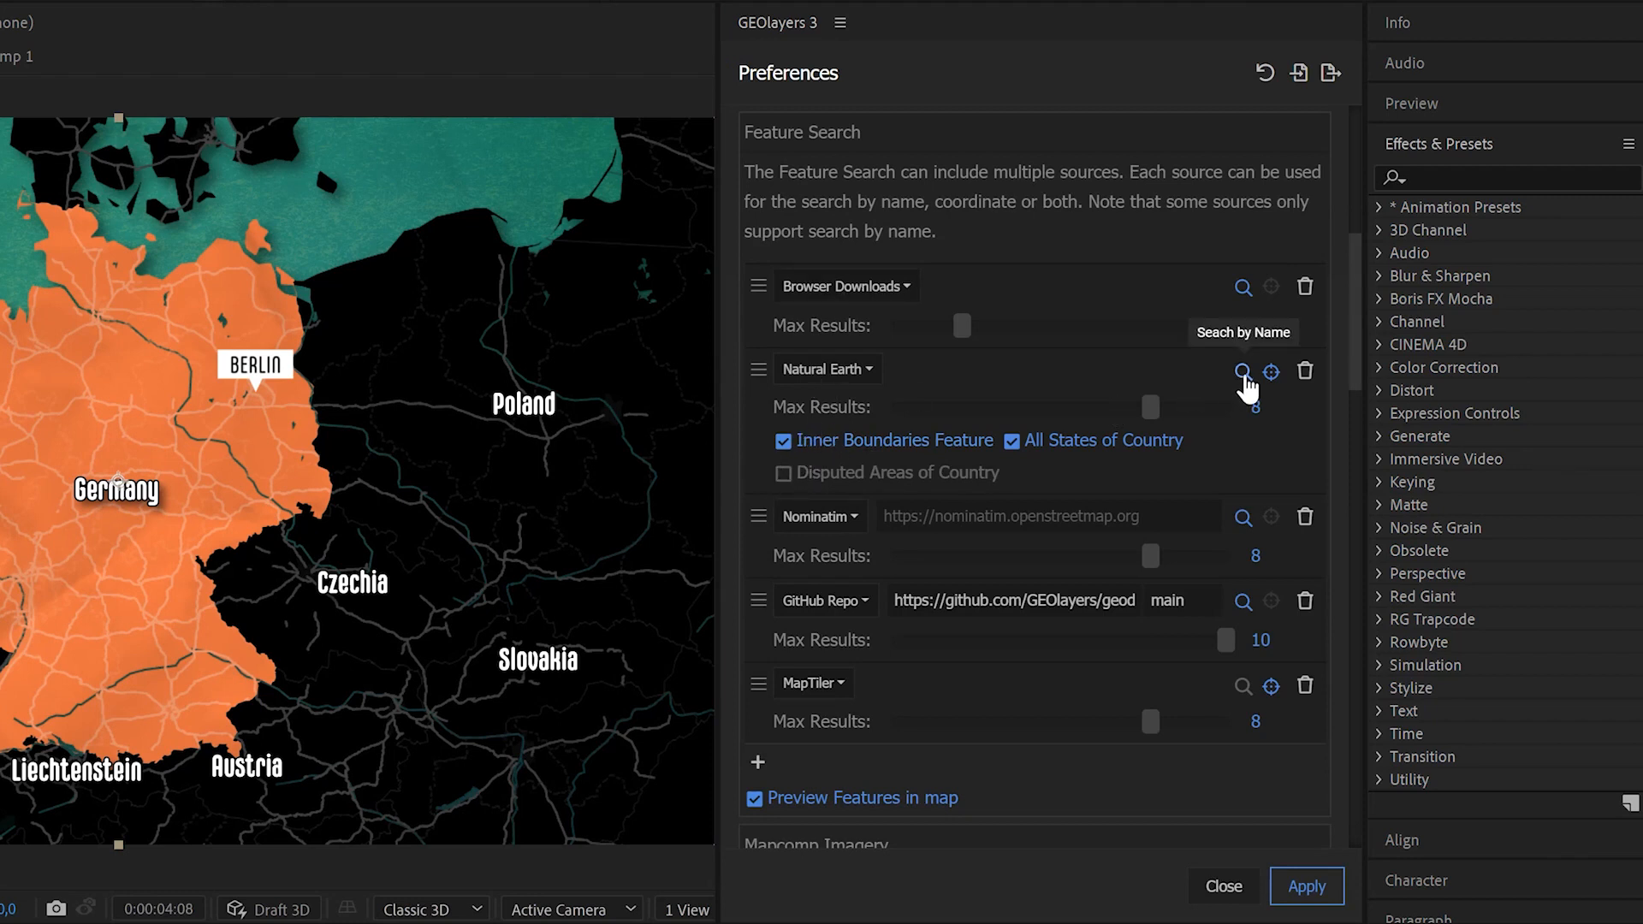
mouse_move(1272, 372)
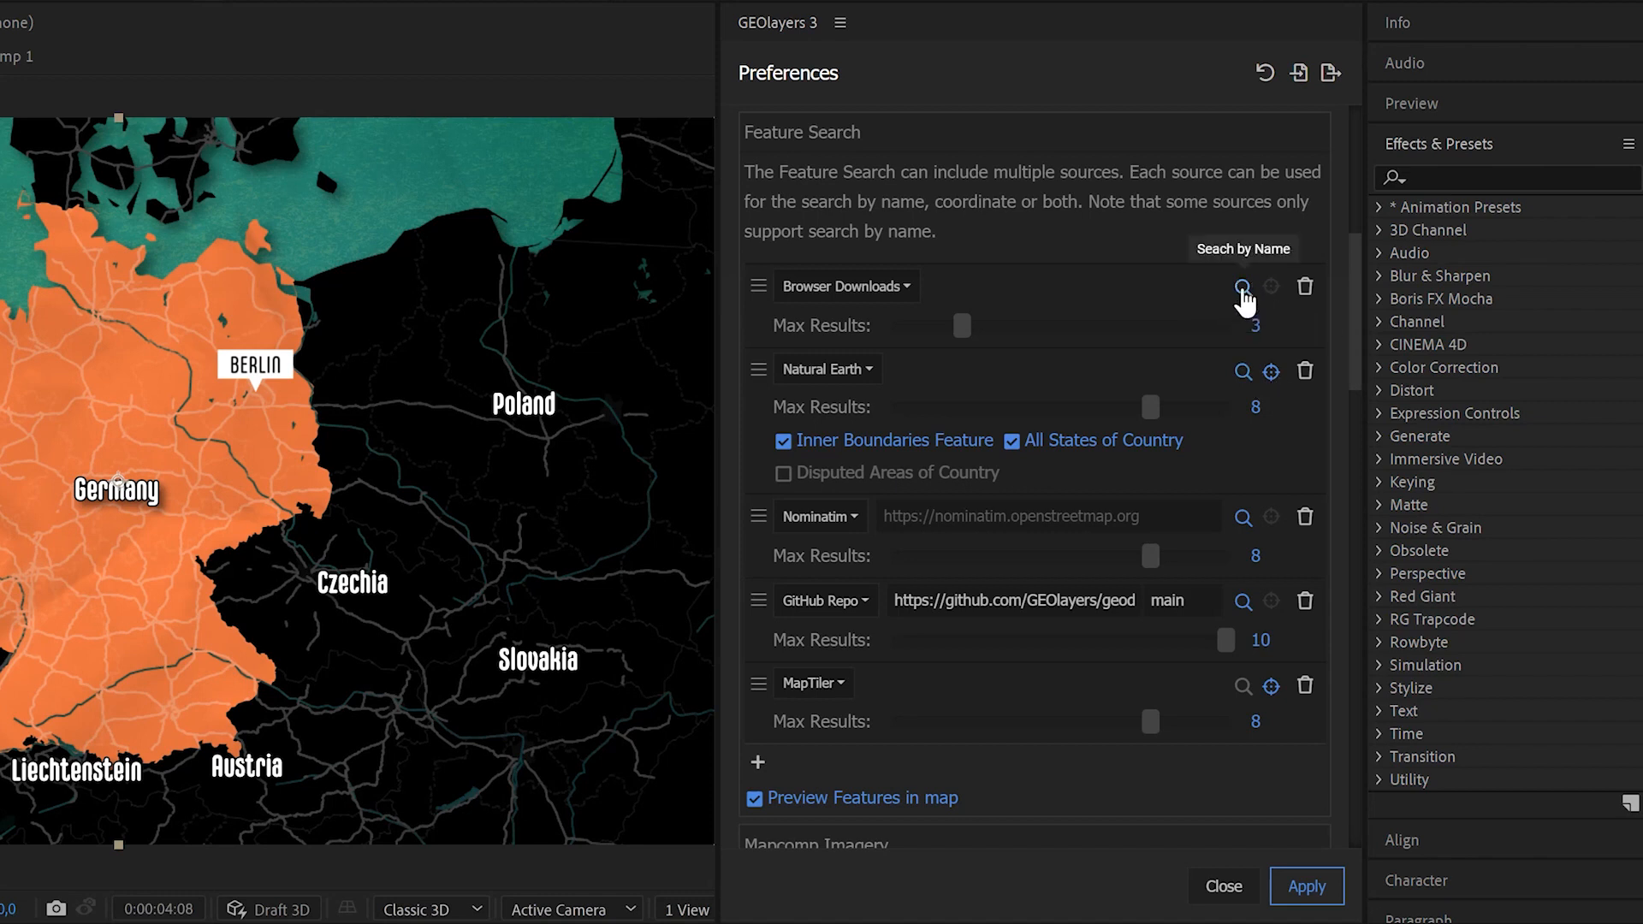
mouse_move(789, 354)
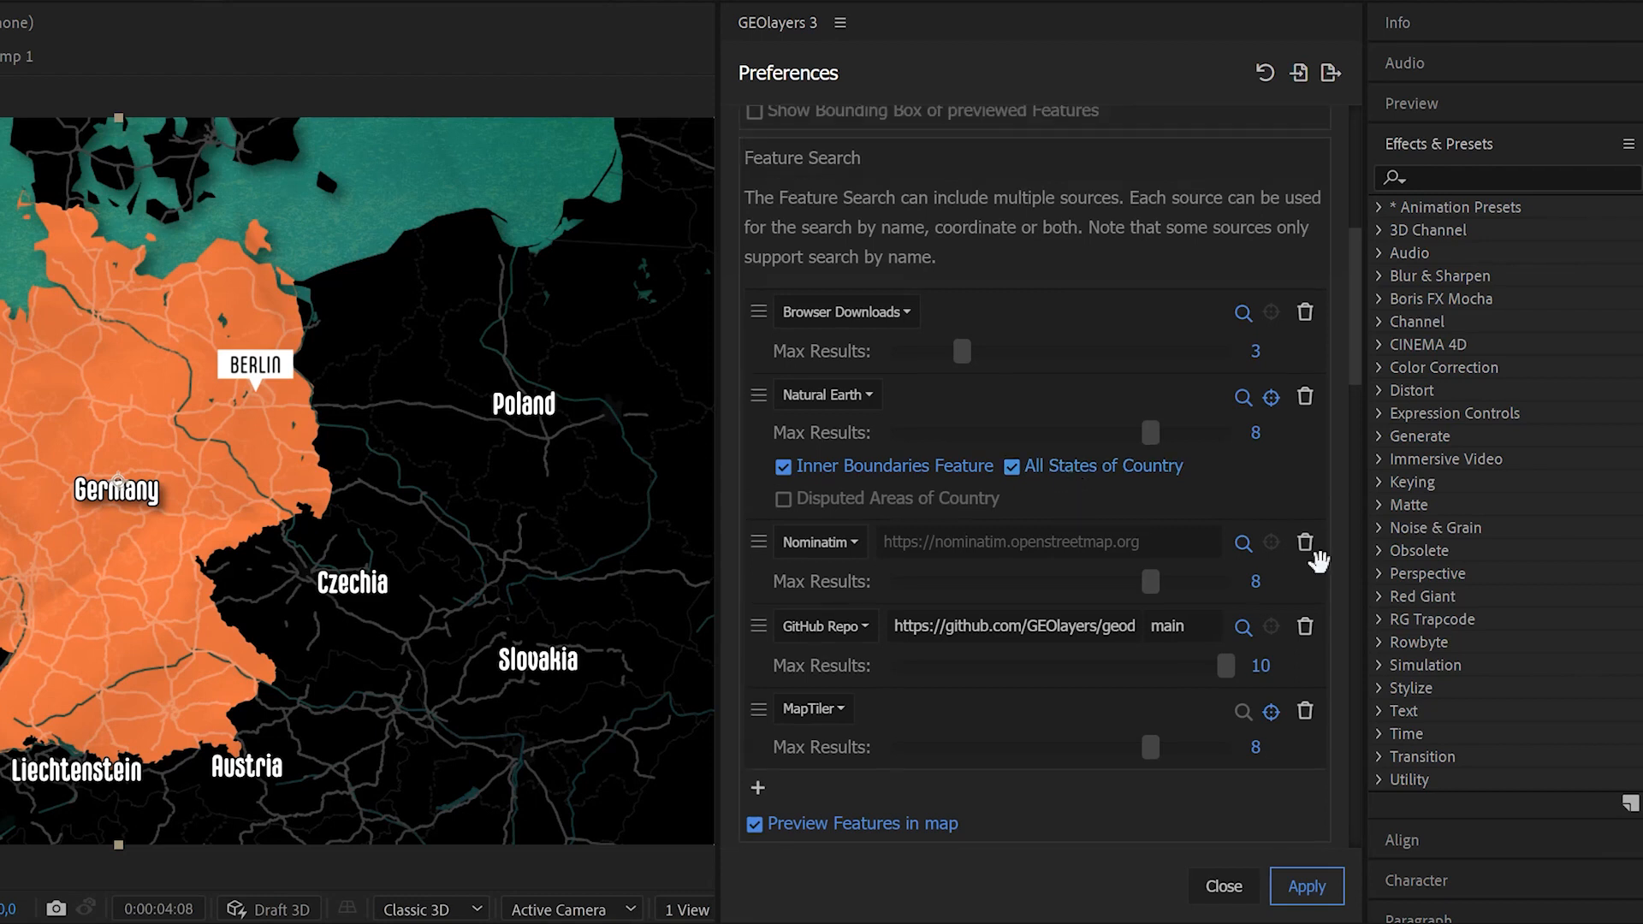
scroll(down, 3)
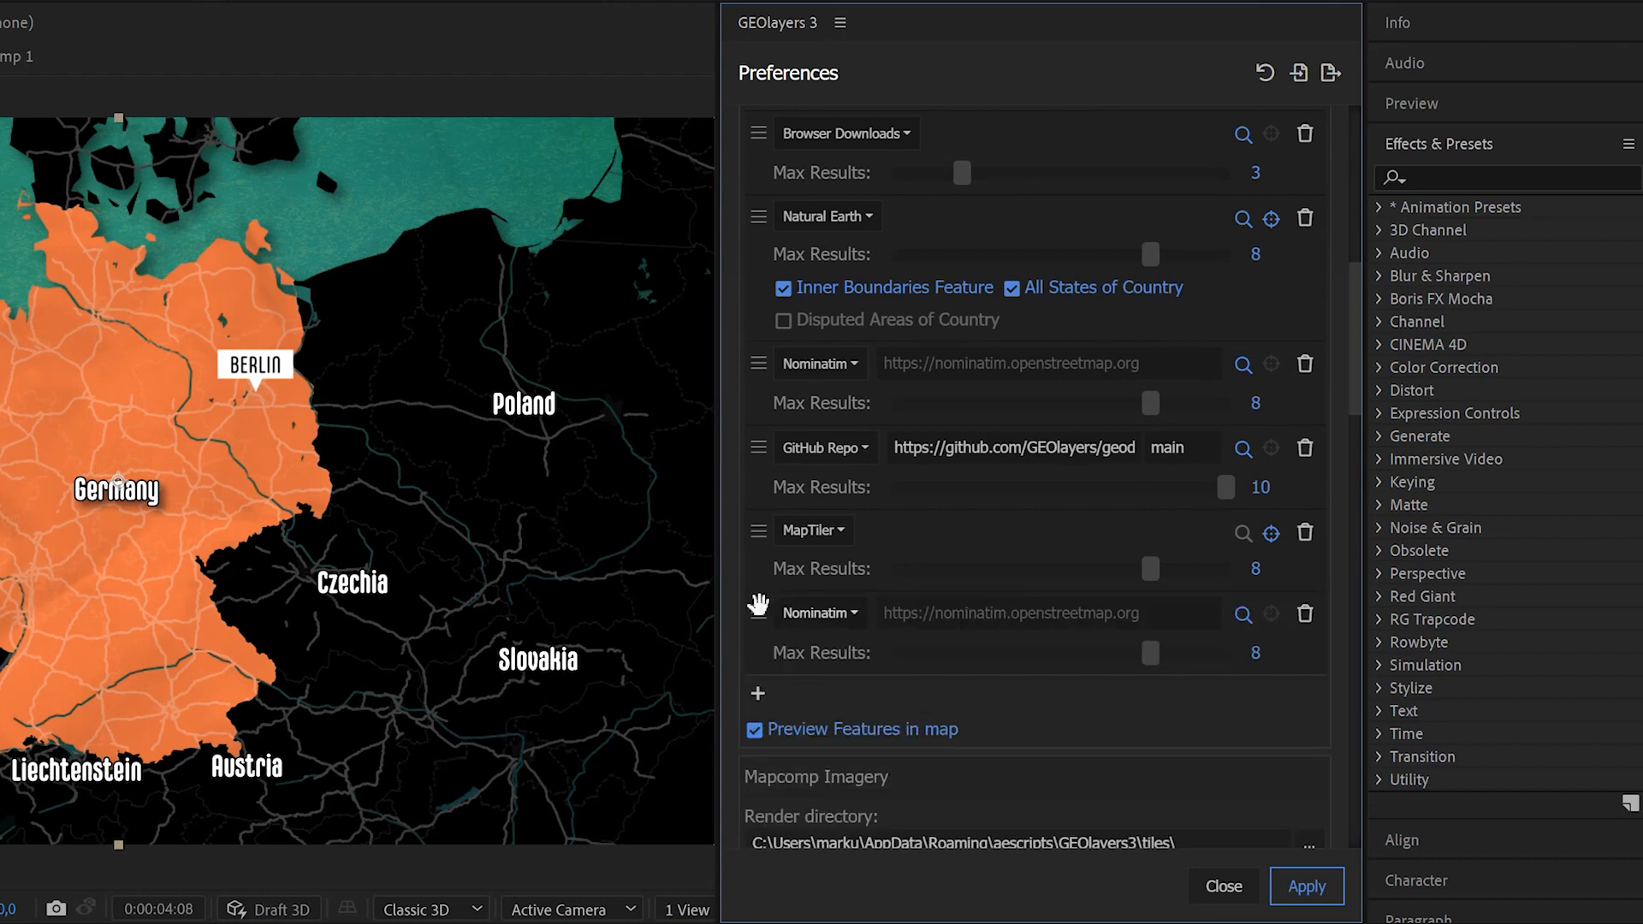
Step: Change the new source's type from Nominatim to File
click(821, 613)
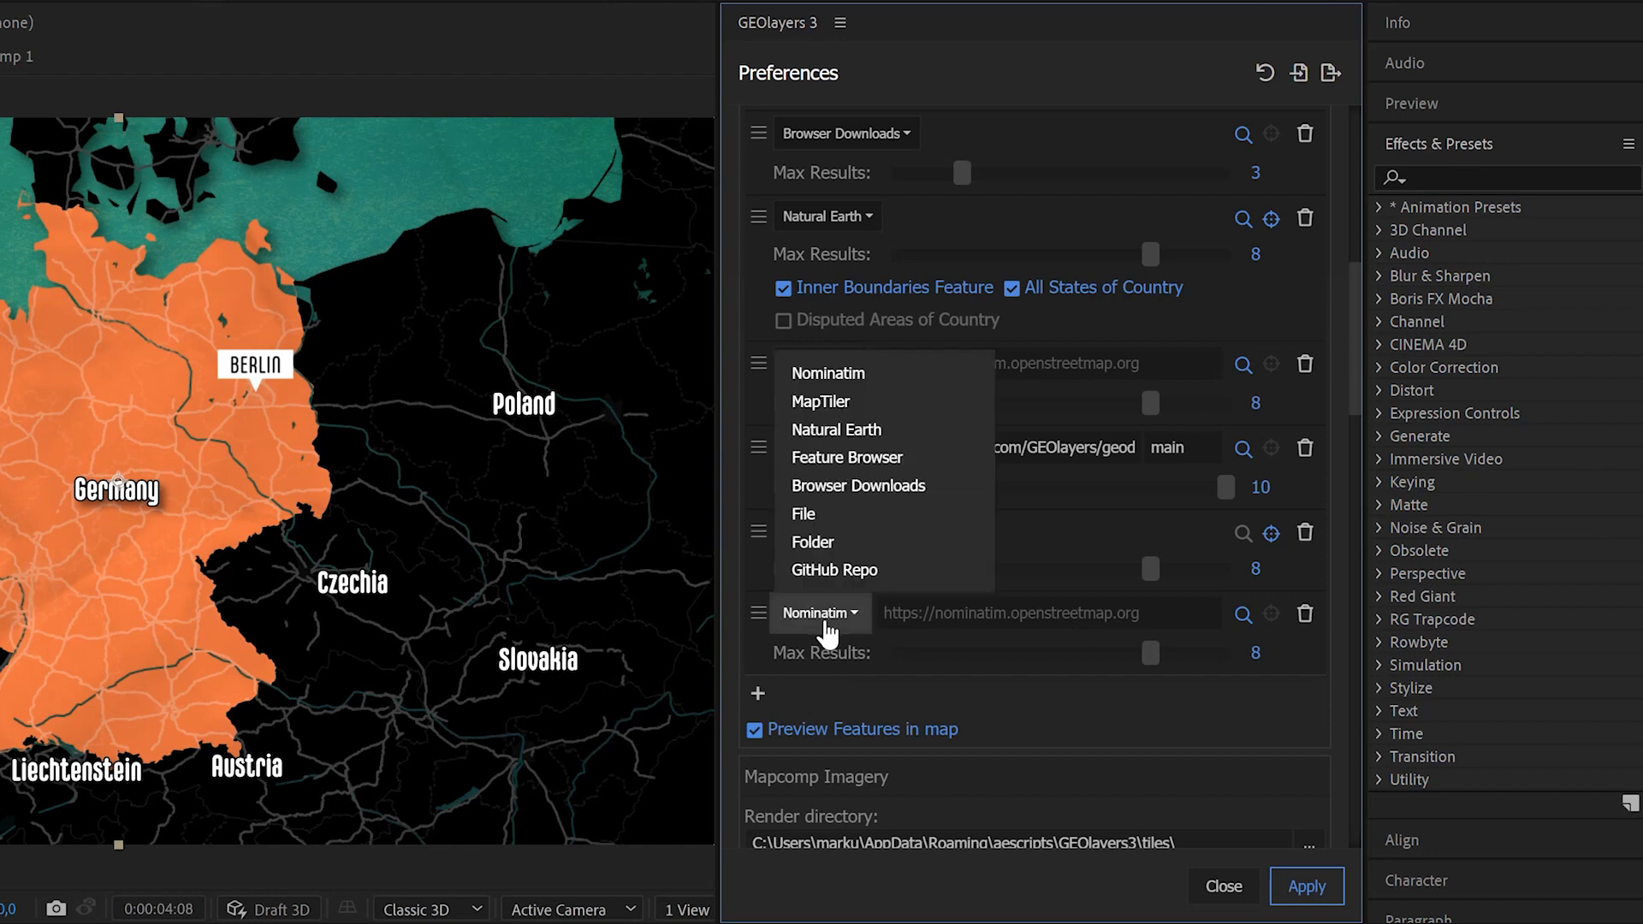
mouse_move(888, 595)
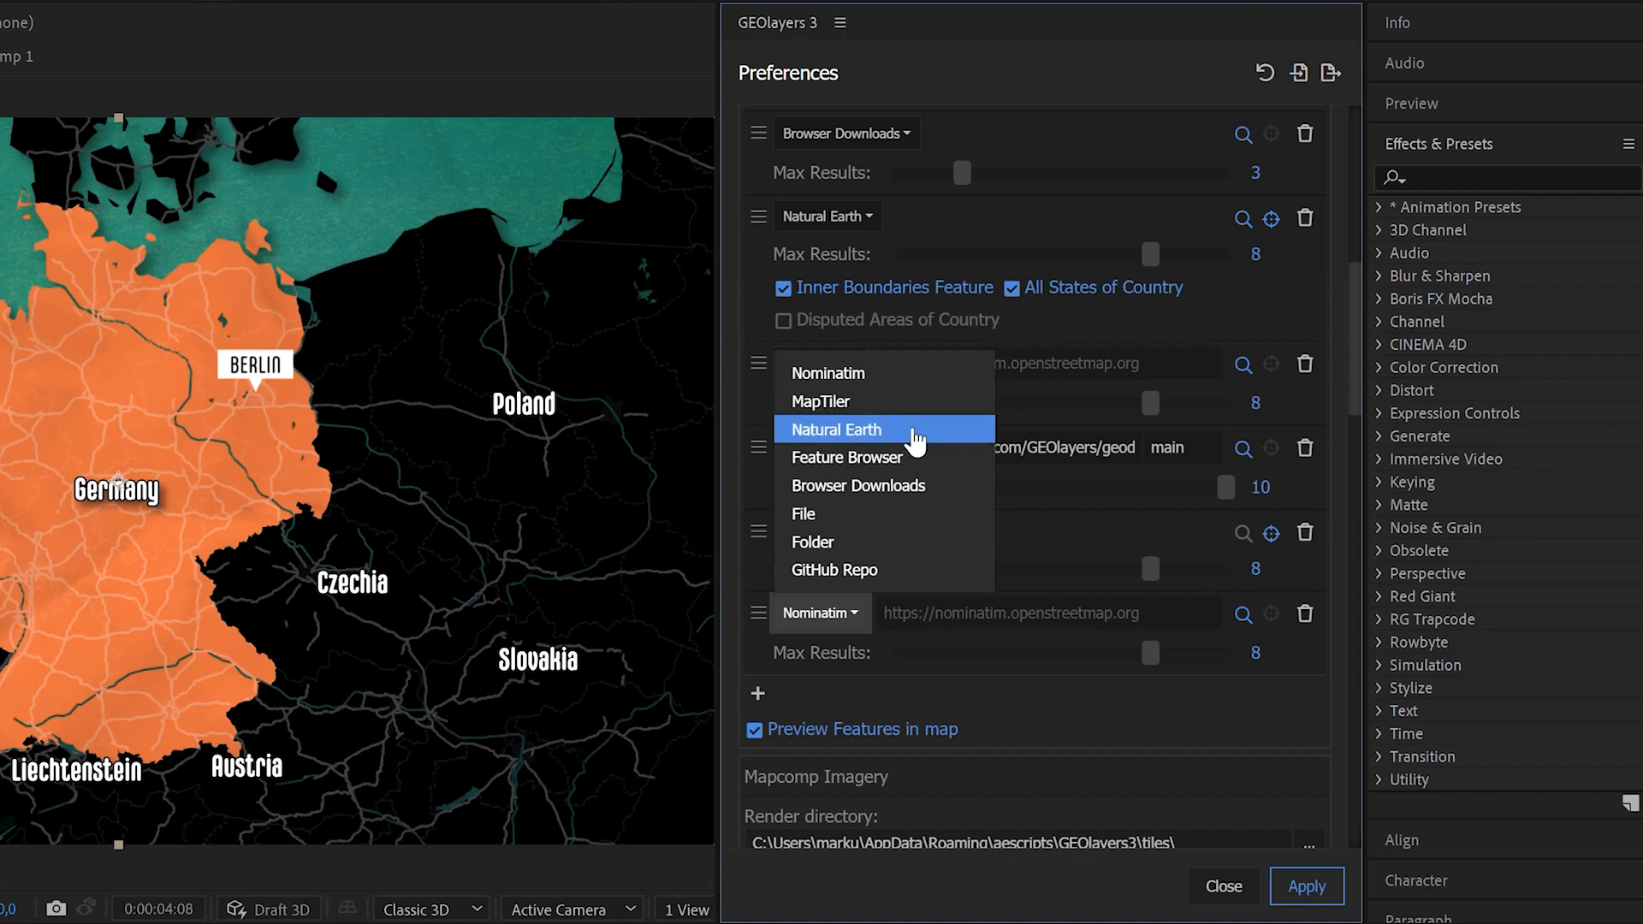
mouse_move(881, 457)
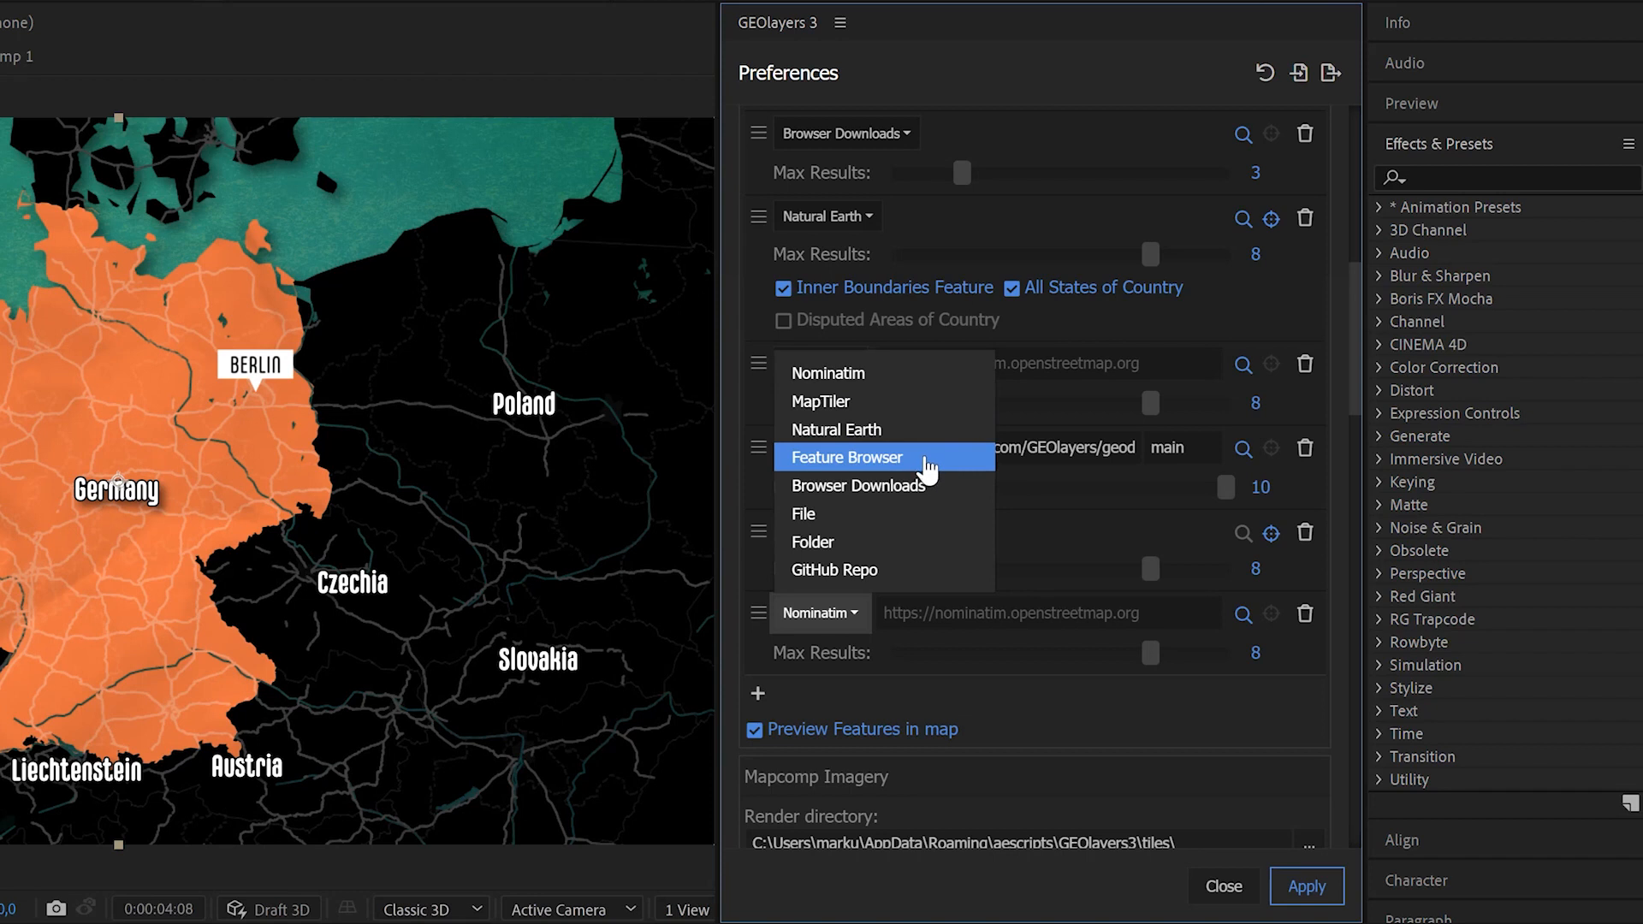
mouse_move(883, 485)
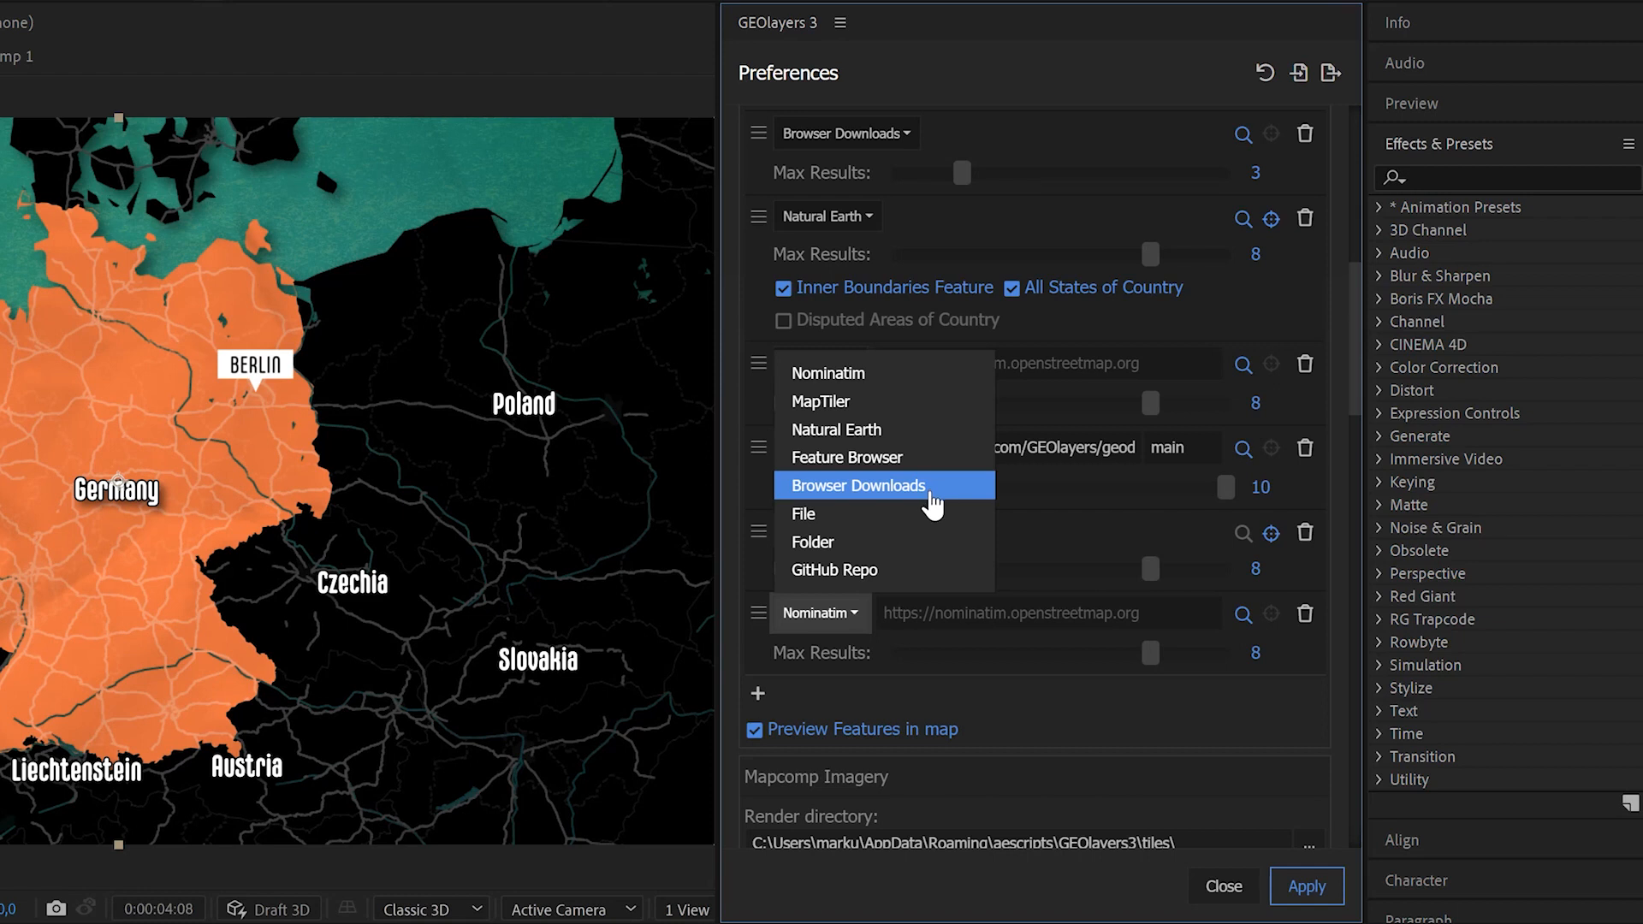
mouse_move(922, 514)
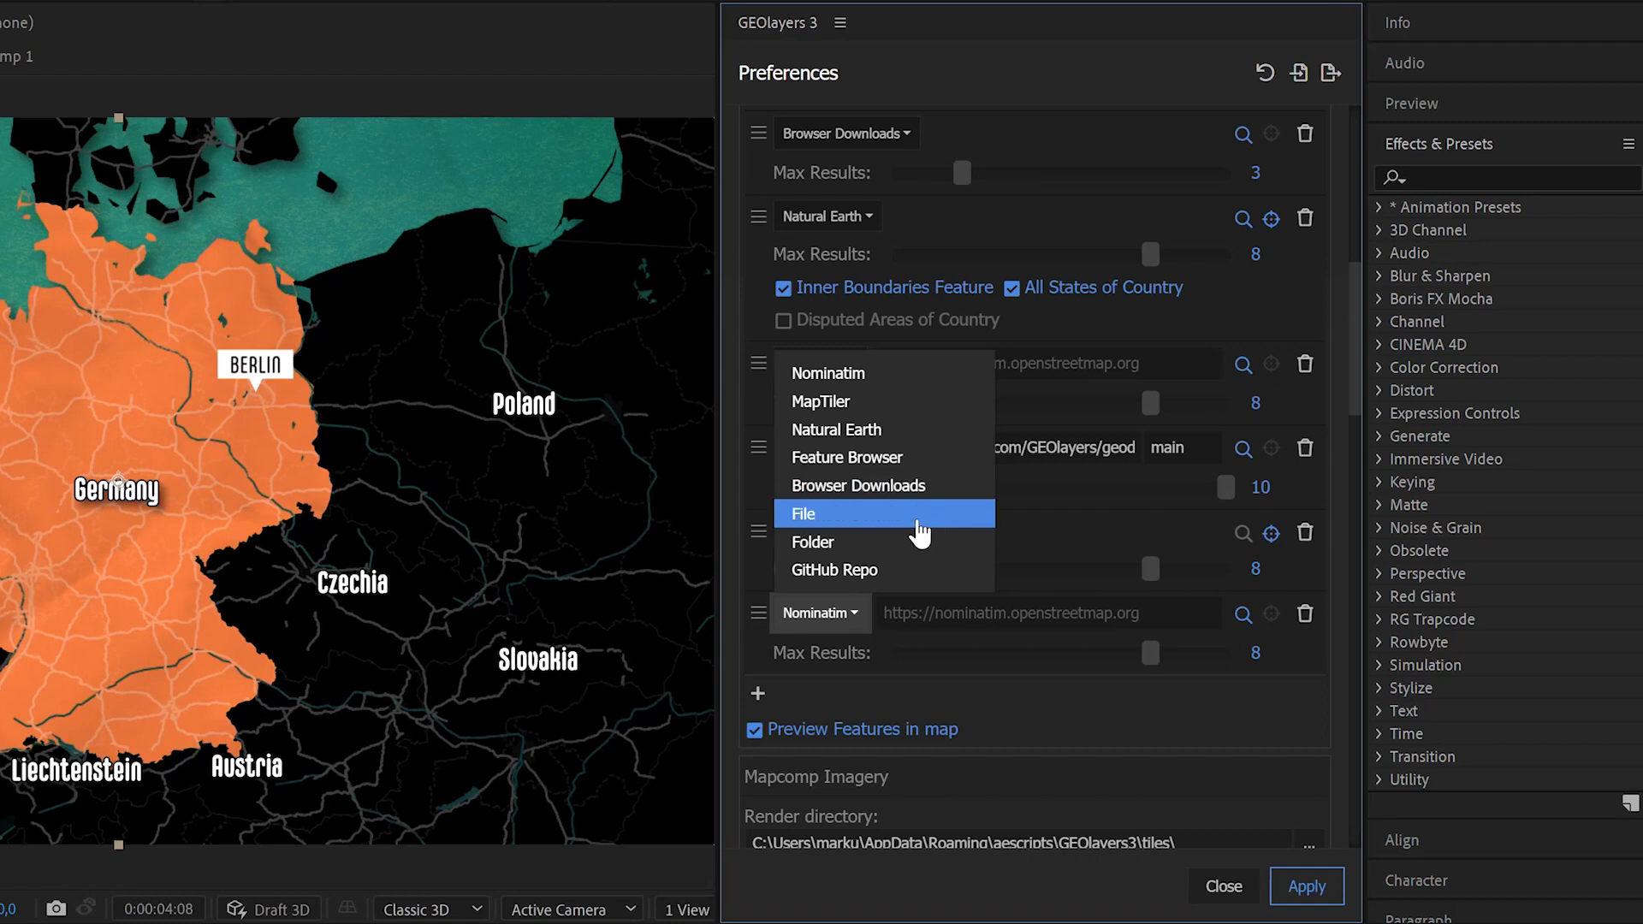
click(803, 514)
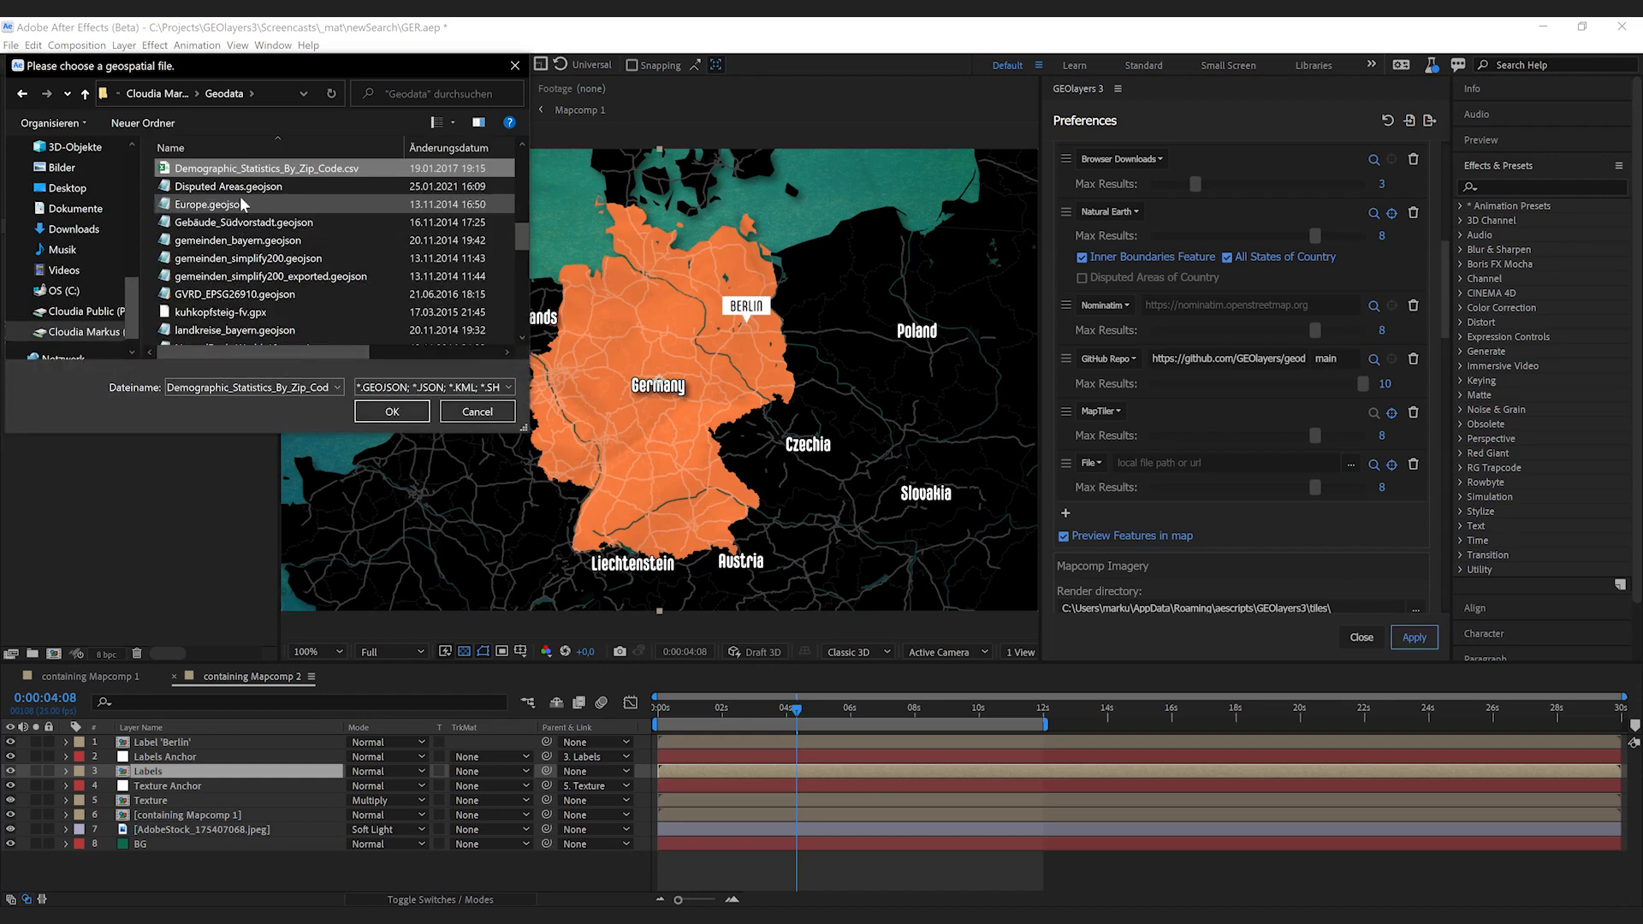
Step: Choose Disputed Areas.geojson from the Geodata folder as the source file
click(391, 410)
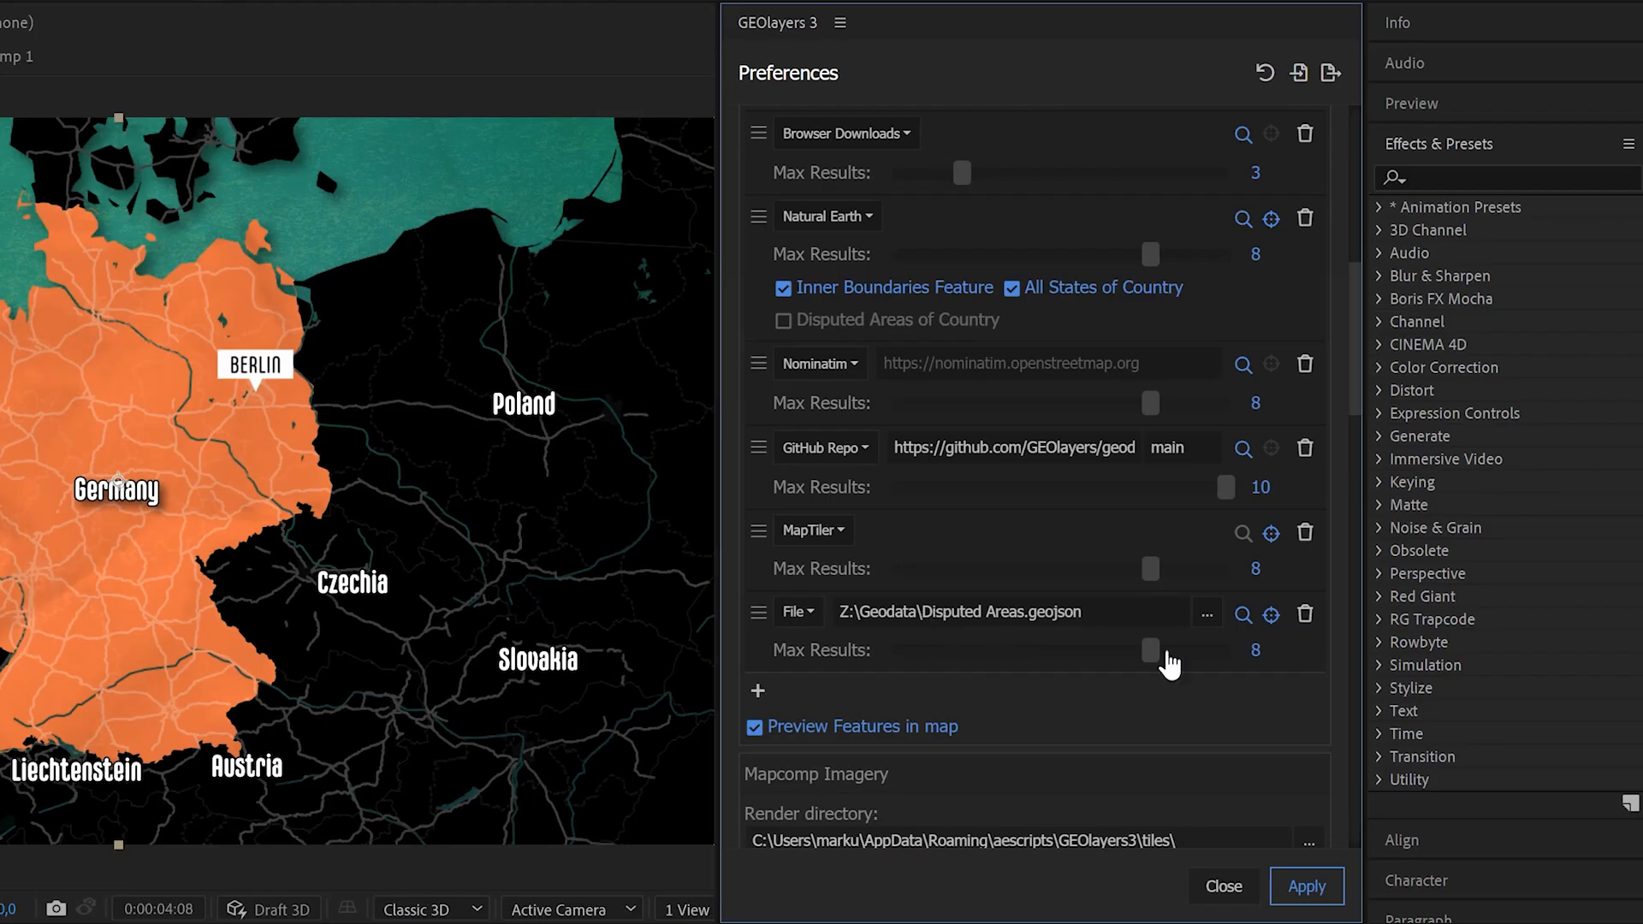
mouse_move(1047, 639)
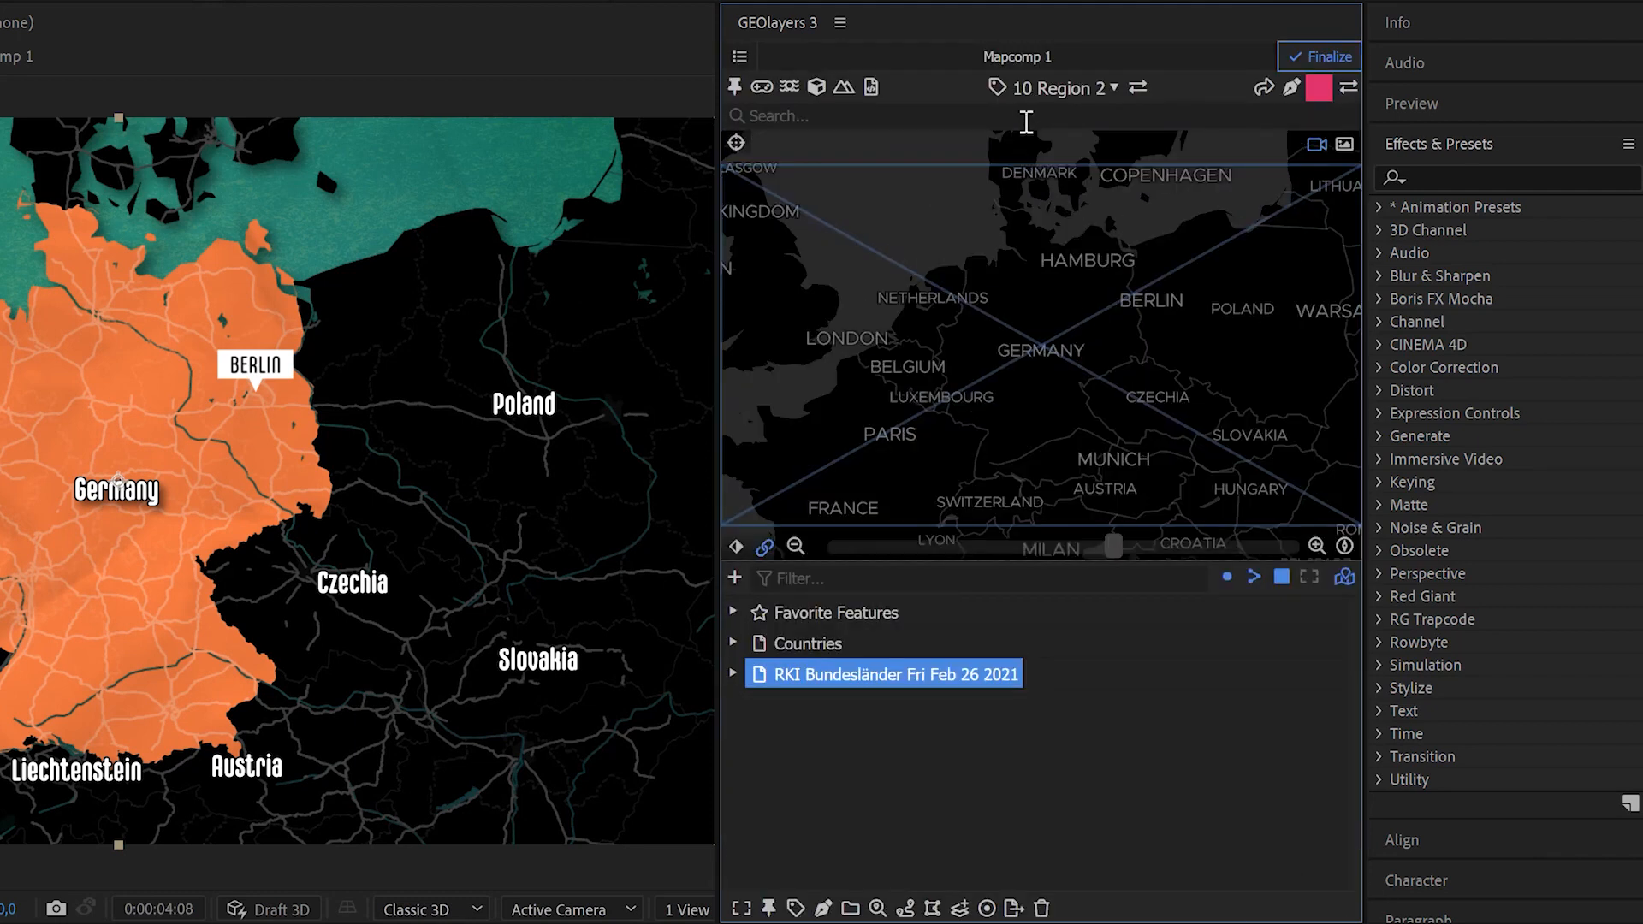
Step: Search 'krim' to preview Crimea from Disputed Areas.geojson
text(krim)
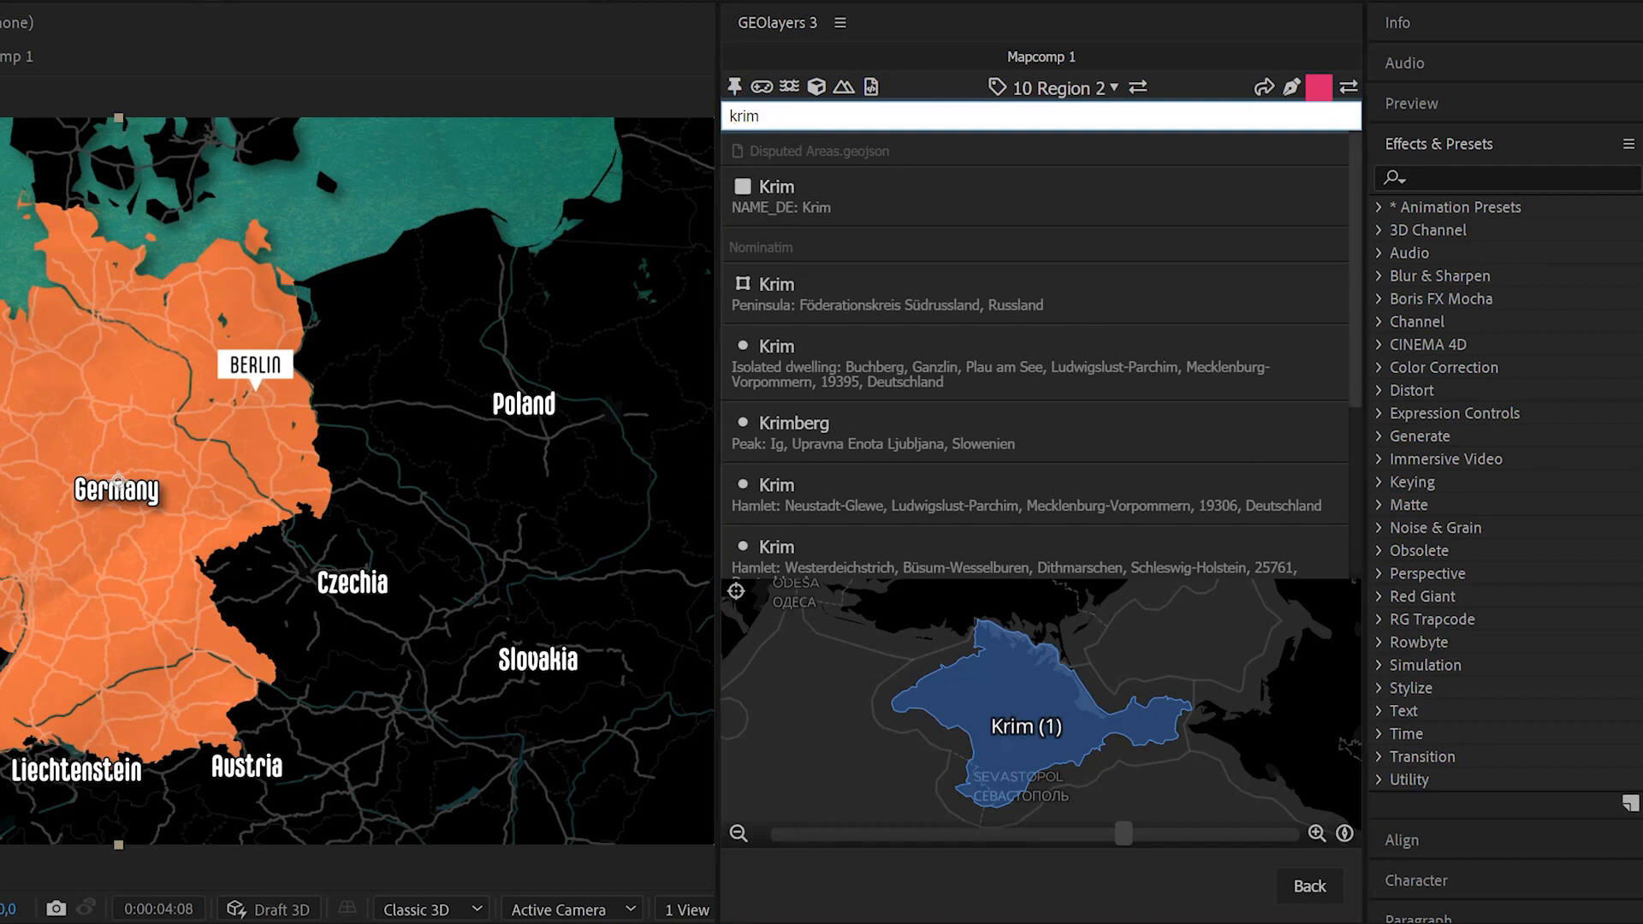
mouse_move(1085, 522)
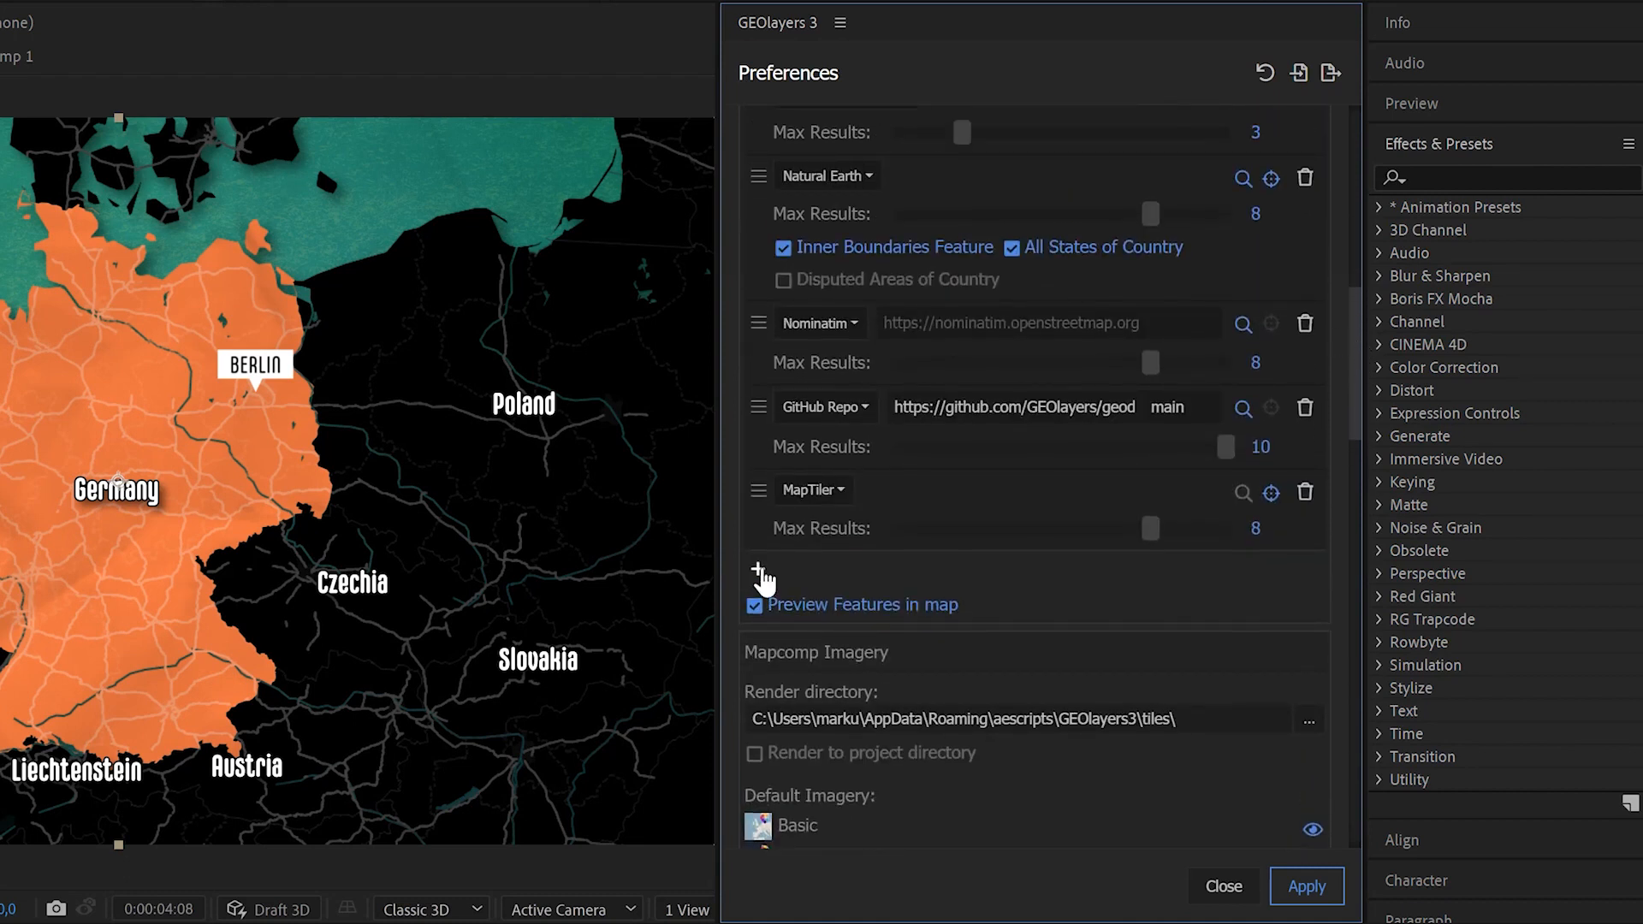
Step: Scroll to the new source entry and open its type choices
scroll(down, 3)
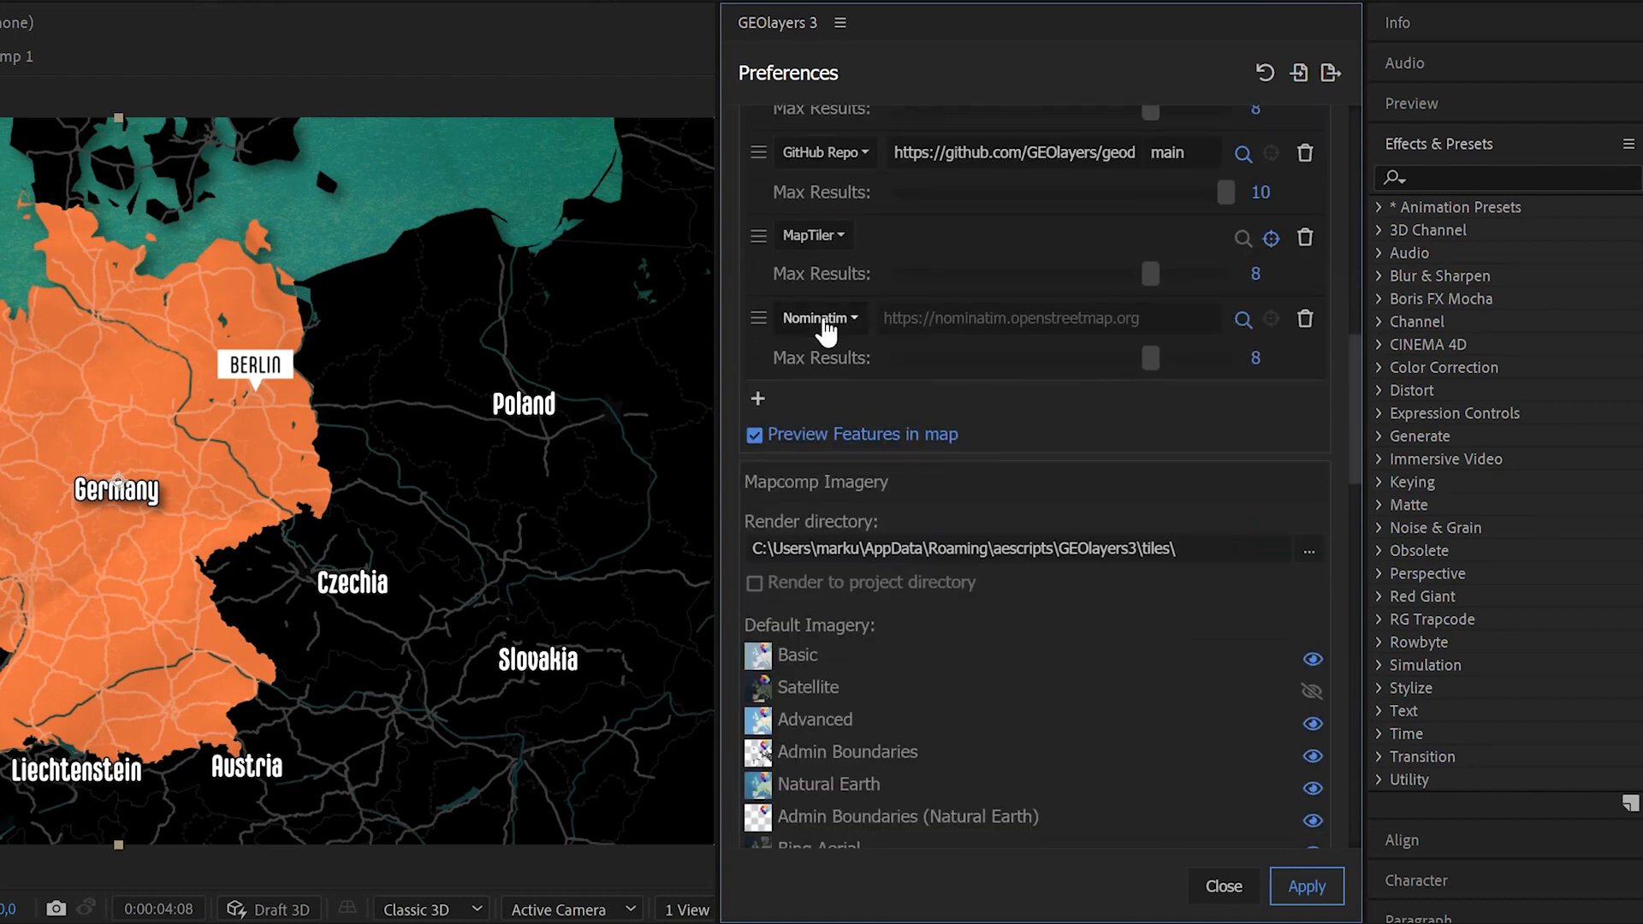
click(820, 318)
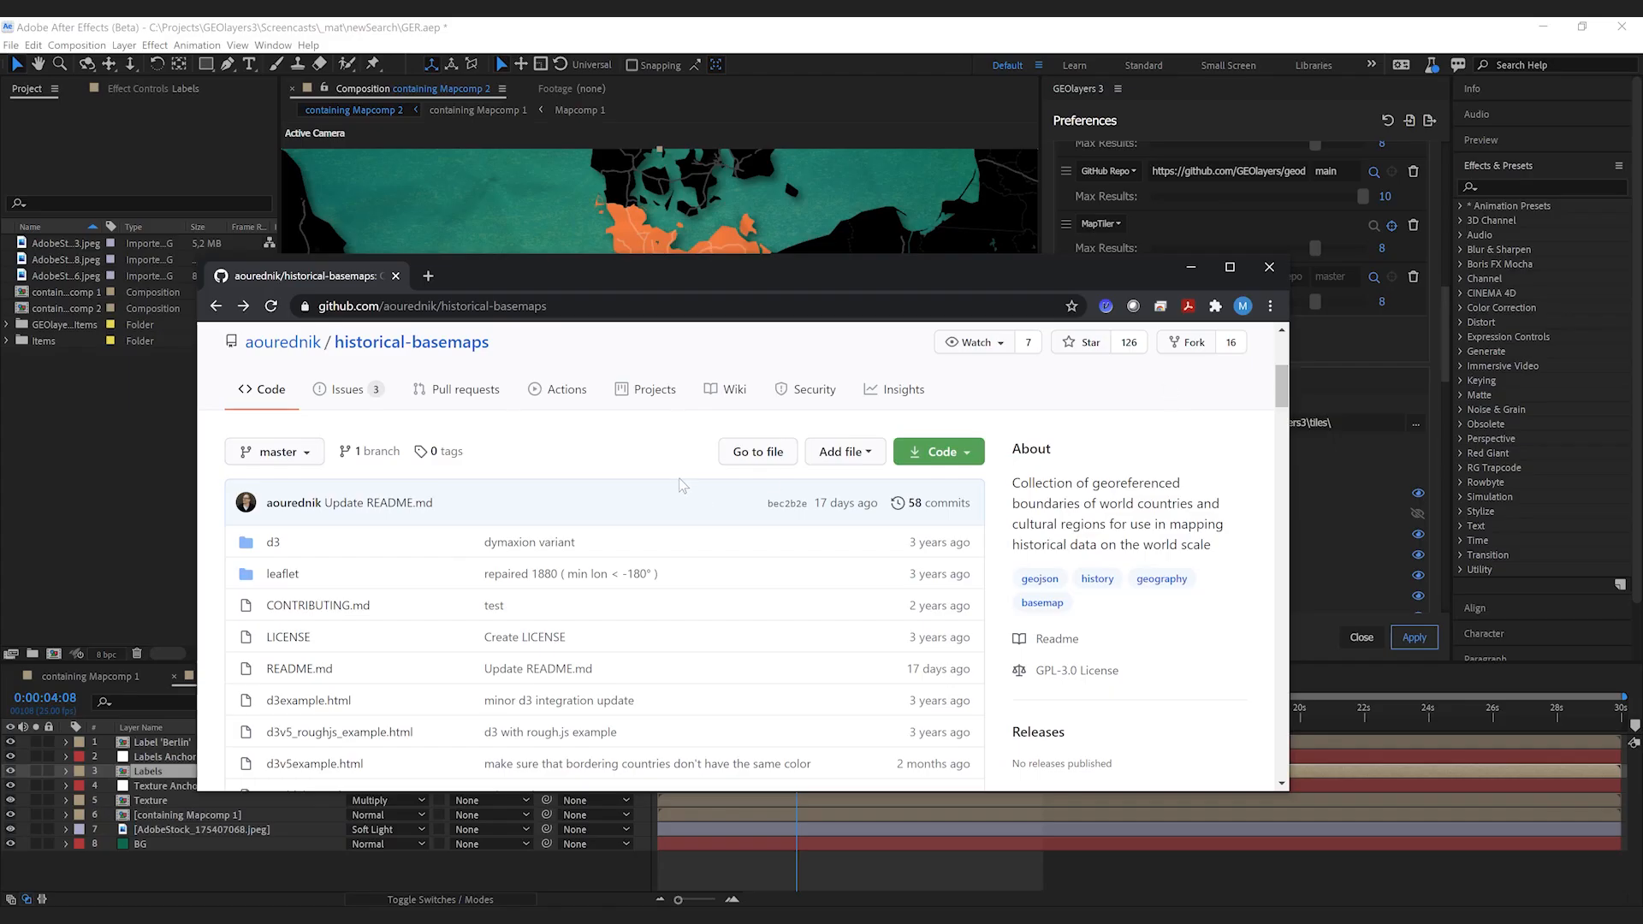
mouse_move(458, 363)
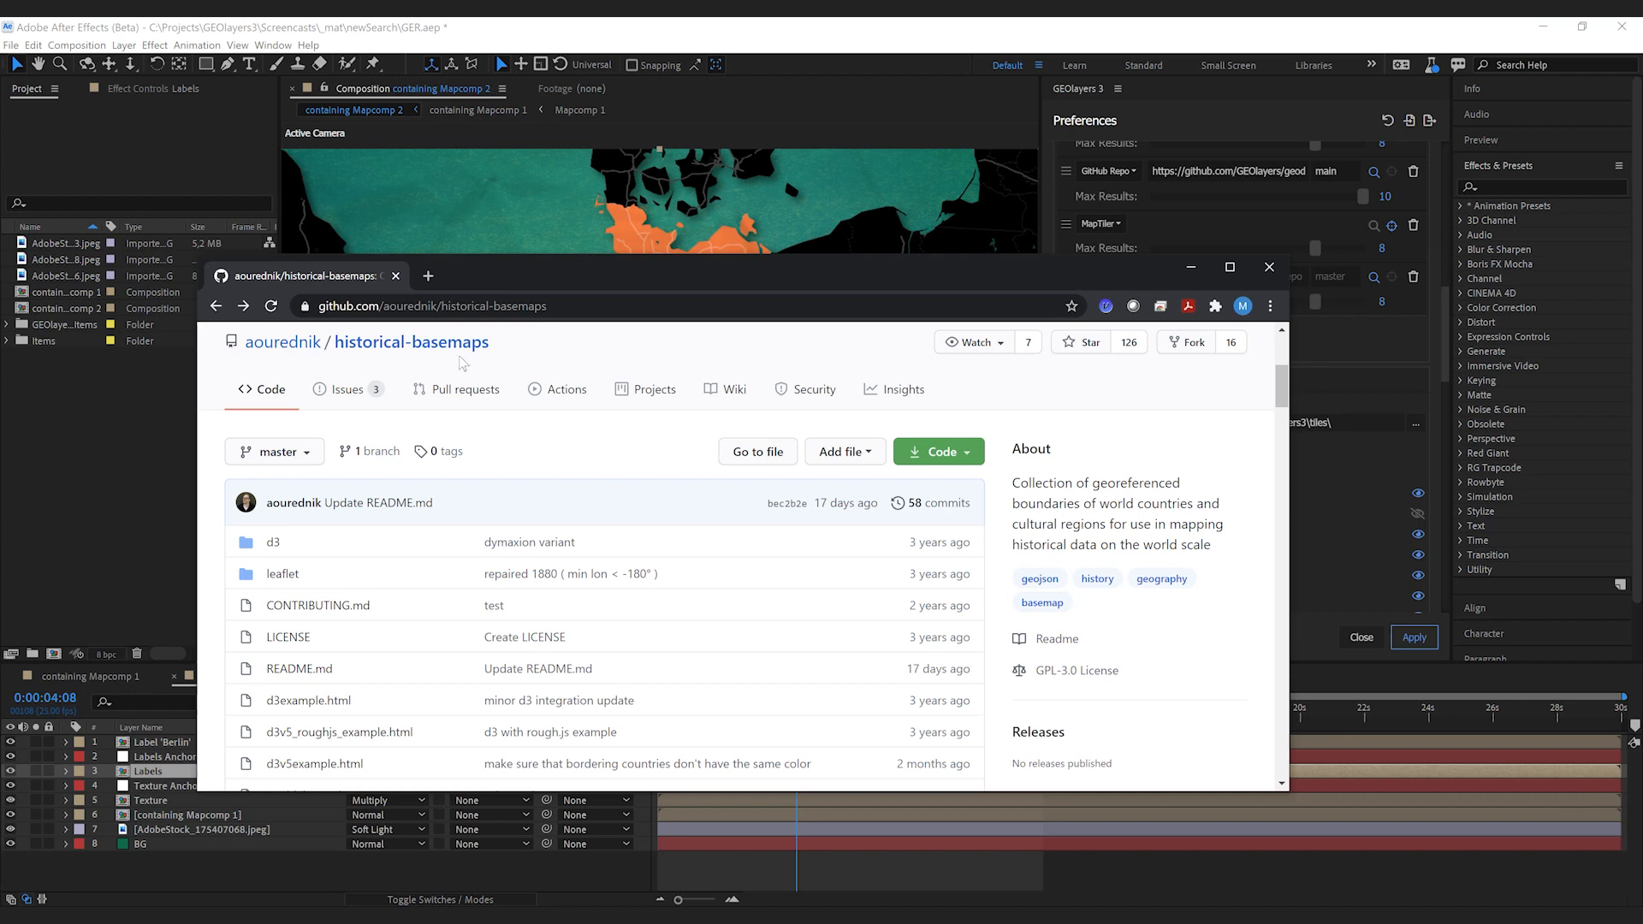
mouse_move(412, 342)
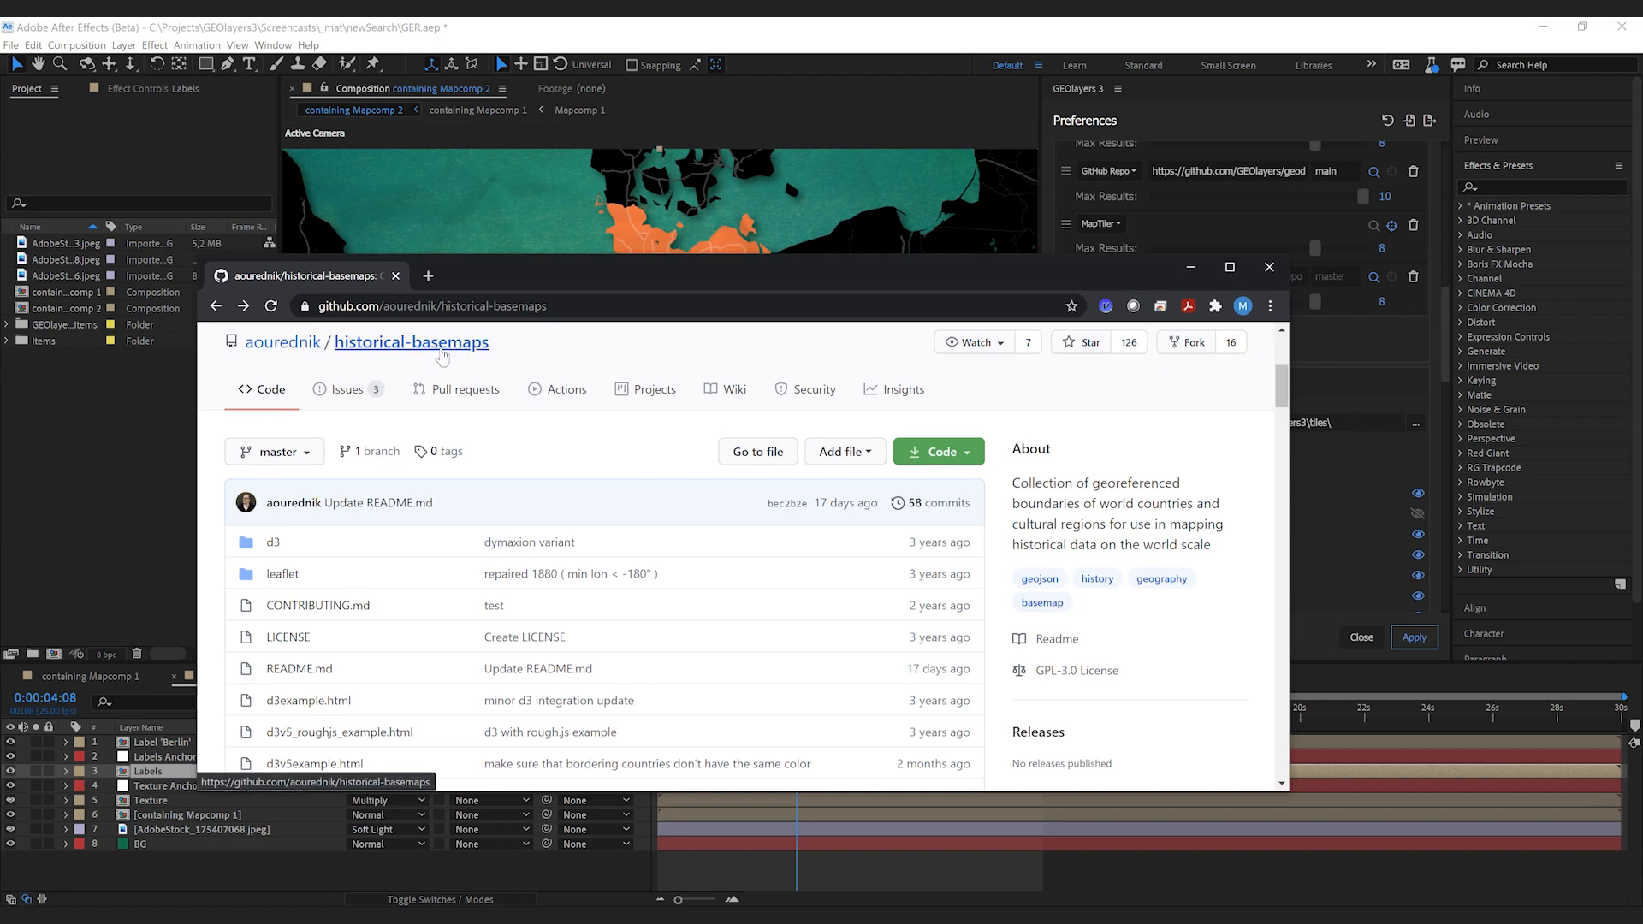
scroll(down, 3)
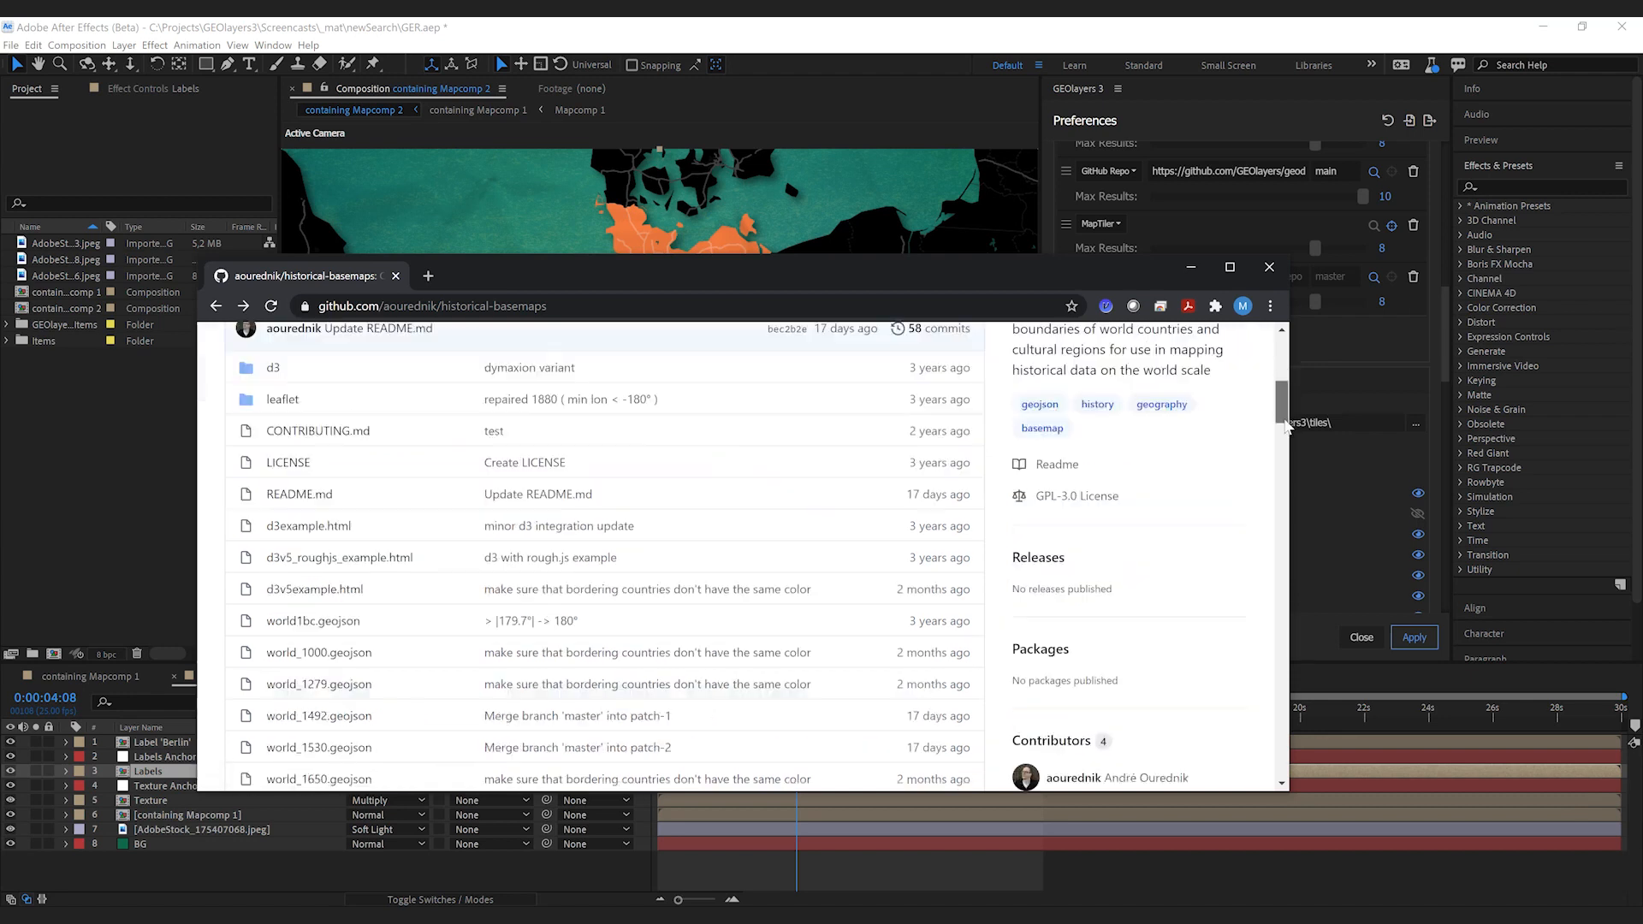
scroll(down, 3)
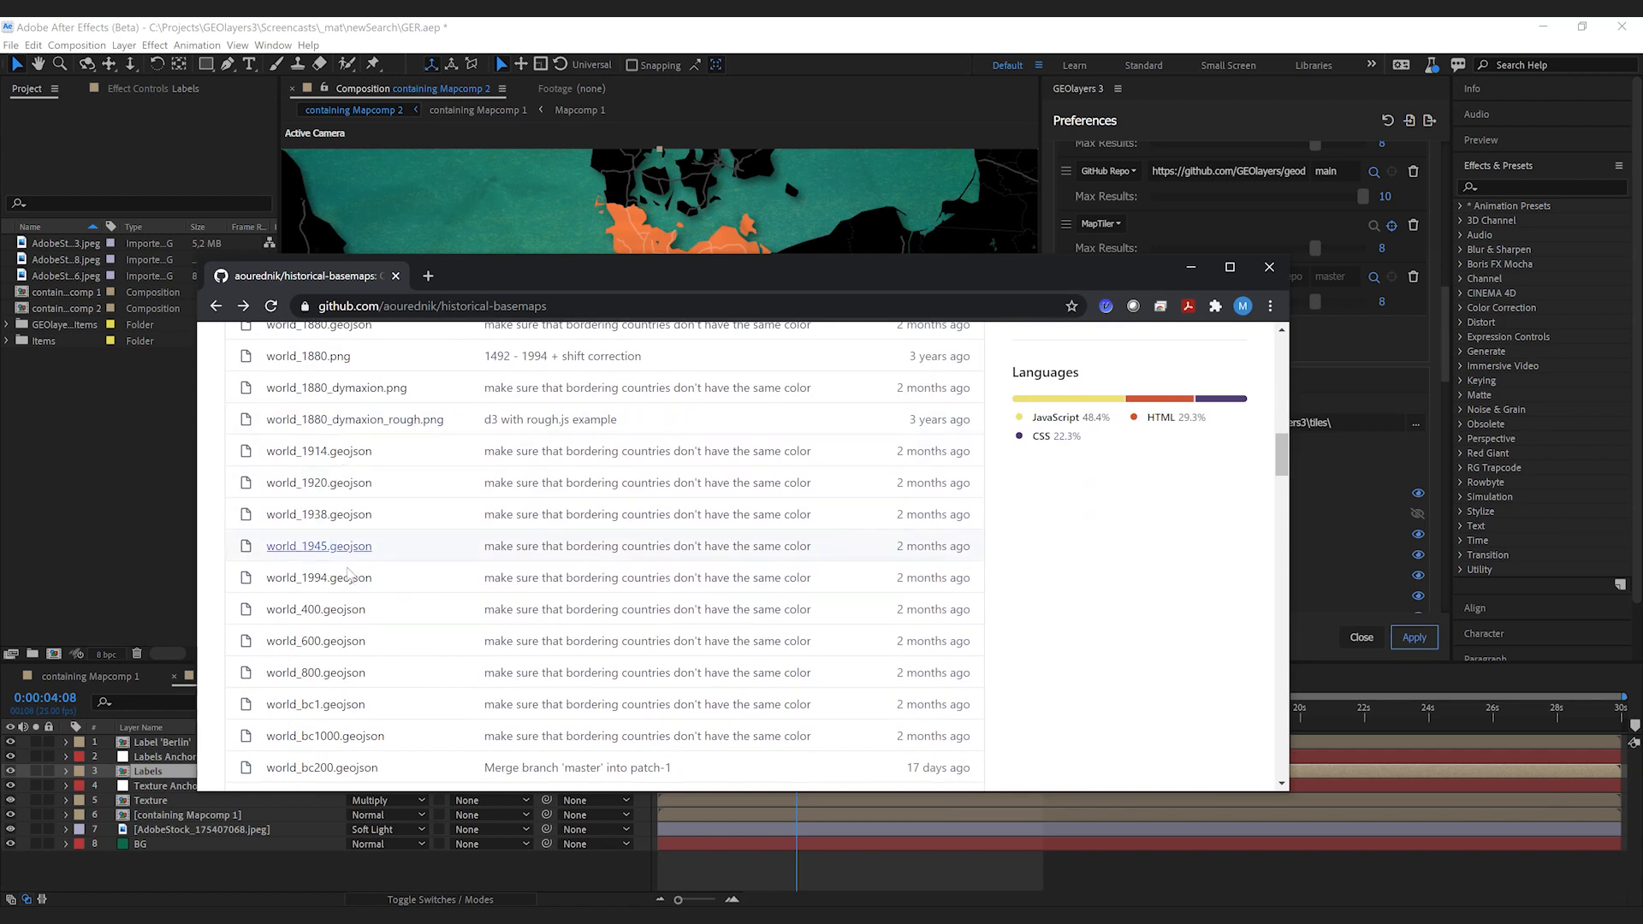
mouse_move(351, 672)
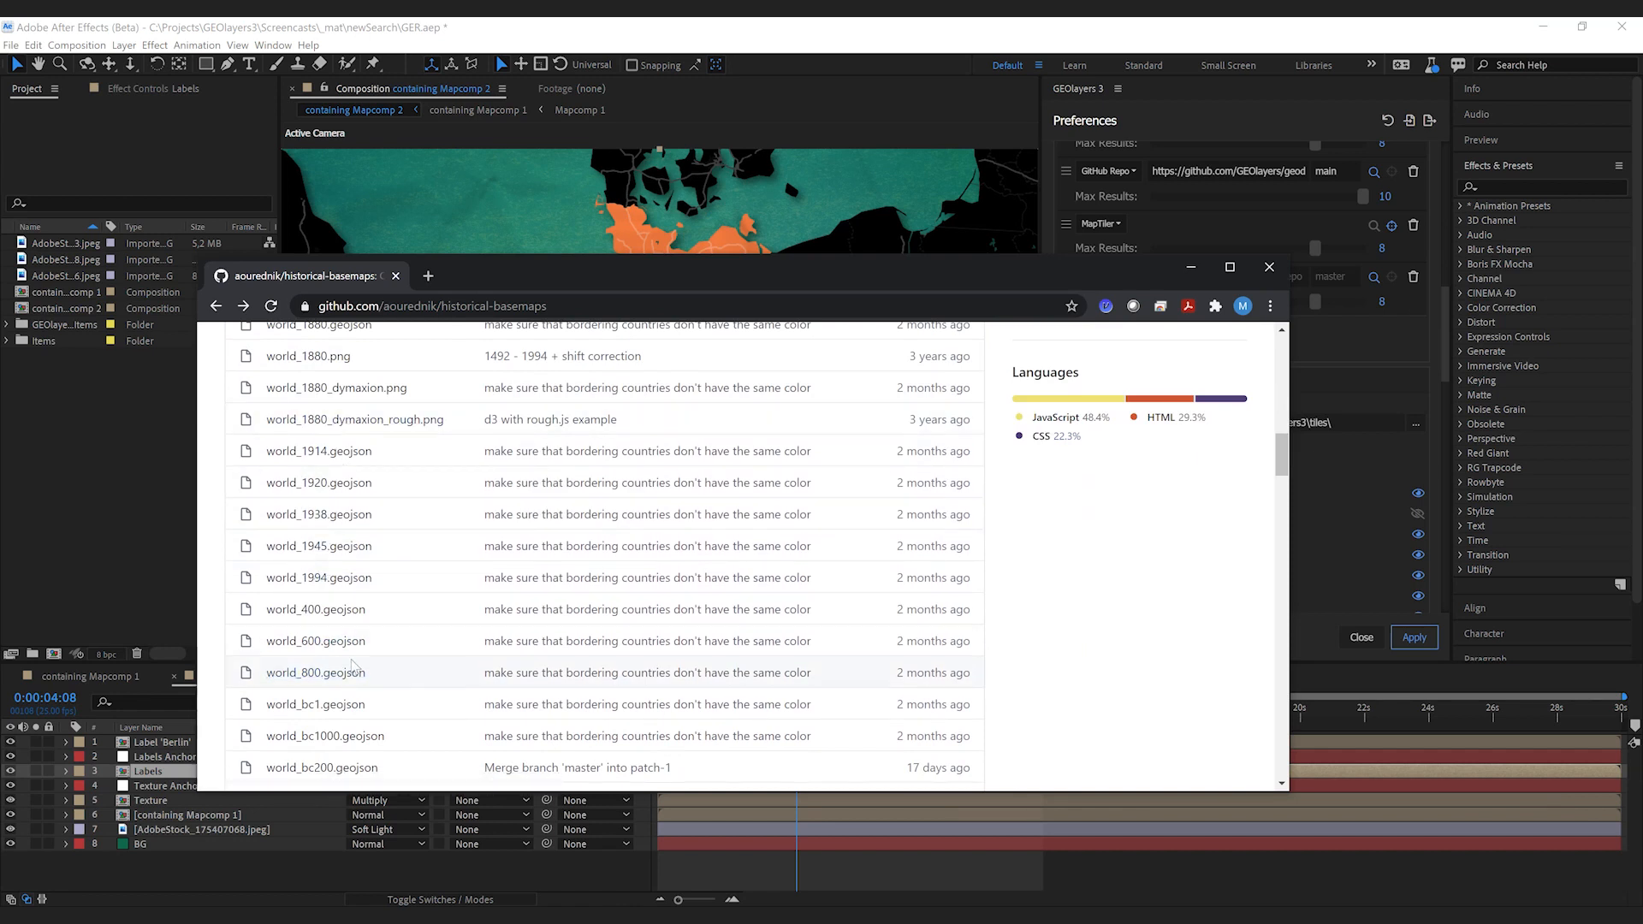
click(431, 305)
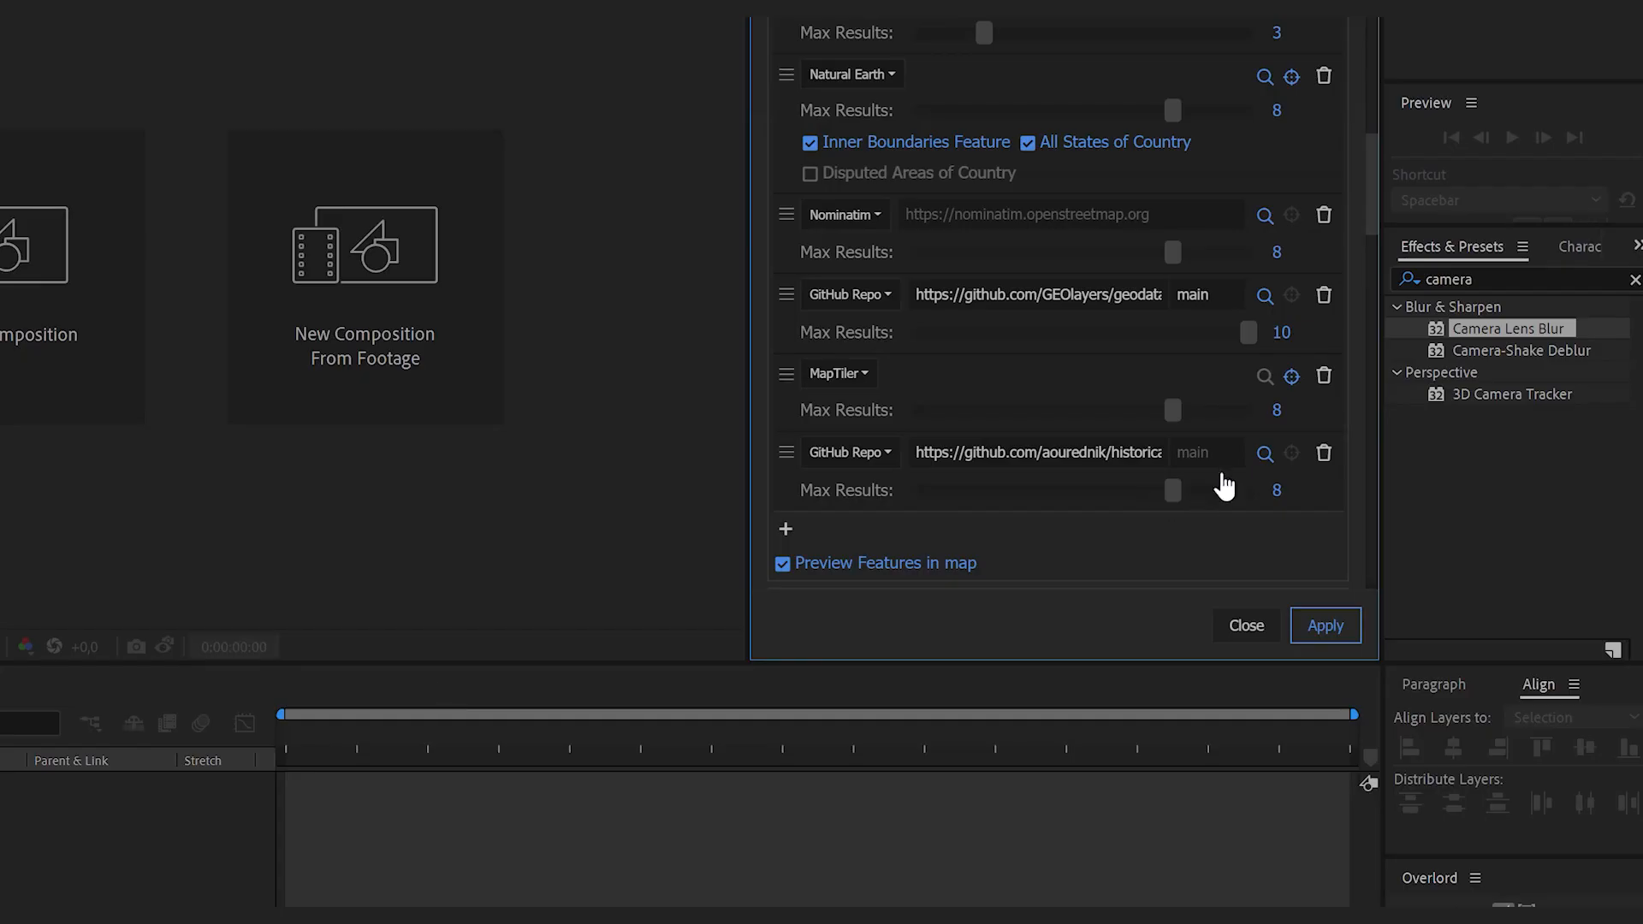
Step: Set the historical-basemaps repository branch to 'master' and apply the preferences
click(1205, 453)
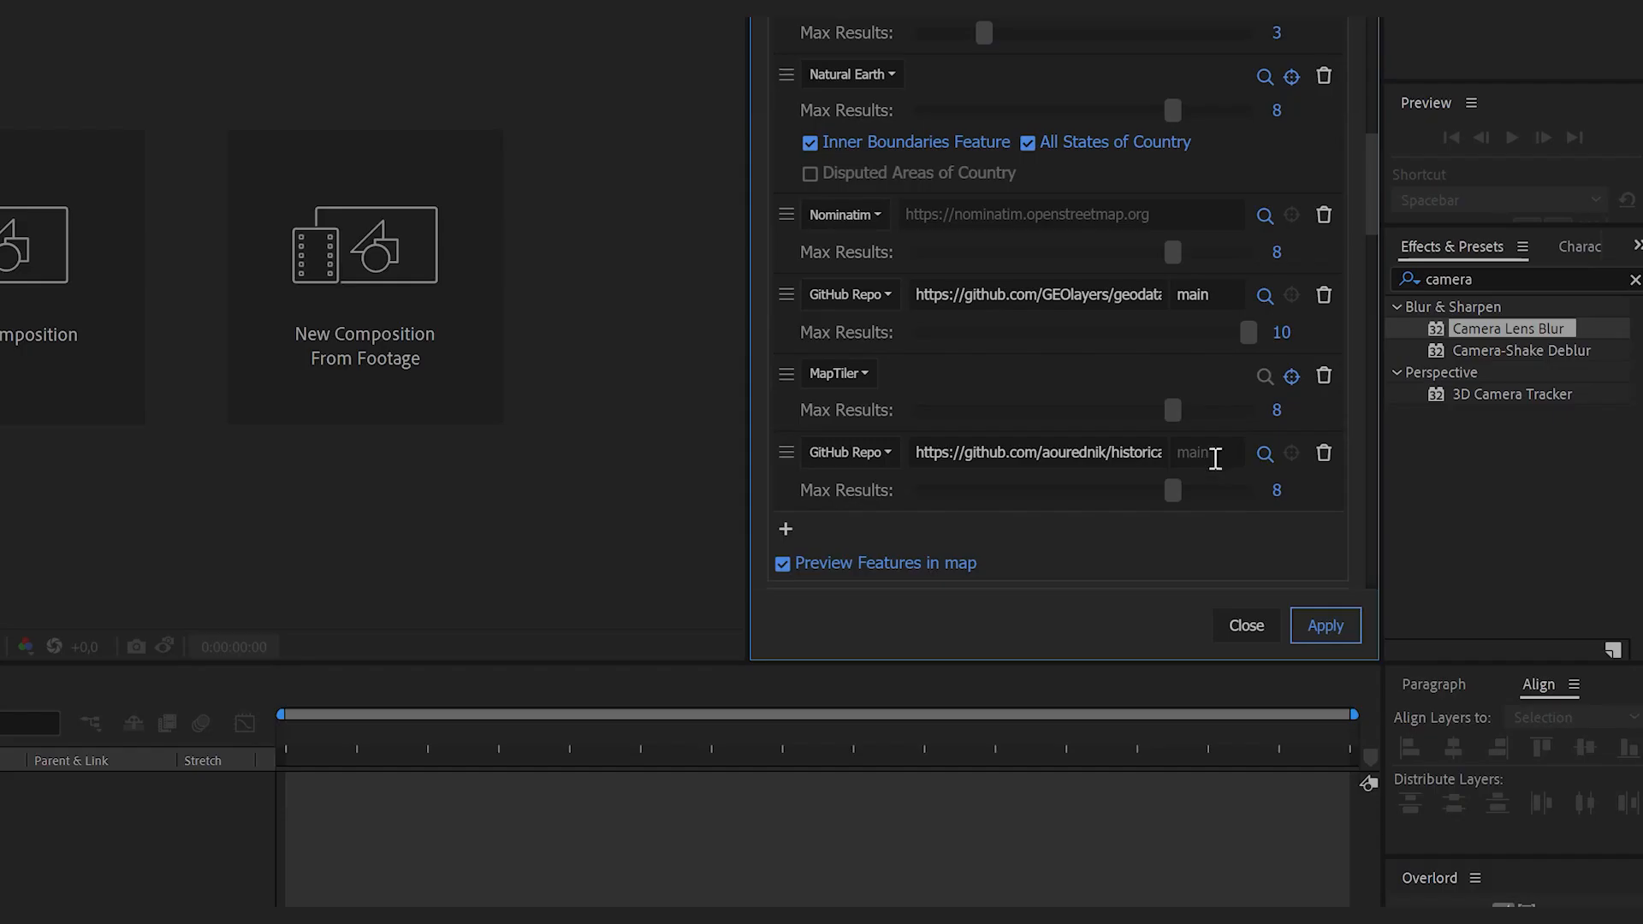
text(master)
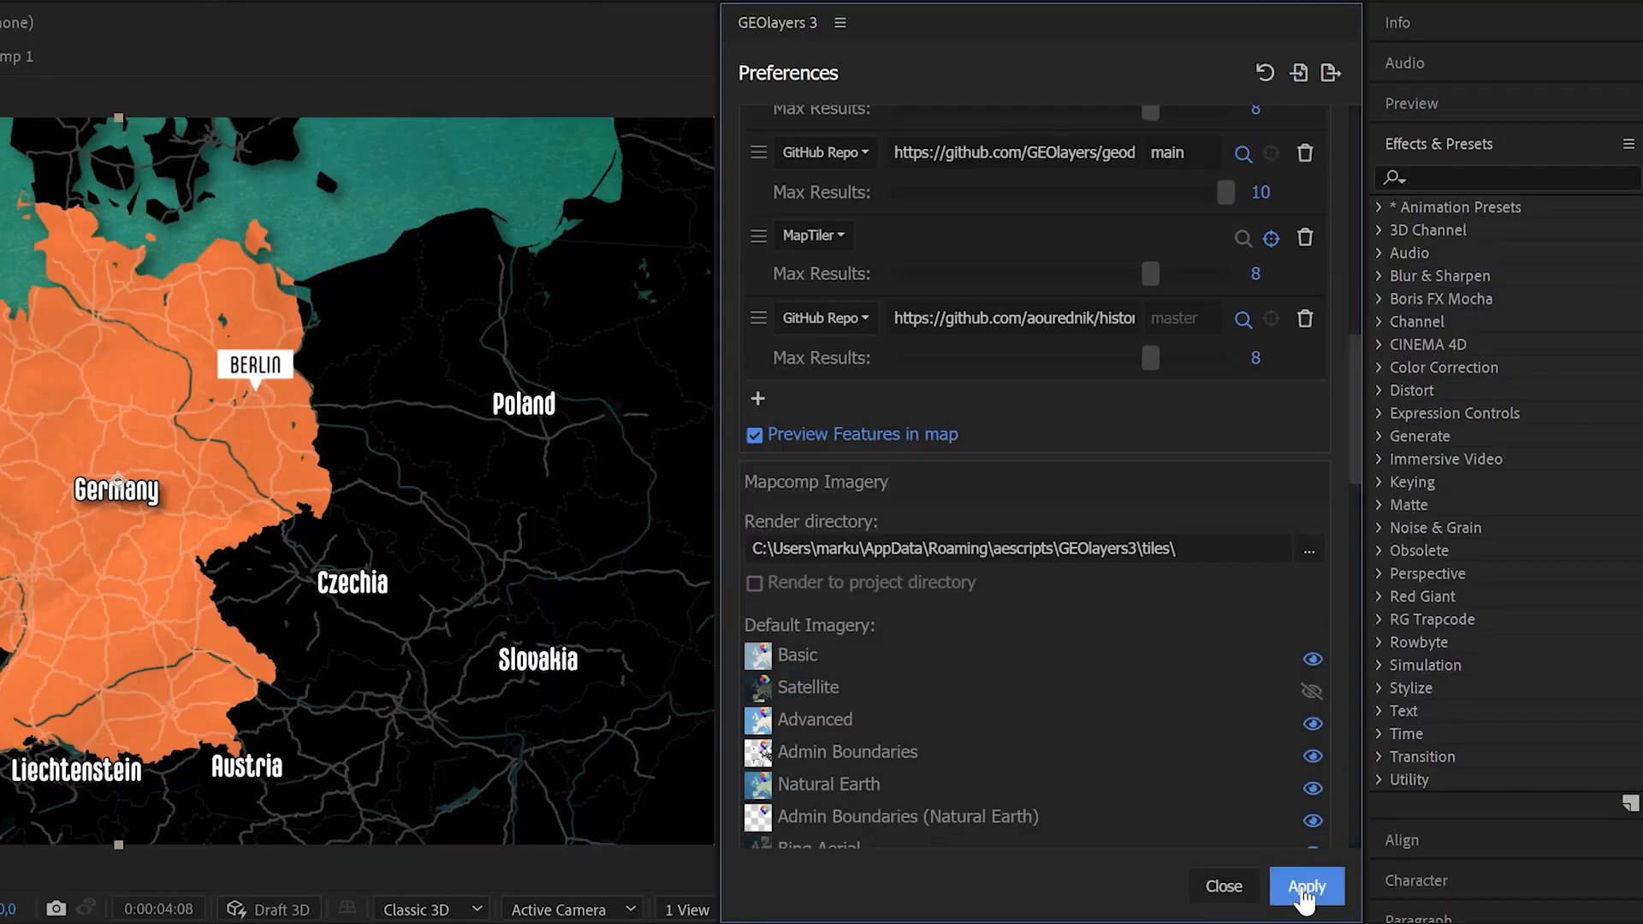
click(1306, 885)
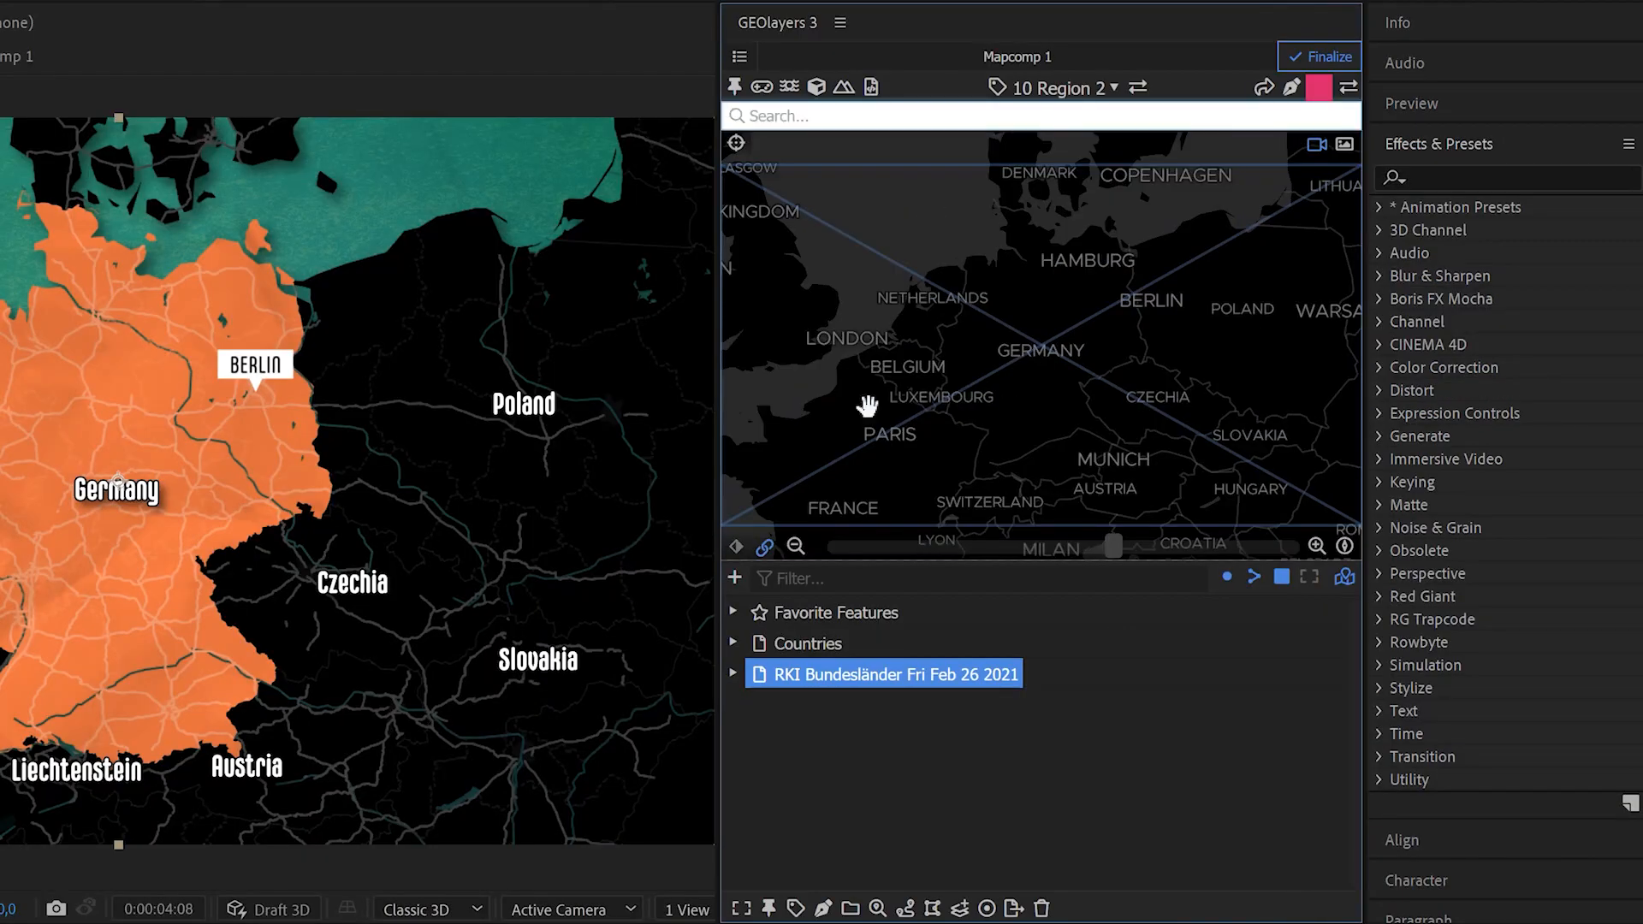
Step: Search '1945' and finalize East Germany from world_1945.geojson onto the map
text(1945)
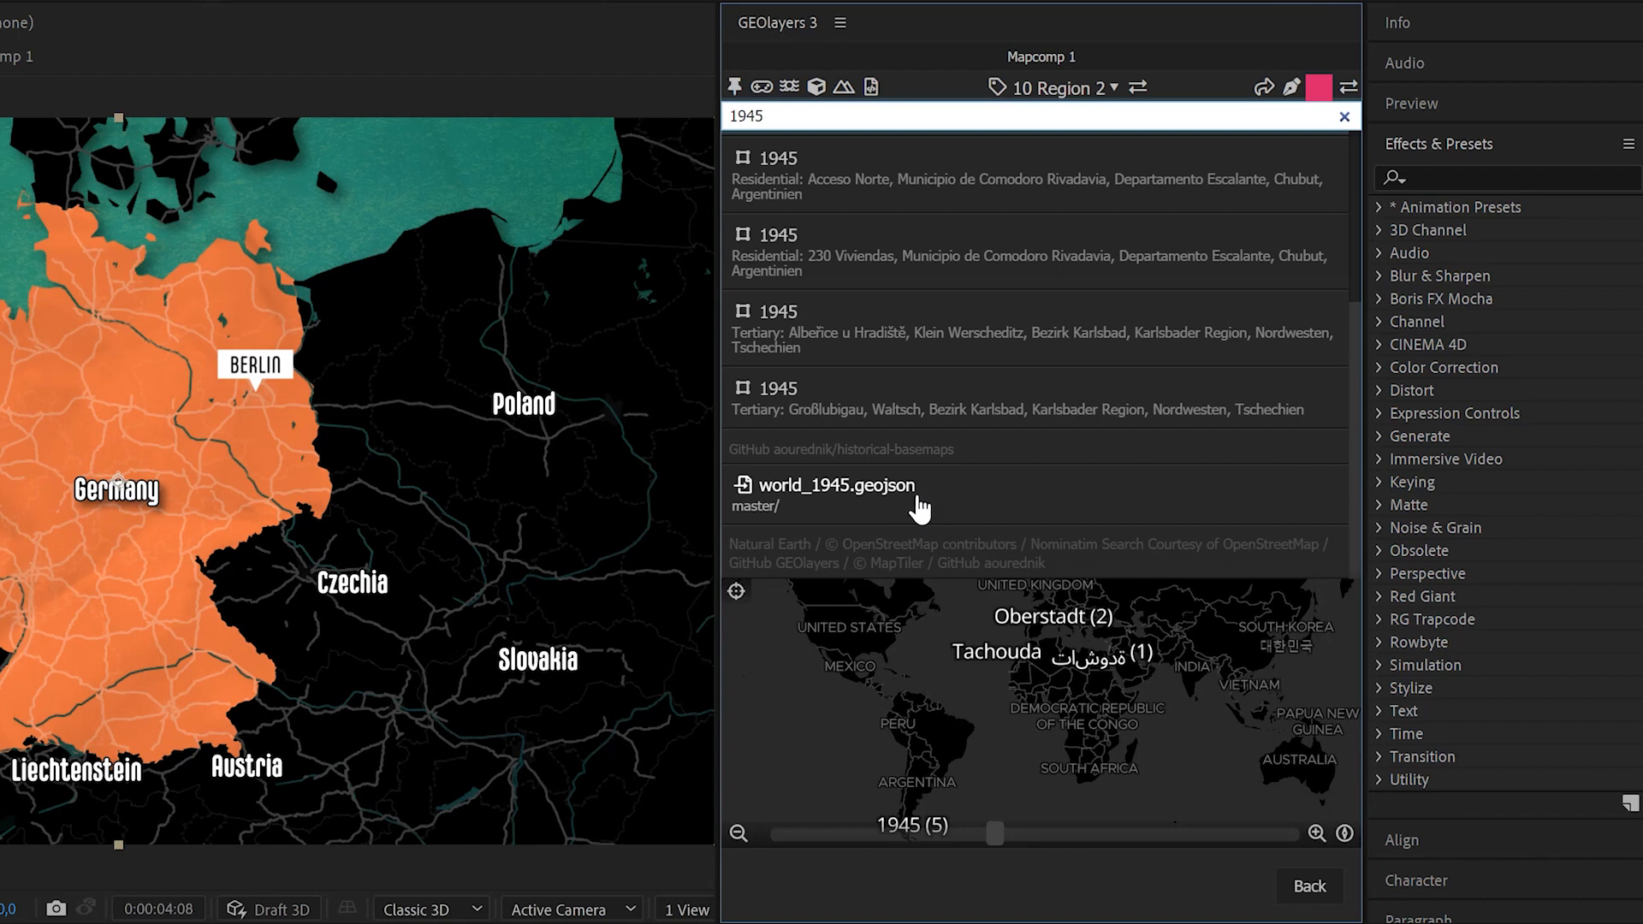
mouse_move(812, 466)
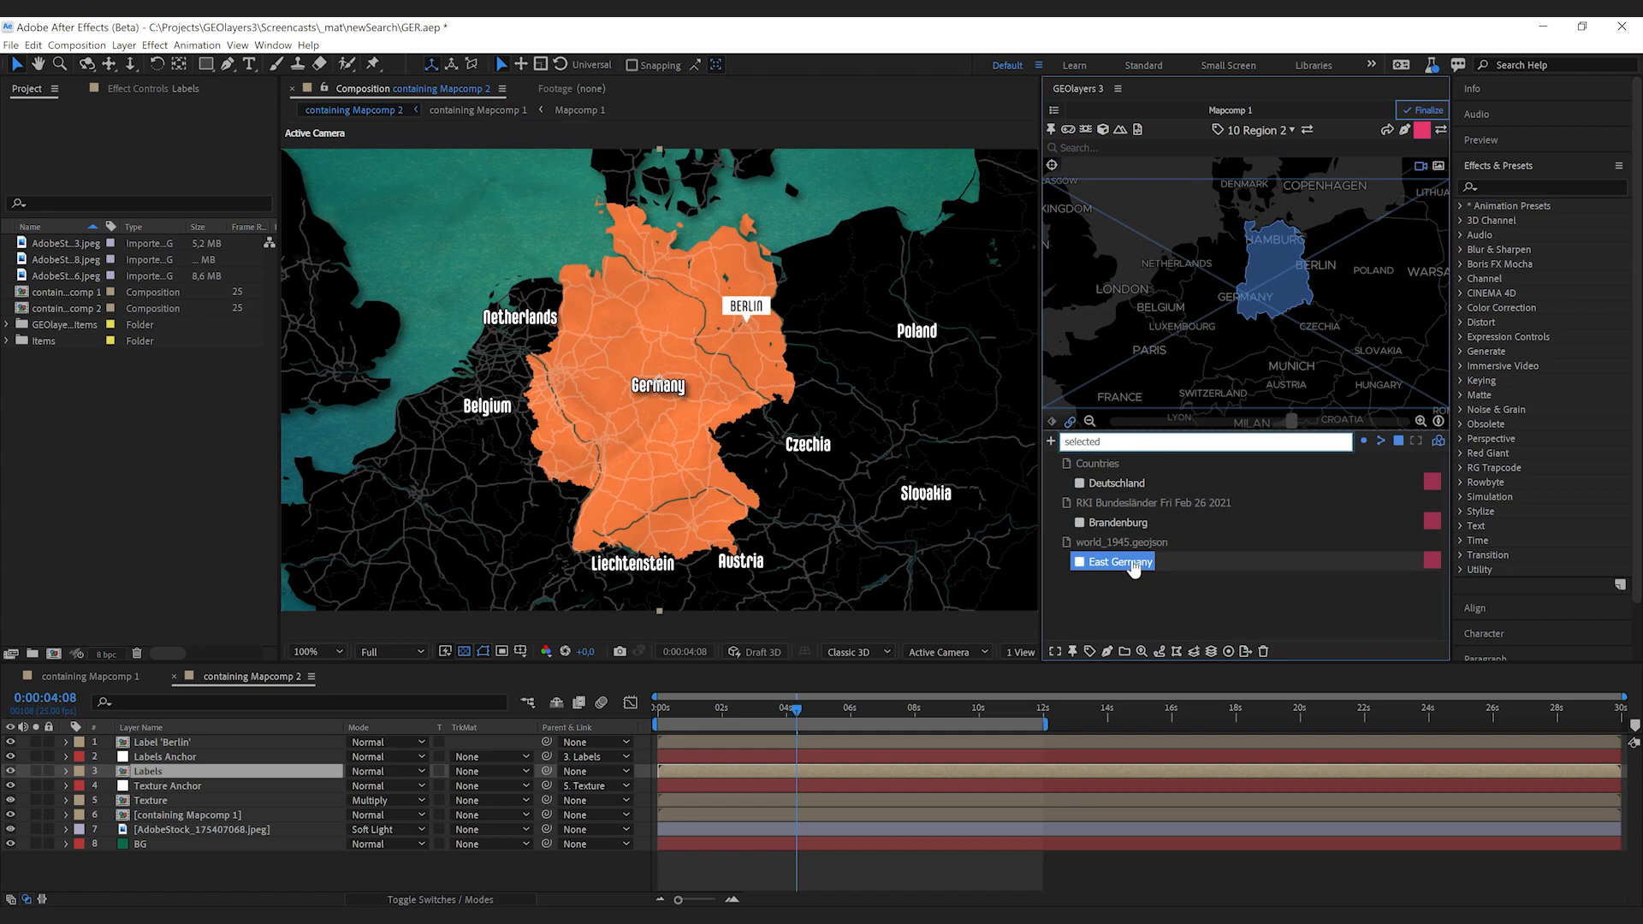
click(1118, 566)
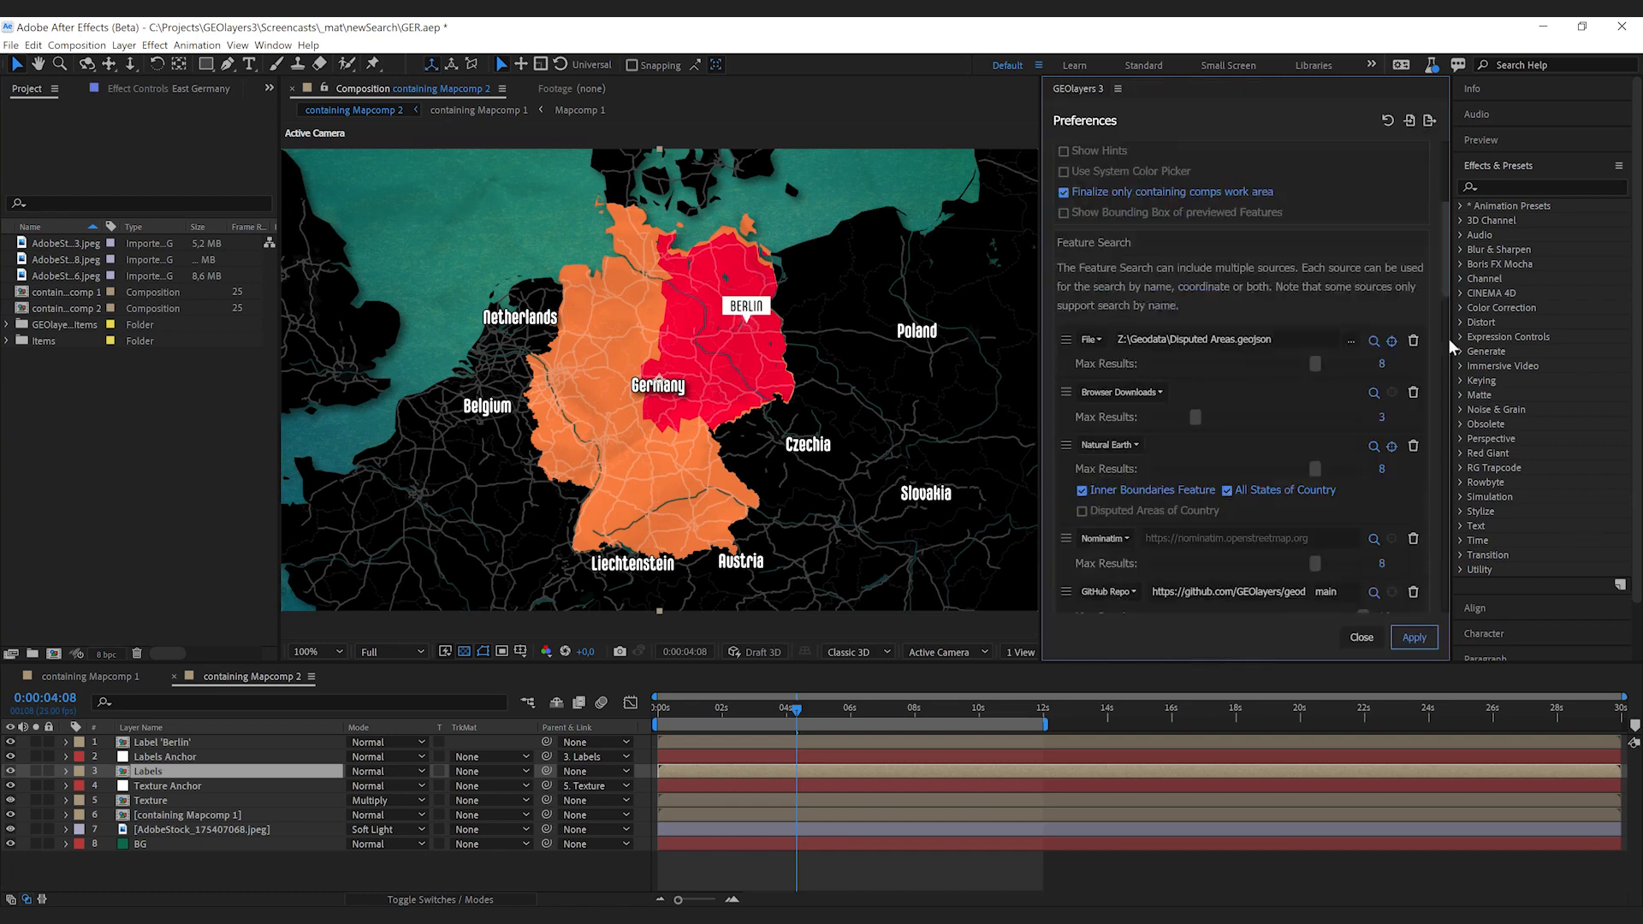
Step: Change the new search source's type to Folder and set its path to Z:\Geodata\
click(820, 503)
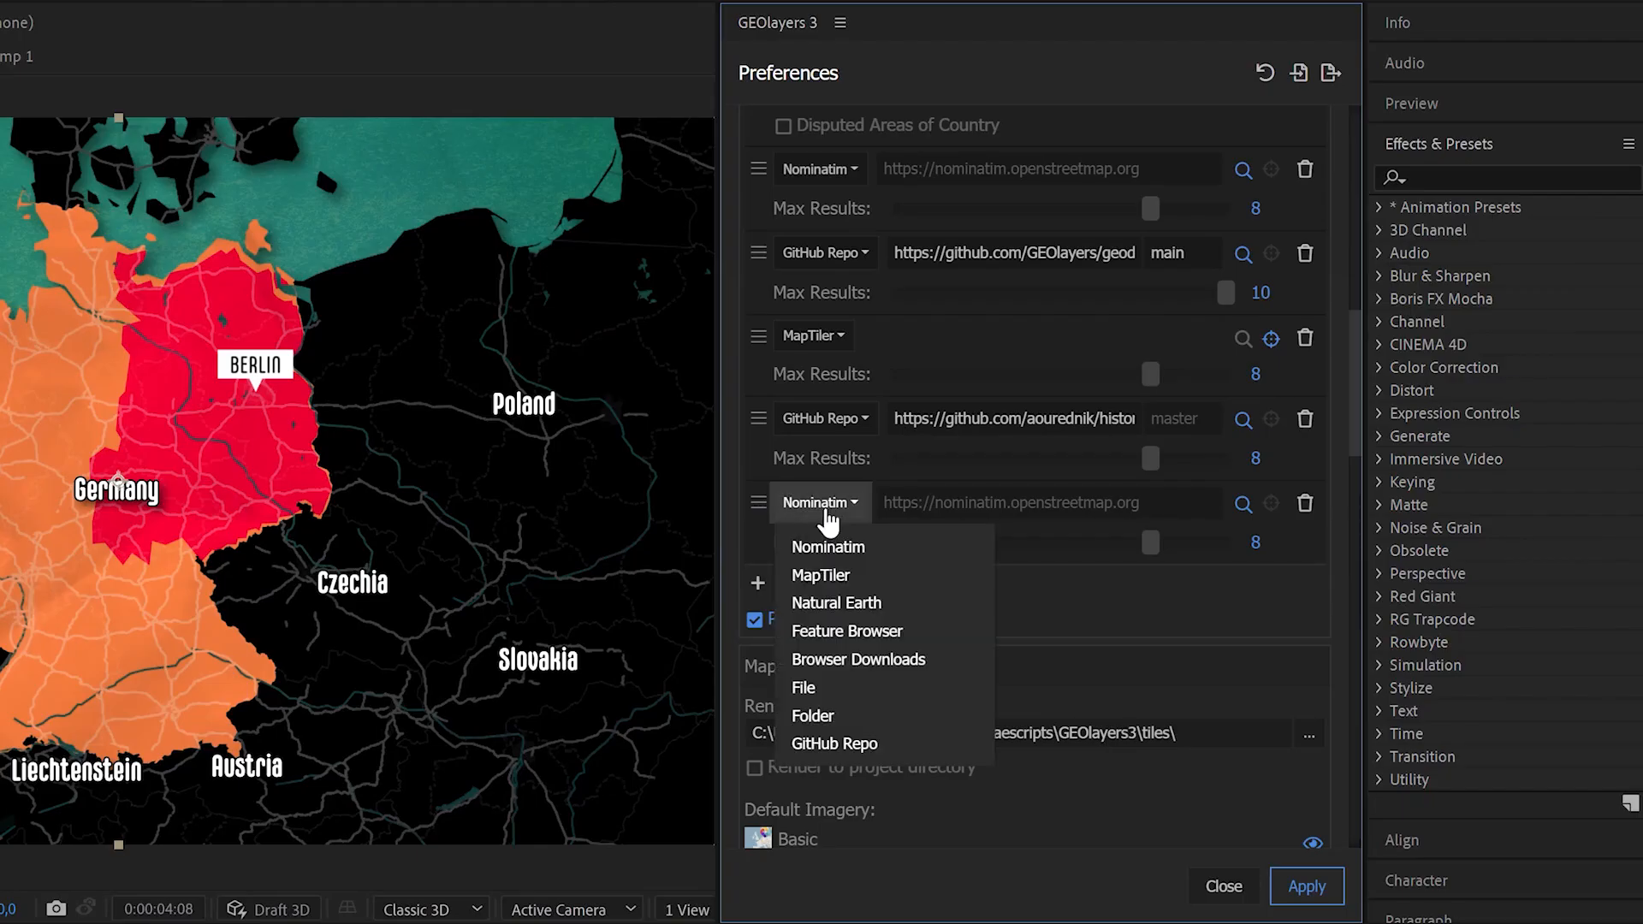
click(812, 715)
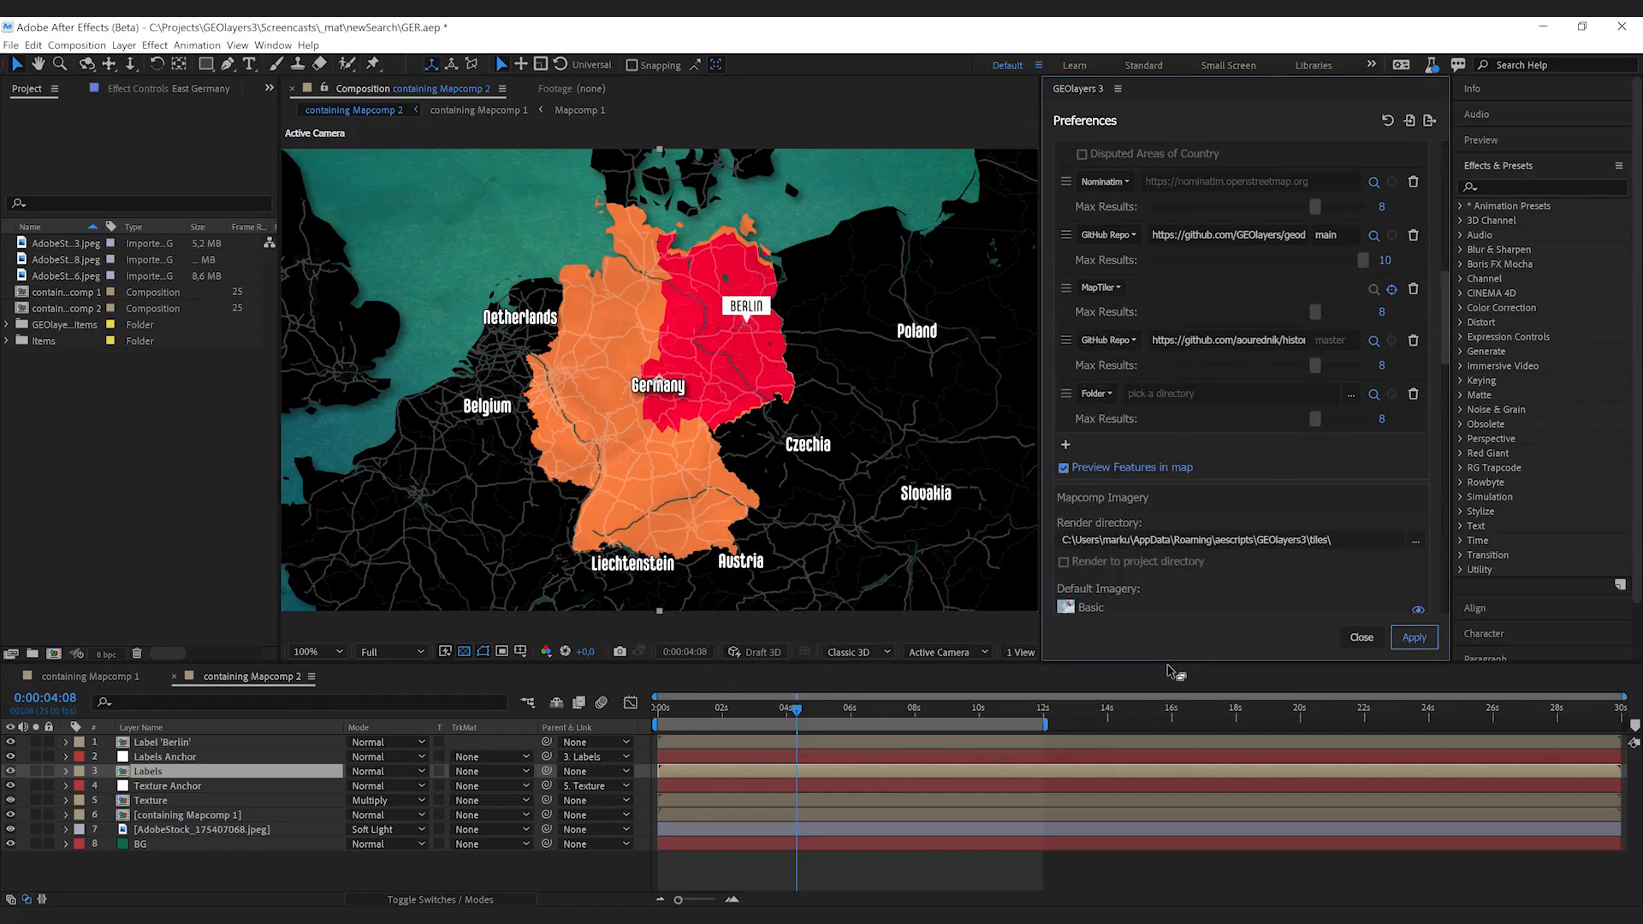
text(Z:\Geodata\)
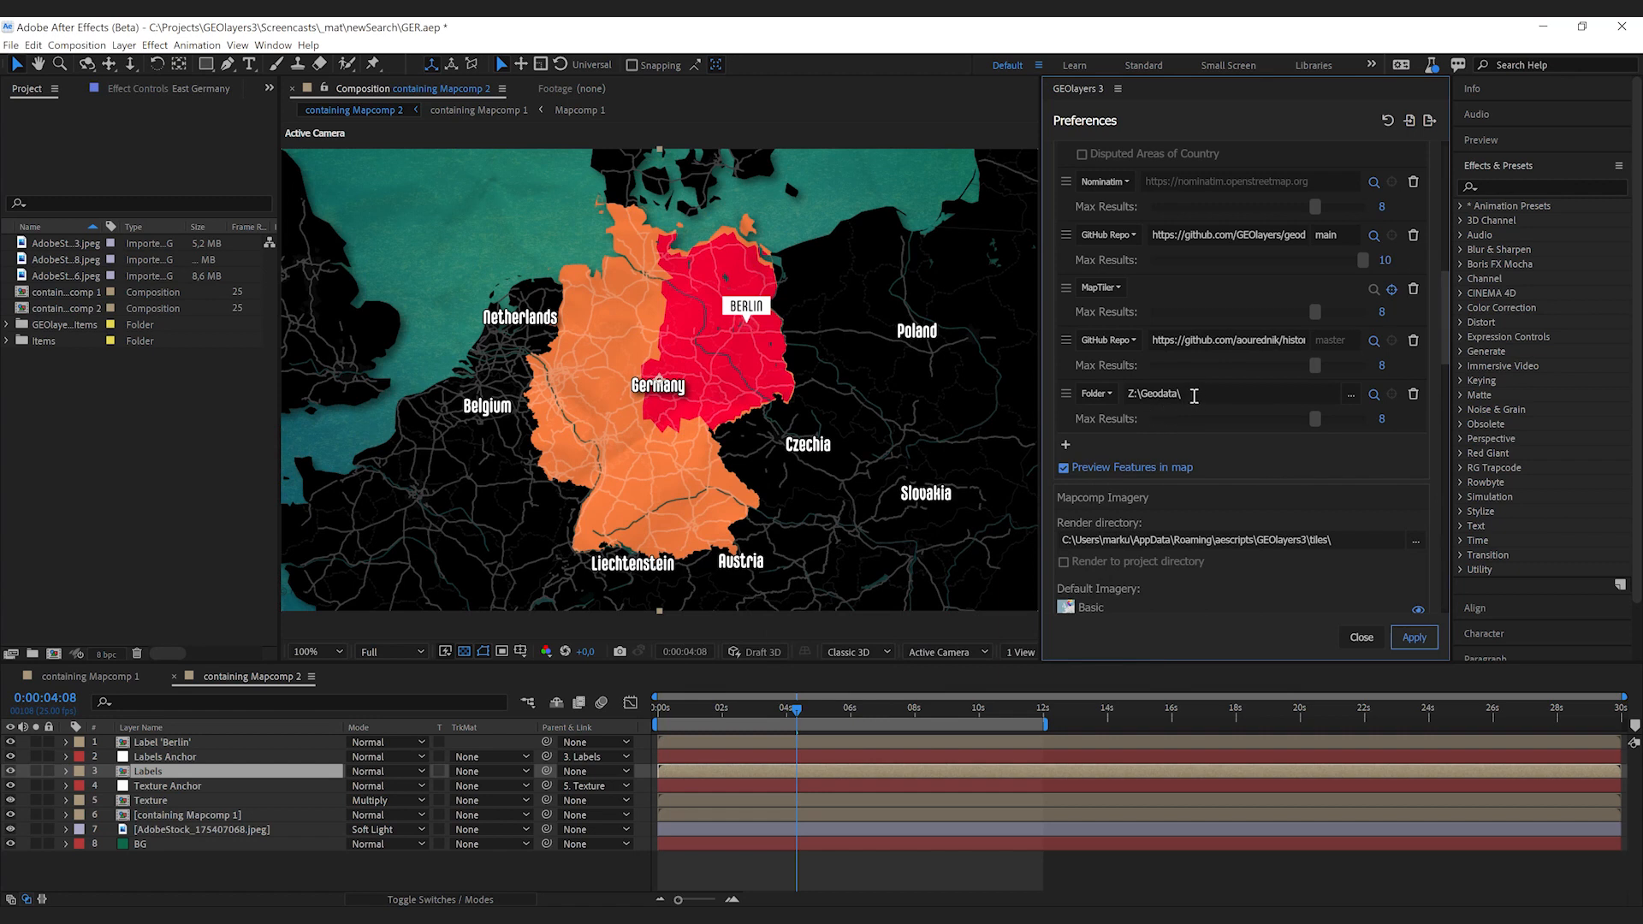
mouse_move(1378, 457)
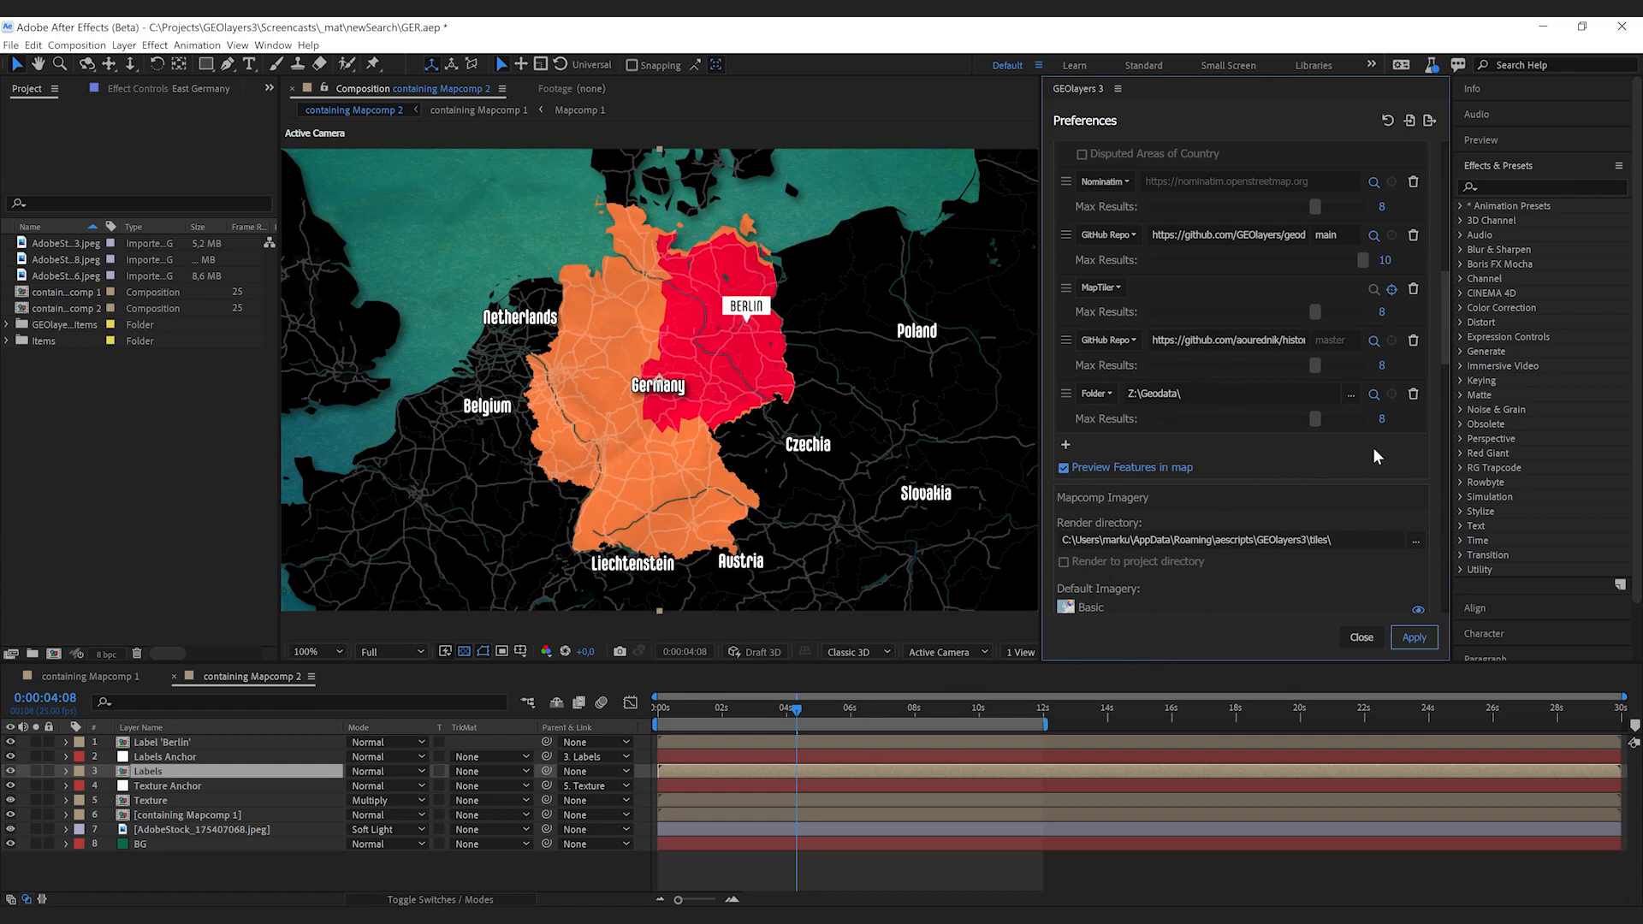
mouse_move(1397, 409)
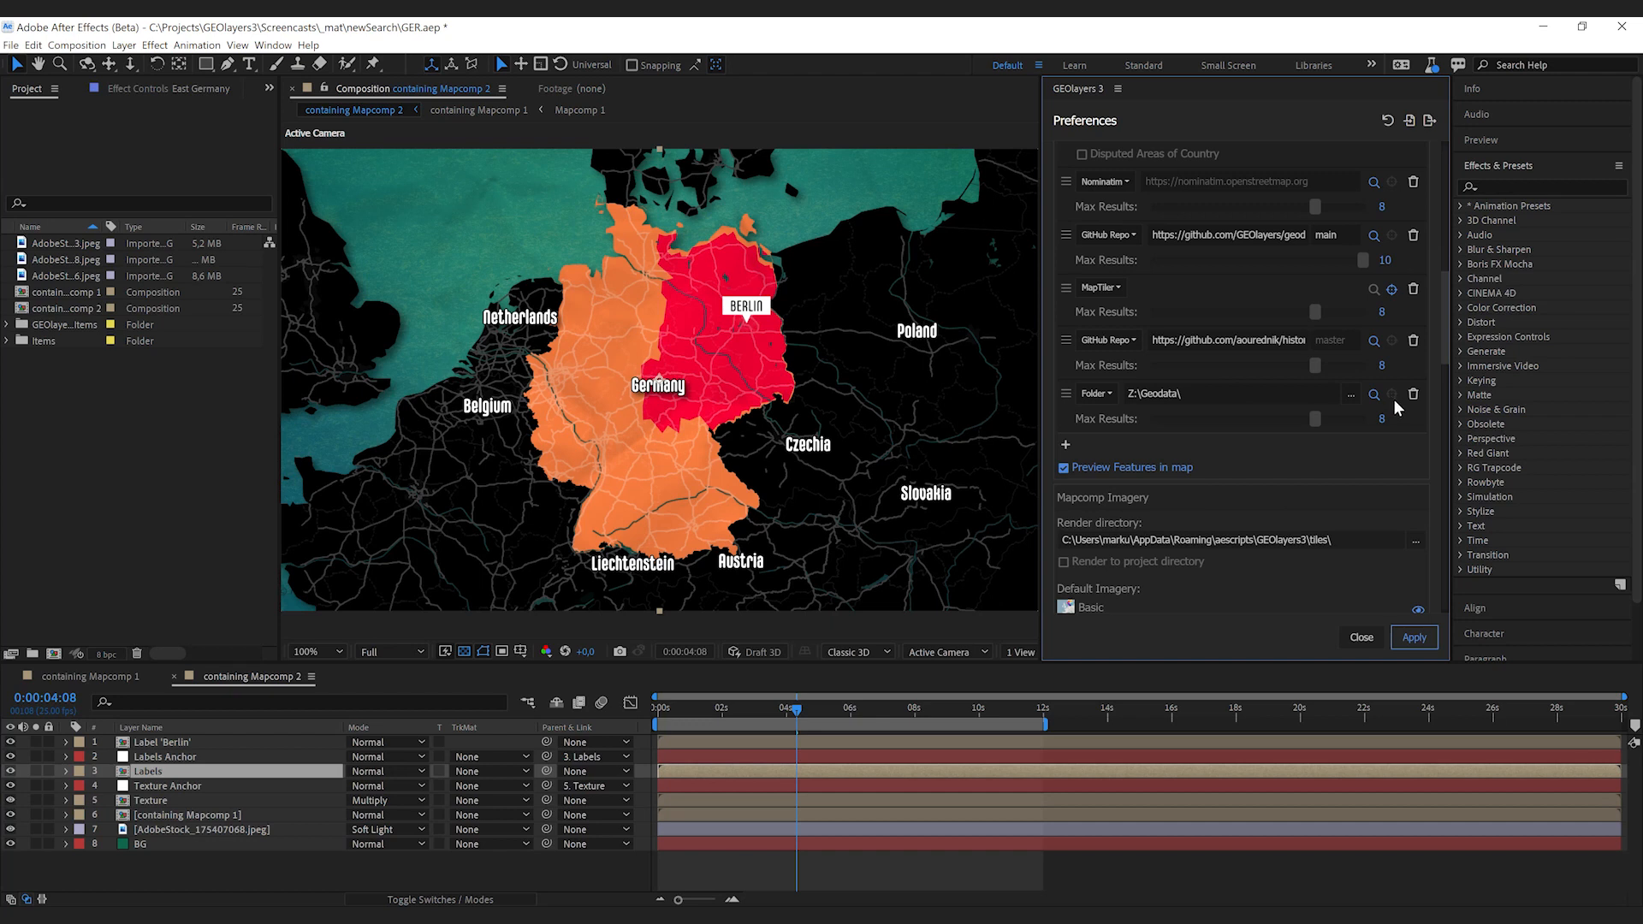